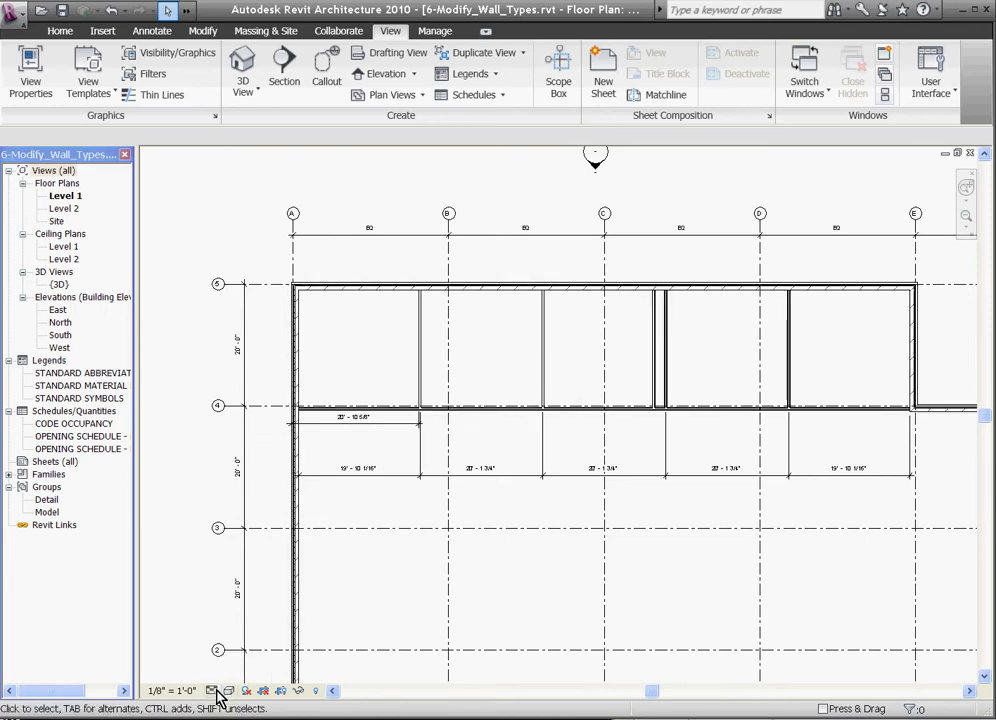
pyautogui.moveTo(200, 340)
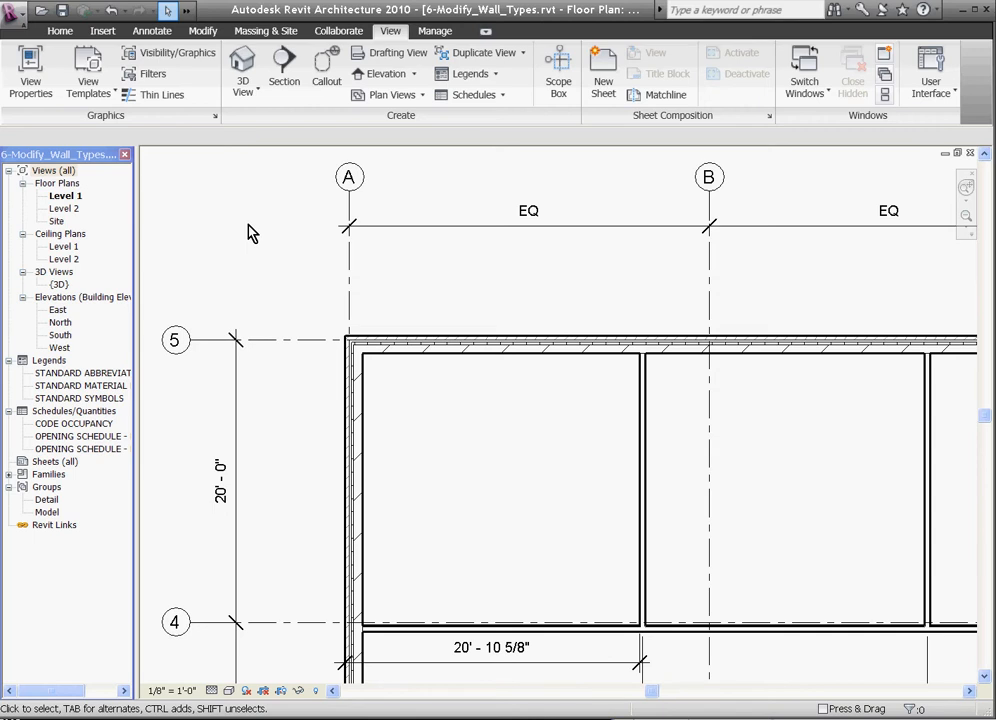
pyautogui.moveTo(280, 170)
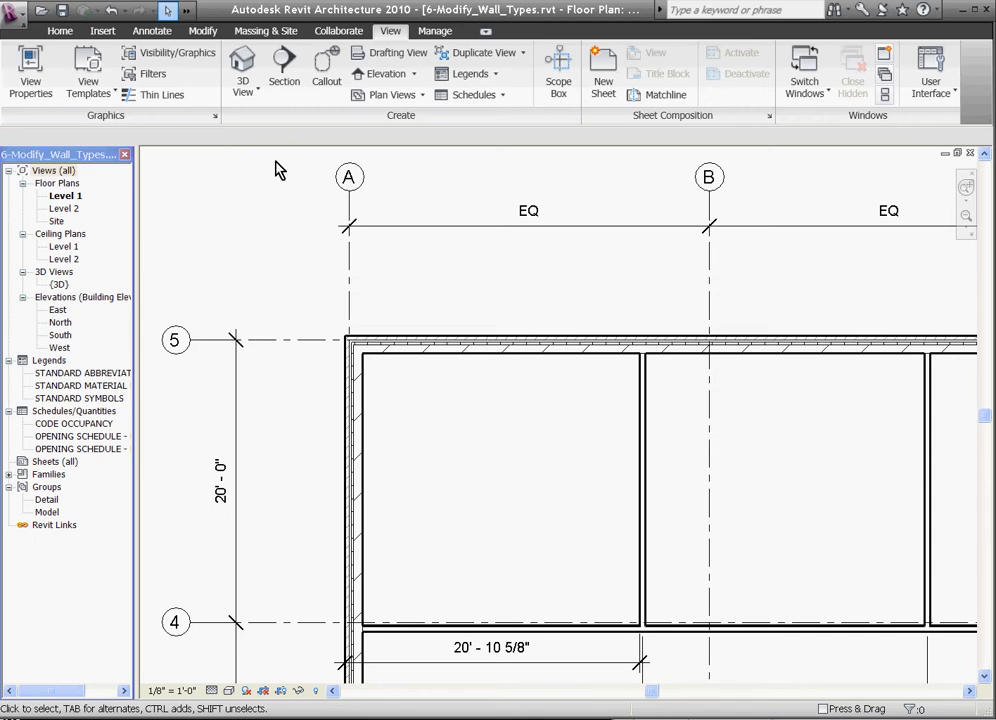
pyautogui.moveTo(396, 52)
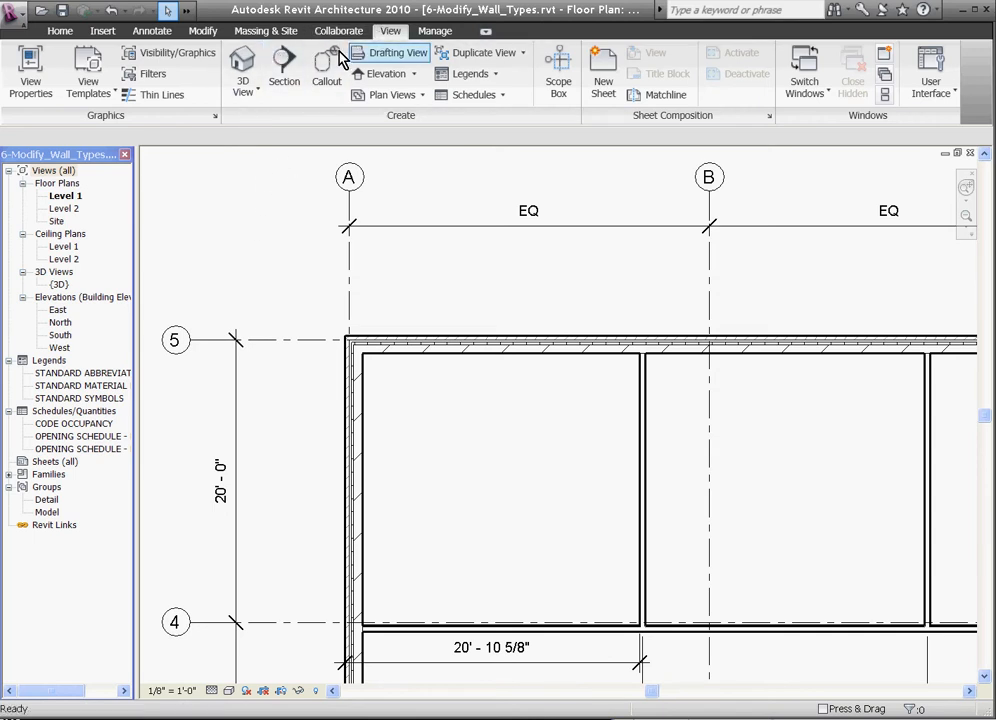
# Step: Toggle Thin Lines until the Level 1 plan walls show at true line weights near grids A and 5
pyautogui.click(162, 94)
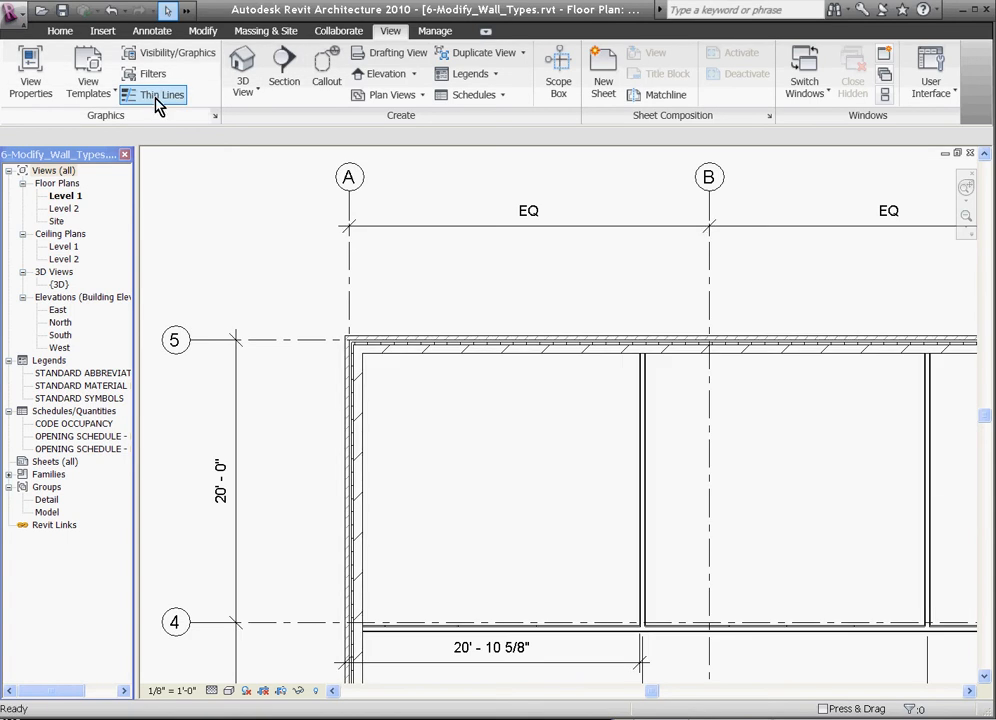
pyautogui.click(160, 94)
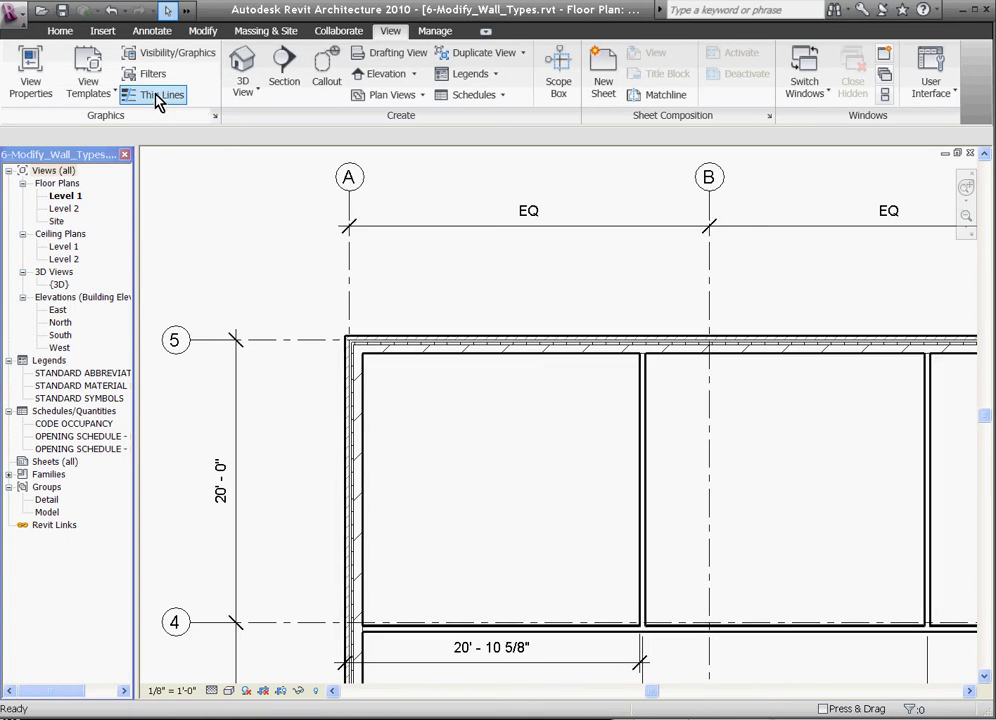
pyautogui.click(162, 94)
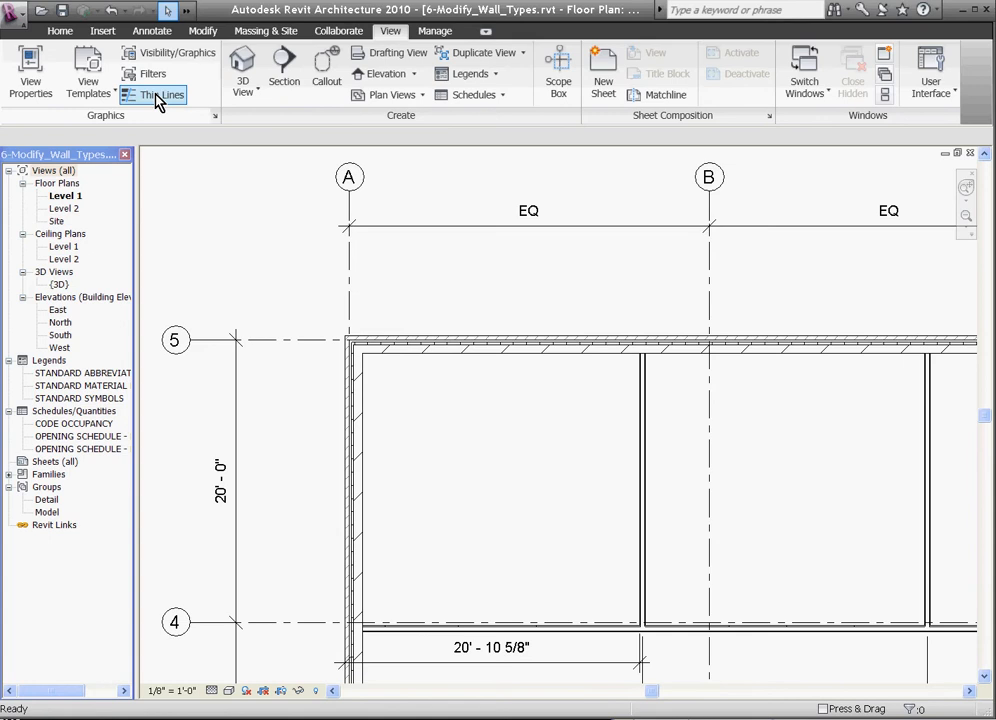
pyautogui.click(152, 94)
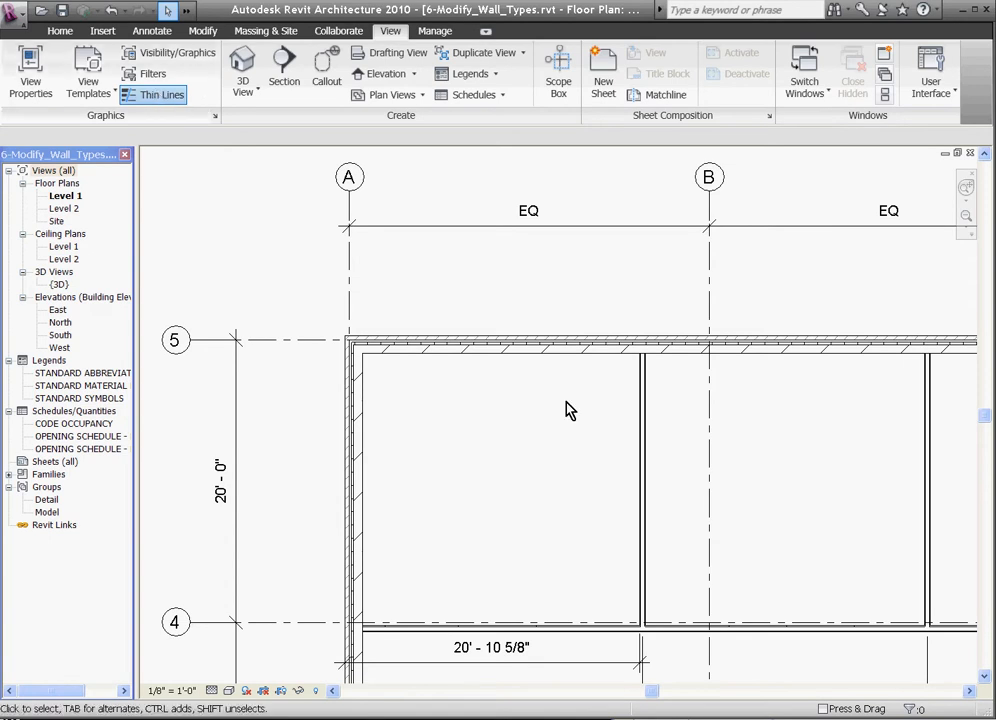
# Step: Select the top exterior wall and reach its Ext - CMU 8" - RIGID 2" - BRICK 4" layer structure
pyautogui.click(528, 348)
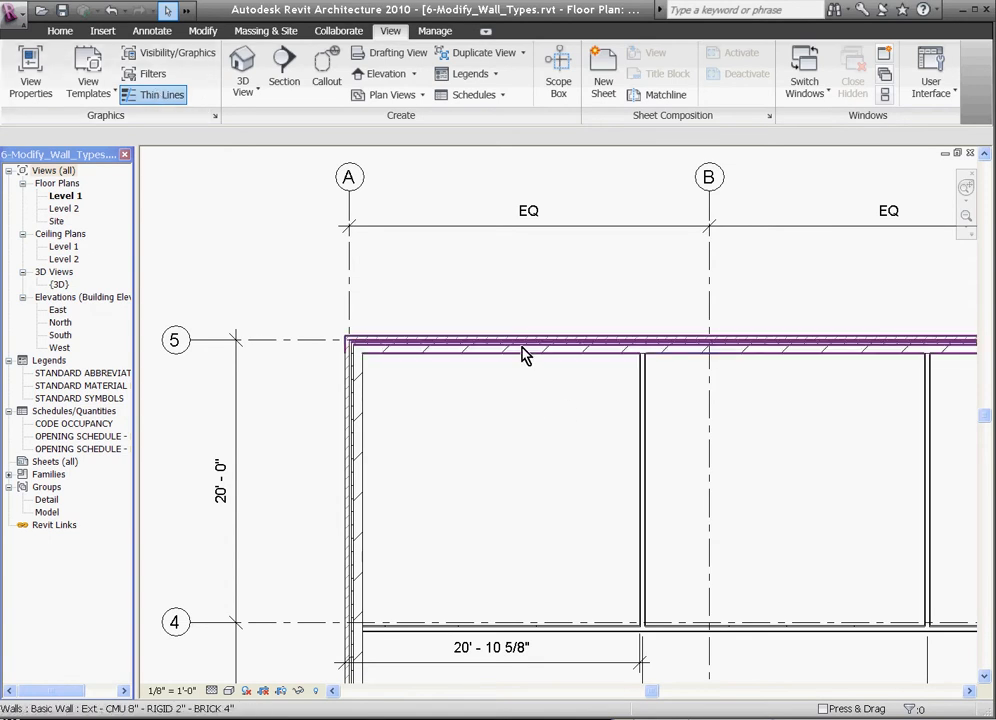
pyautogui.click(520, 344)
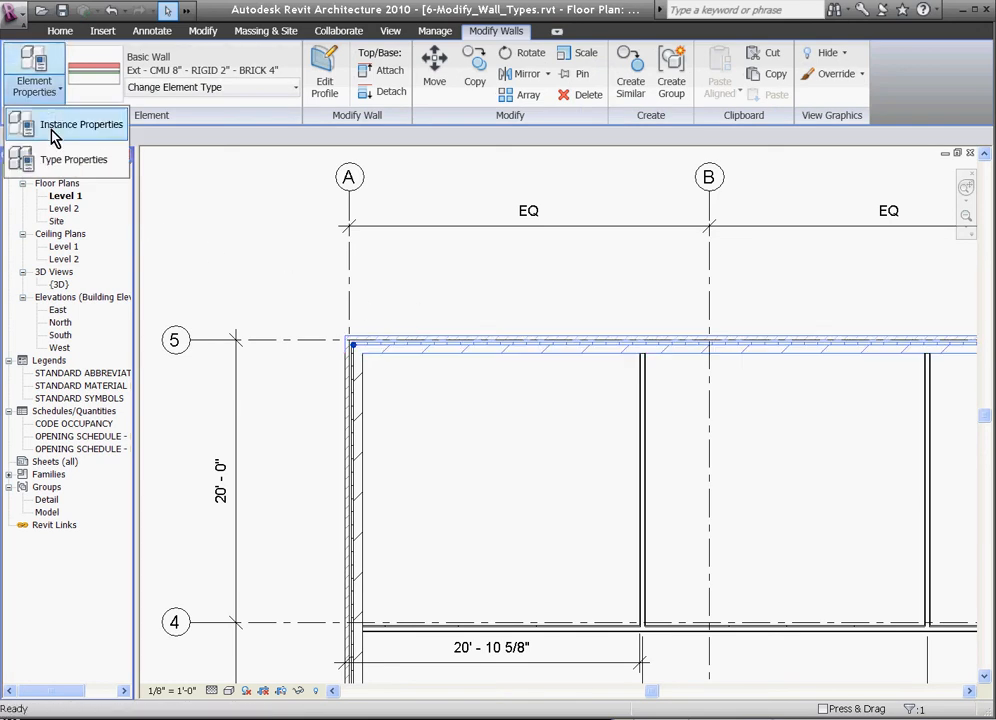
pyautogui.click(72, 160)
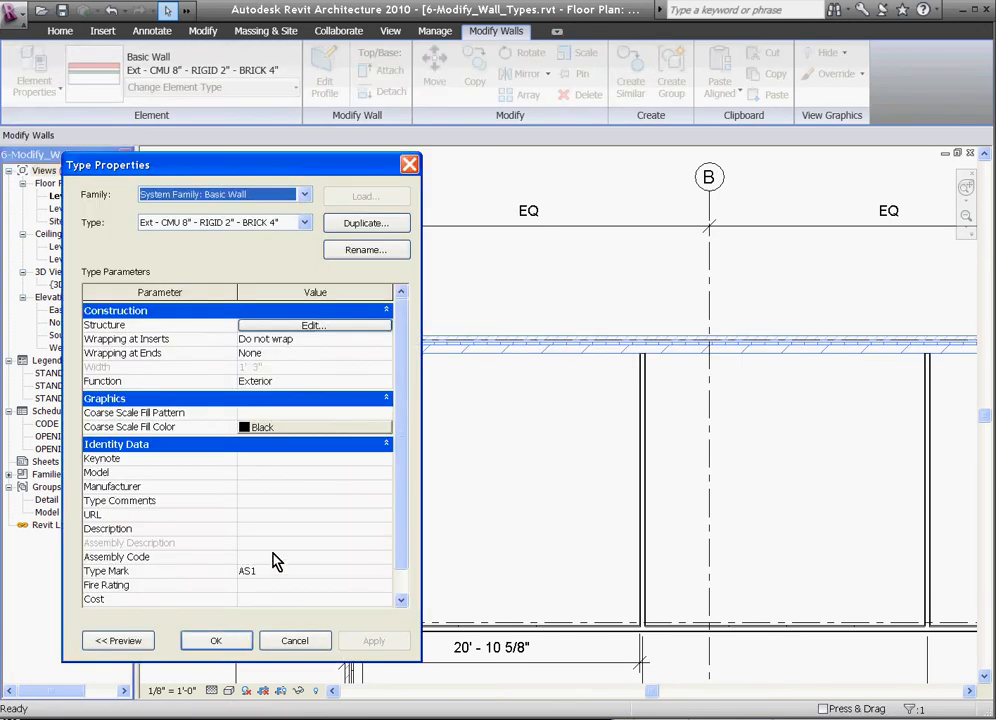
pyautogui.moveTo(248, 344)
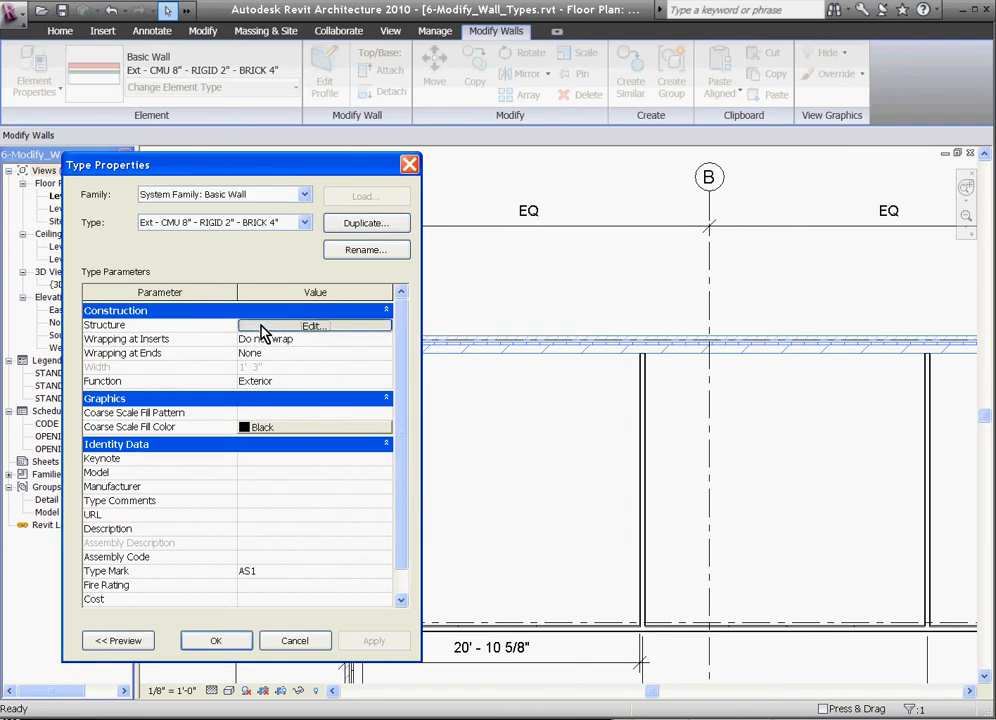
pyautogui.click(314, 326)
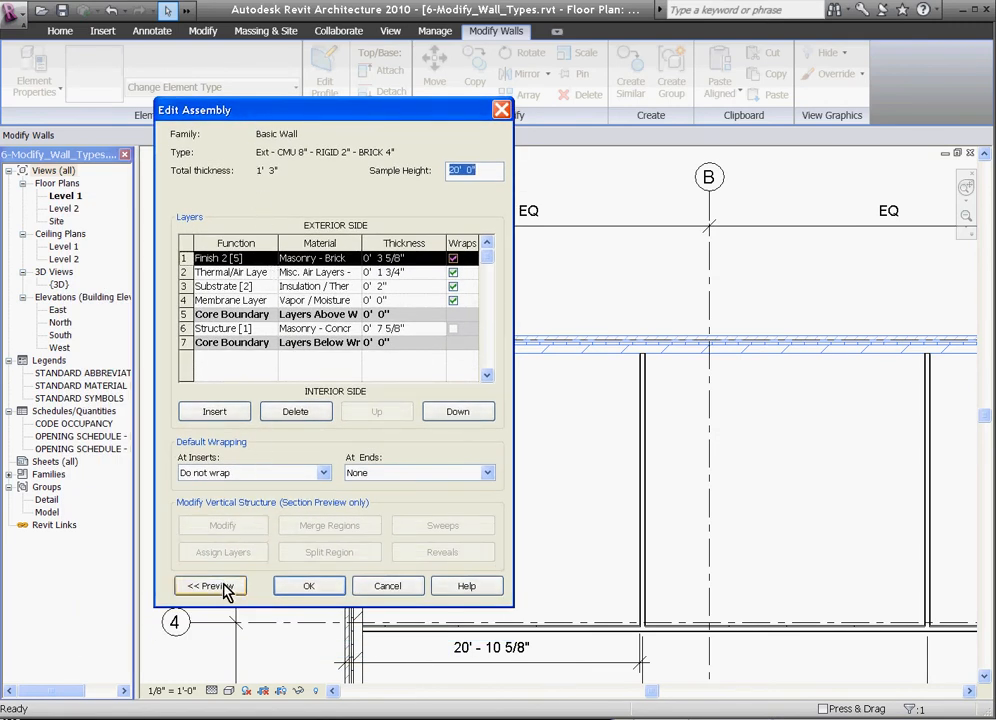
# Step: Expand the Edit Assembly preview to show the CMU-brick wall section beside the layers
pyautogui.click(210, 584)
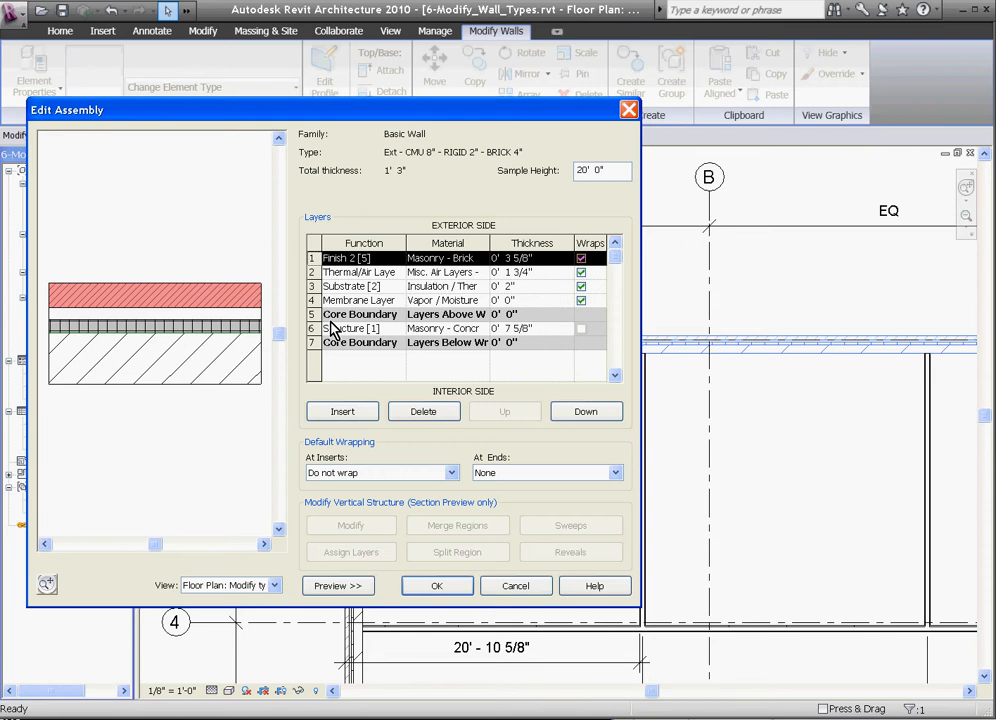
pyautogui.moveTo(328, 336)
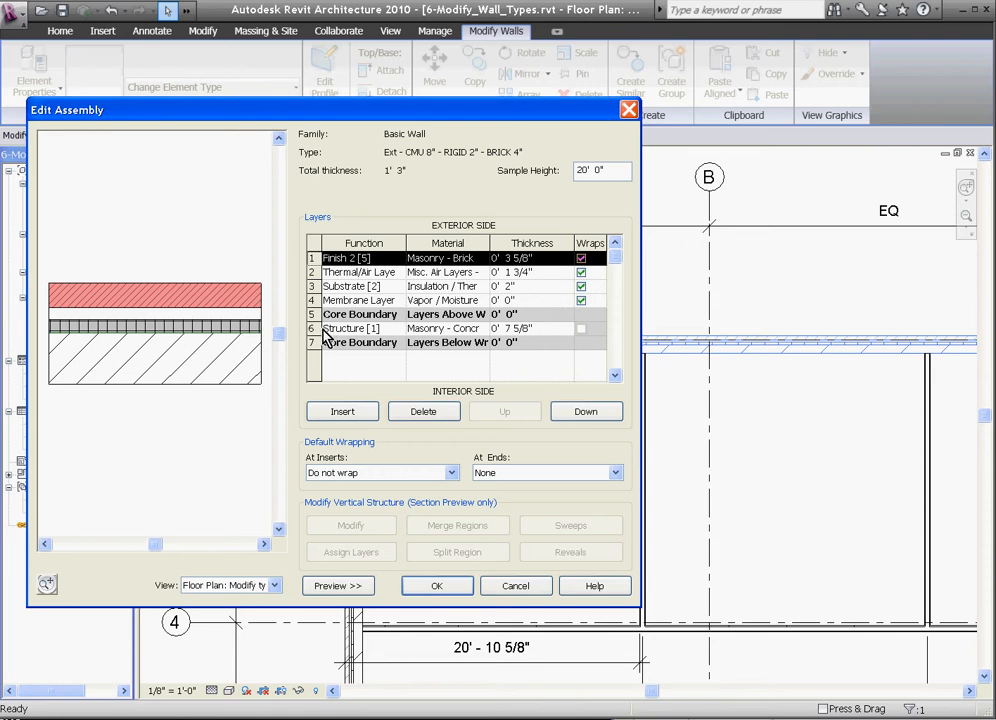
pyautogui.moveTo(596, 310)
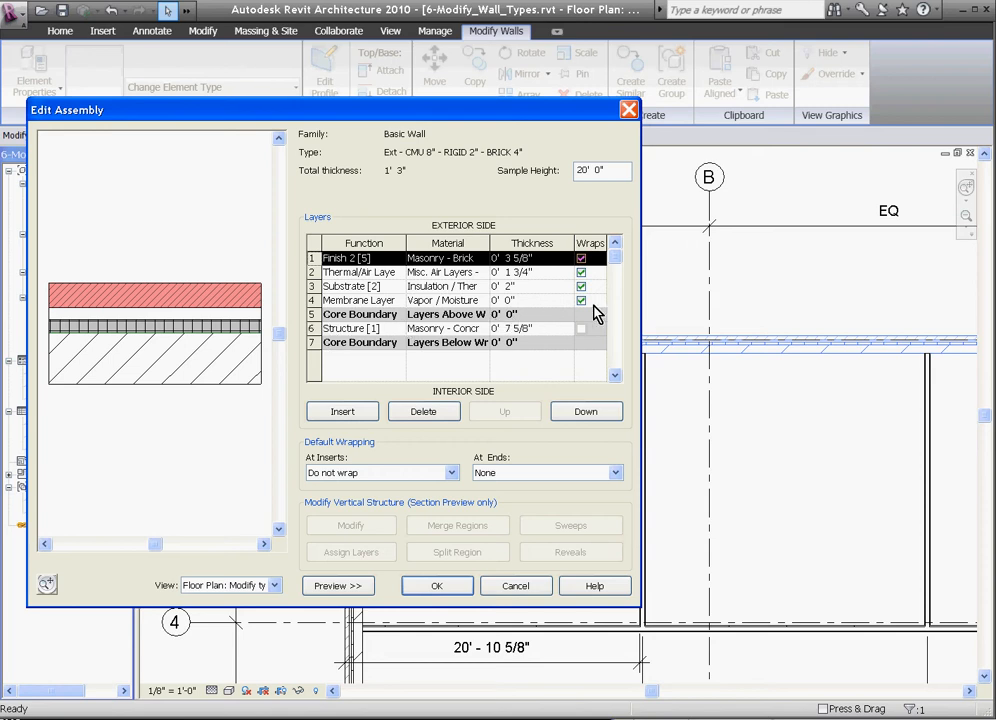
pyautogui.moveTo(584, 318)
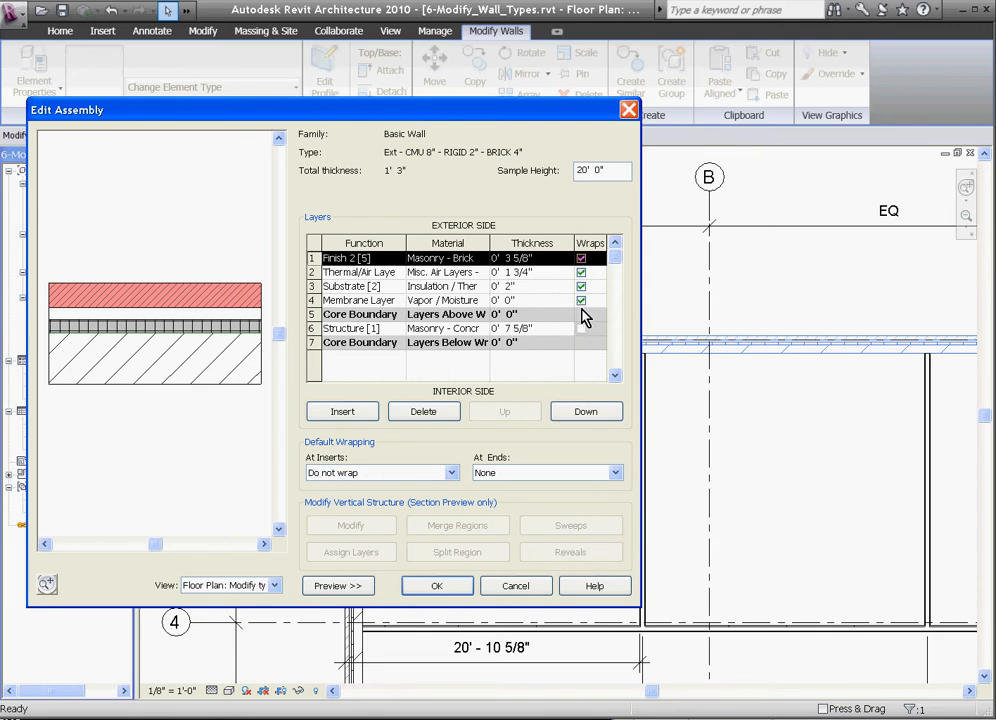
pyautogui.moveTo(568, 322)
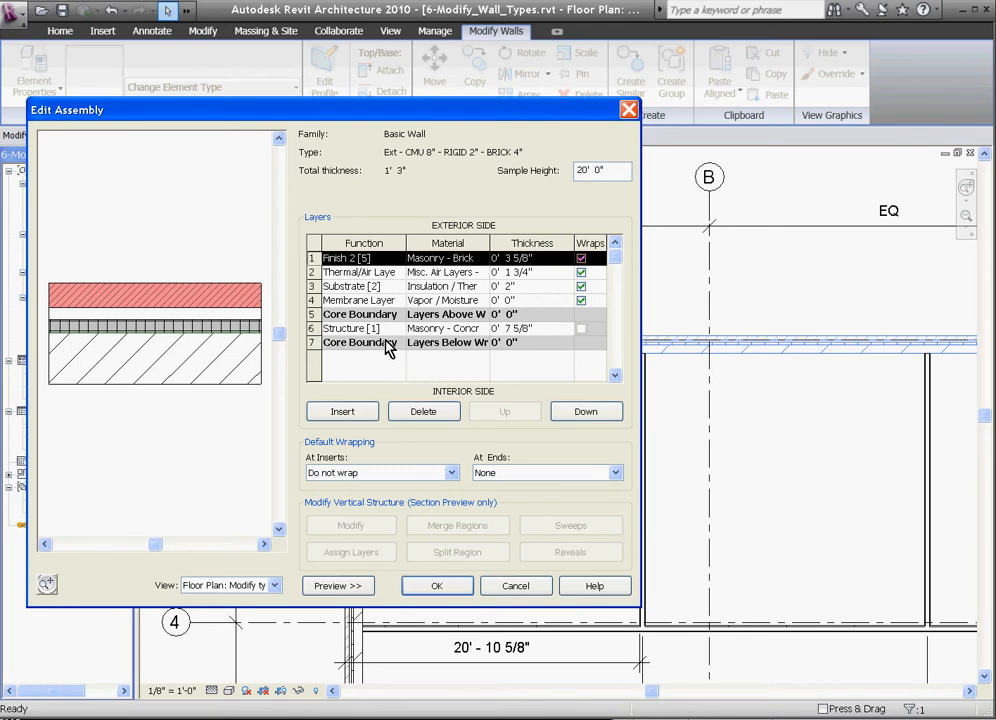
pyautogui.moveTo(392, 352)
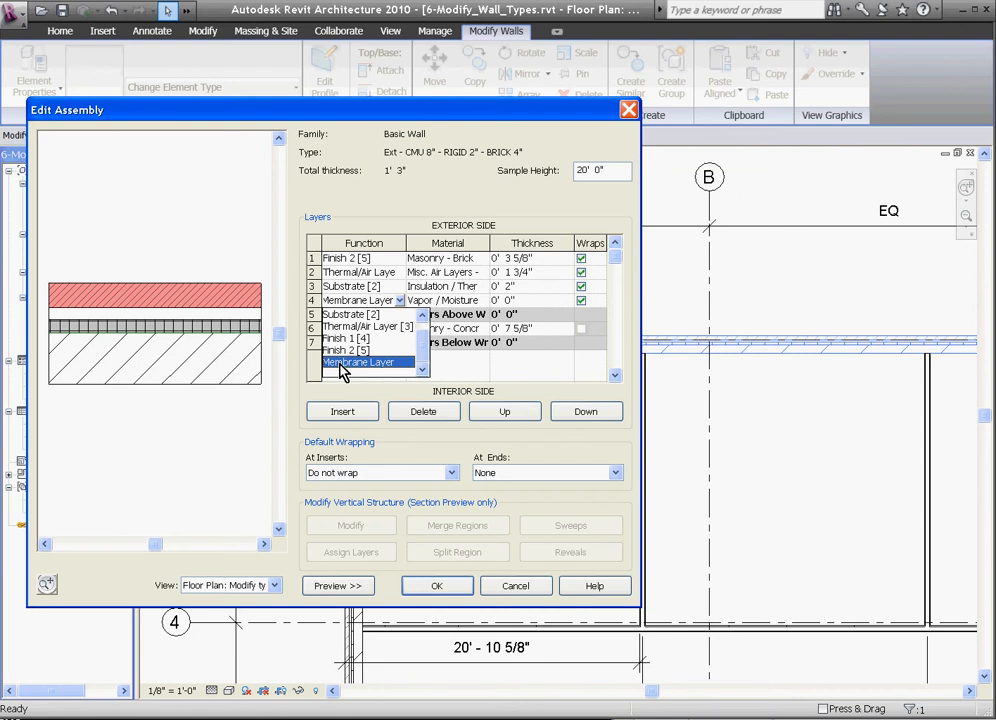
pyautogui.moveTo(476, 318)
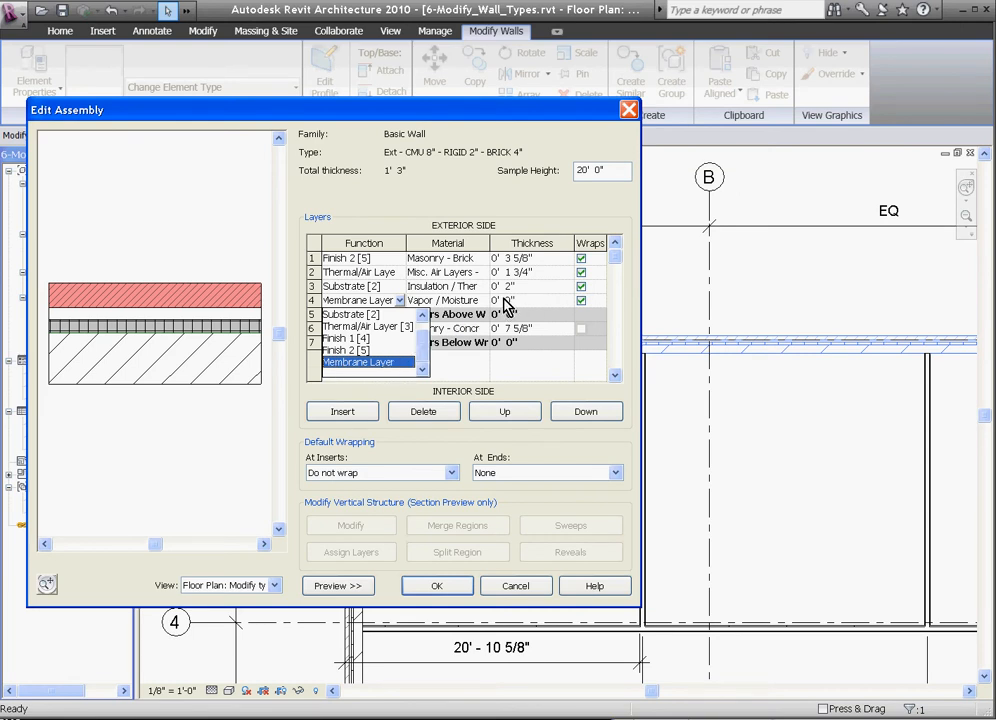
pyautogui.moveTo(390, 292)
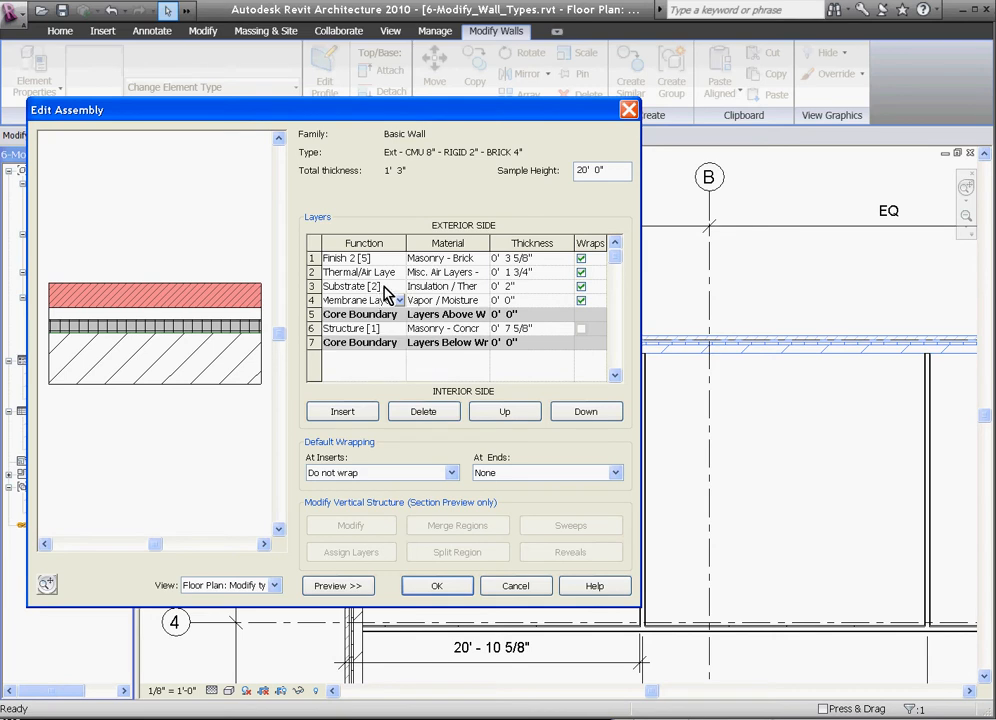
pyautogui.click(398, 286)
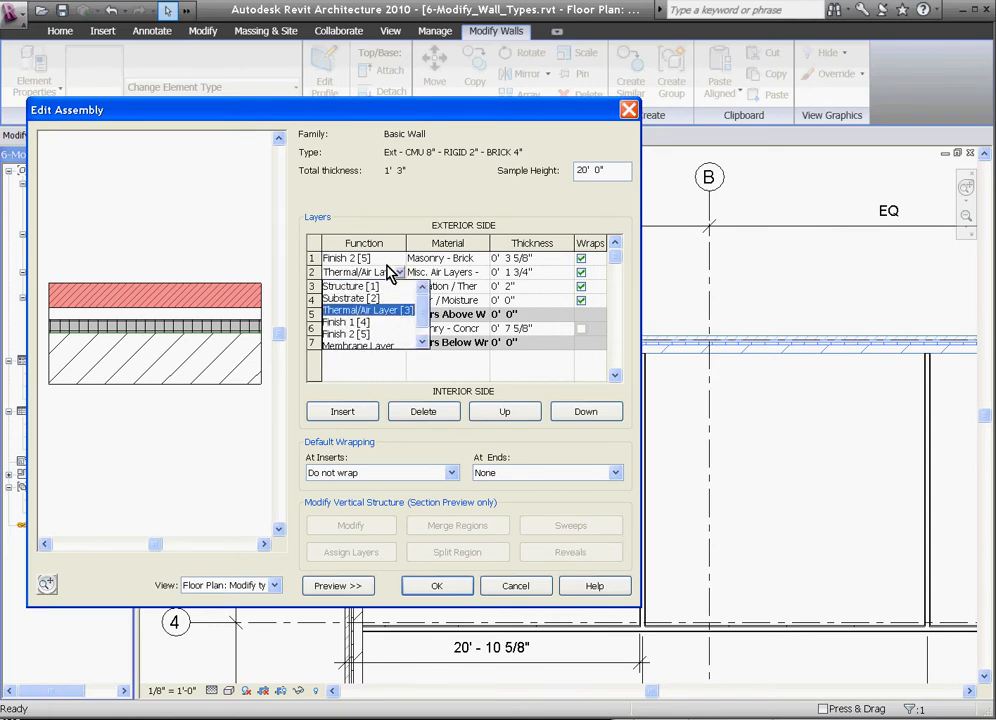
pyautogui.click(504, 412)
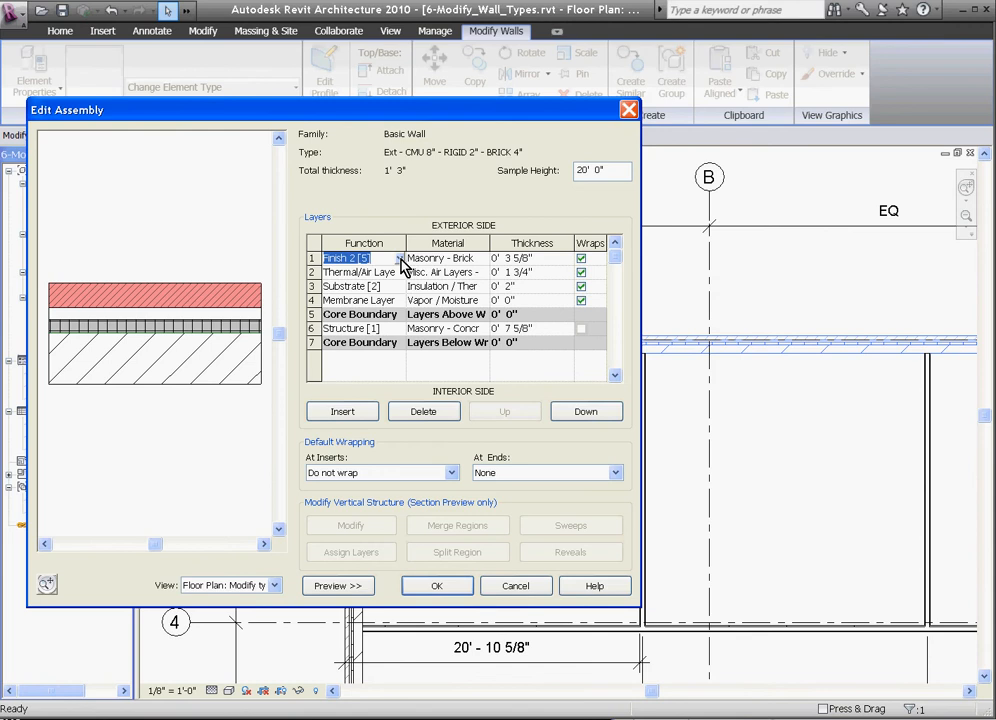
pyautogui.click(396, 258)
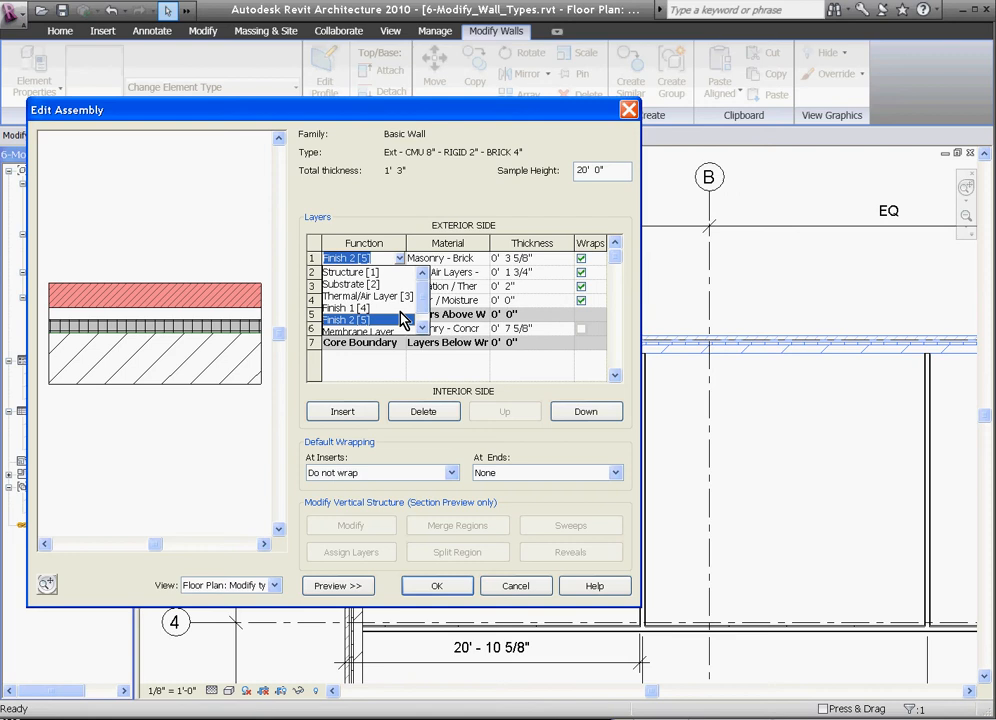
pyautogui.moveTo(390, 316)
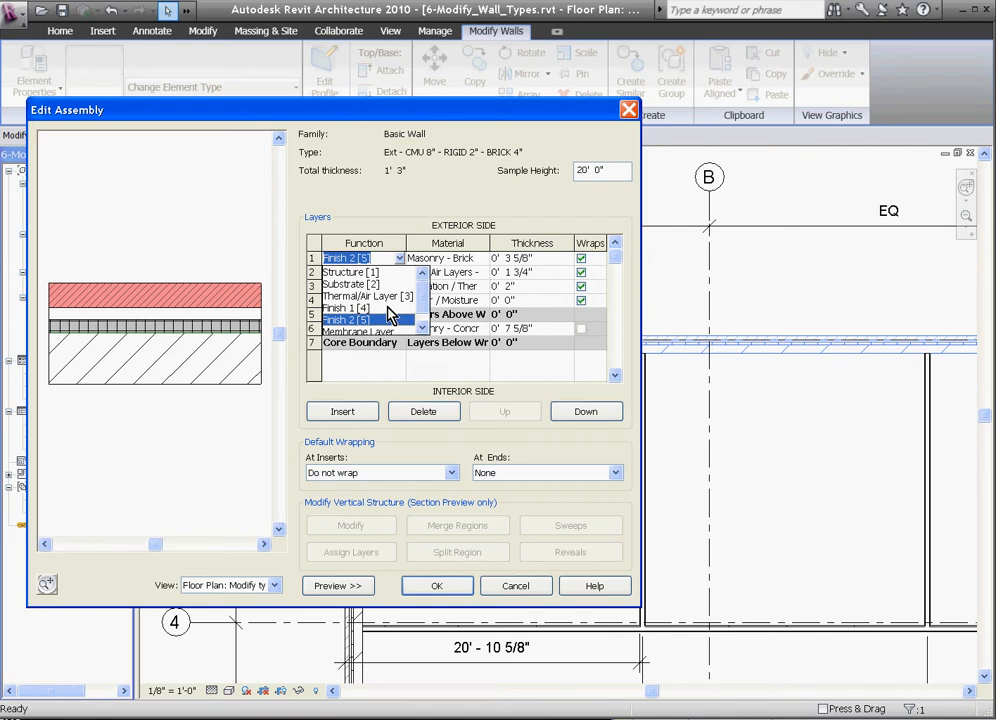
pyautogui.moveTo(390, 276)
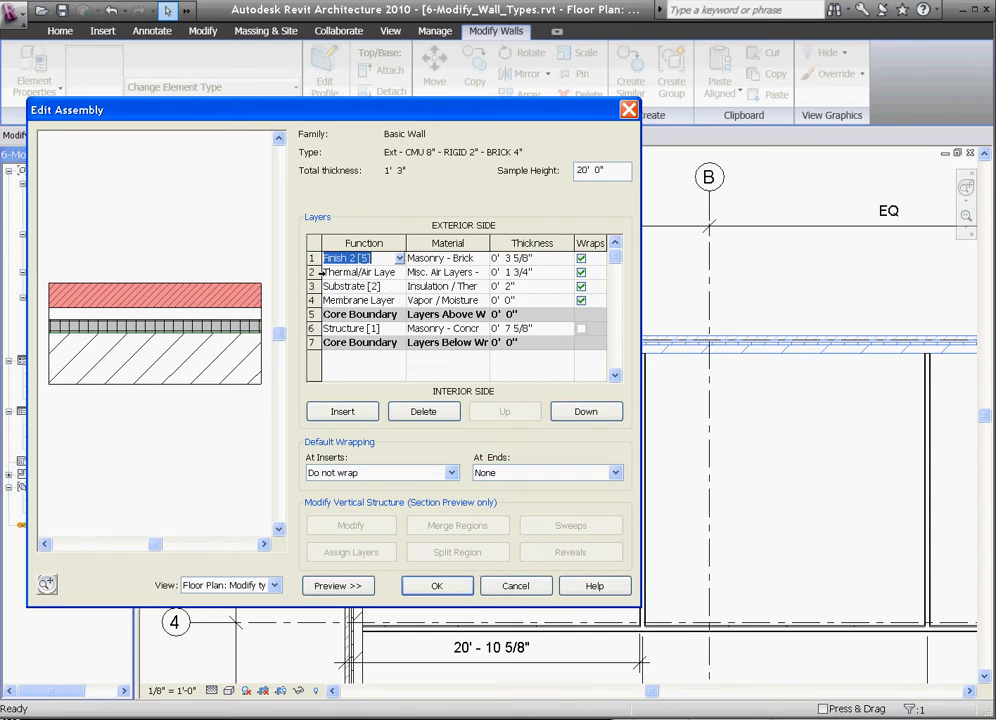
# Step: Delete the thermal/air, insulation substrate and membrane layers, leaving the masonry structure layer for a material change
pyautogui.click(360, 272)
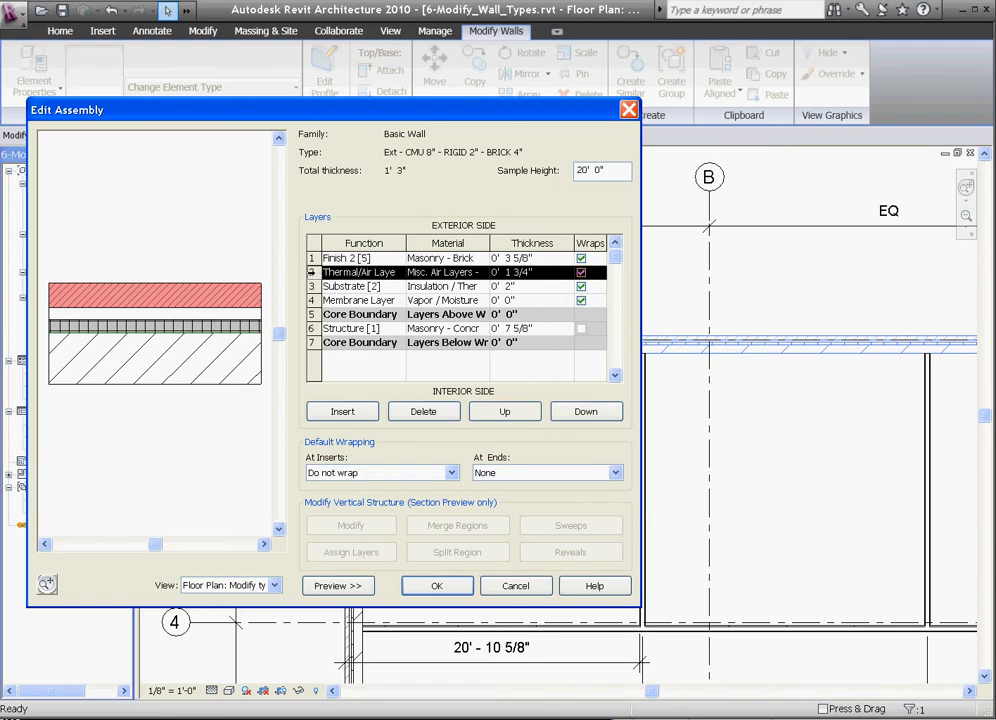
pyautogui.click(504, 412)
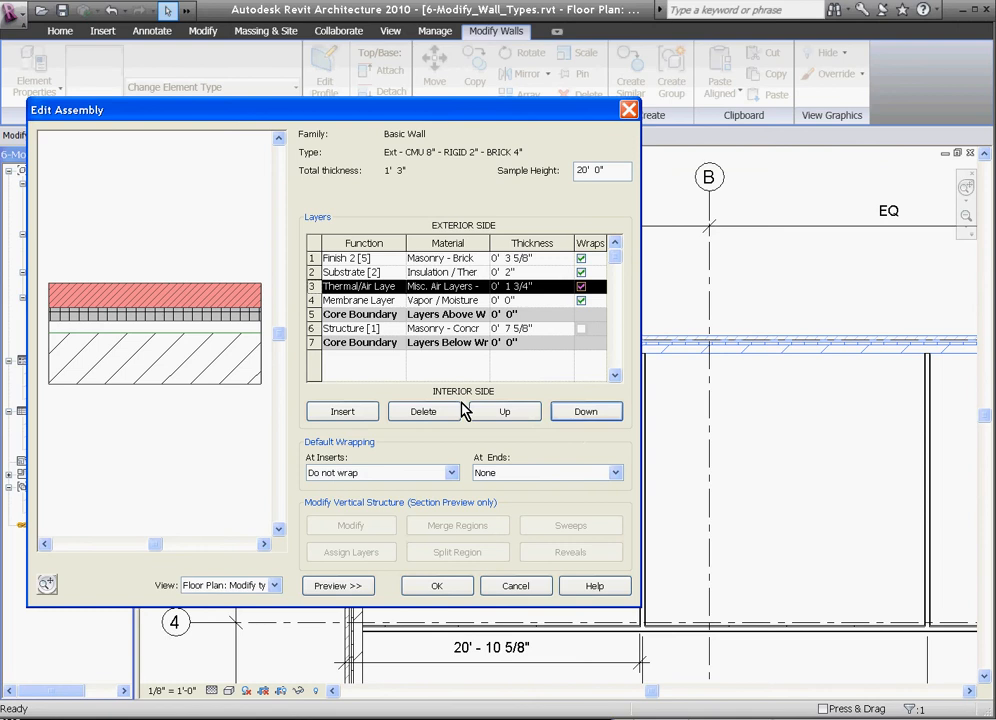
pyautogui.click(424, 412)
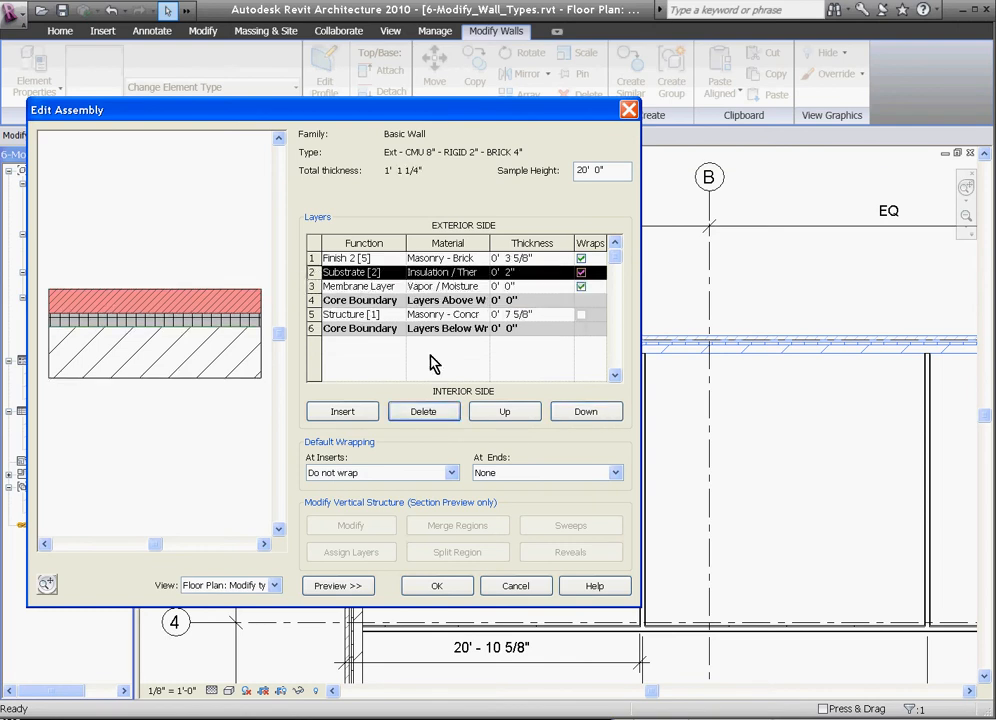
pyautogui.click(422, 412)
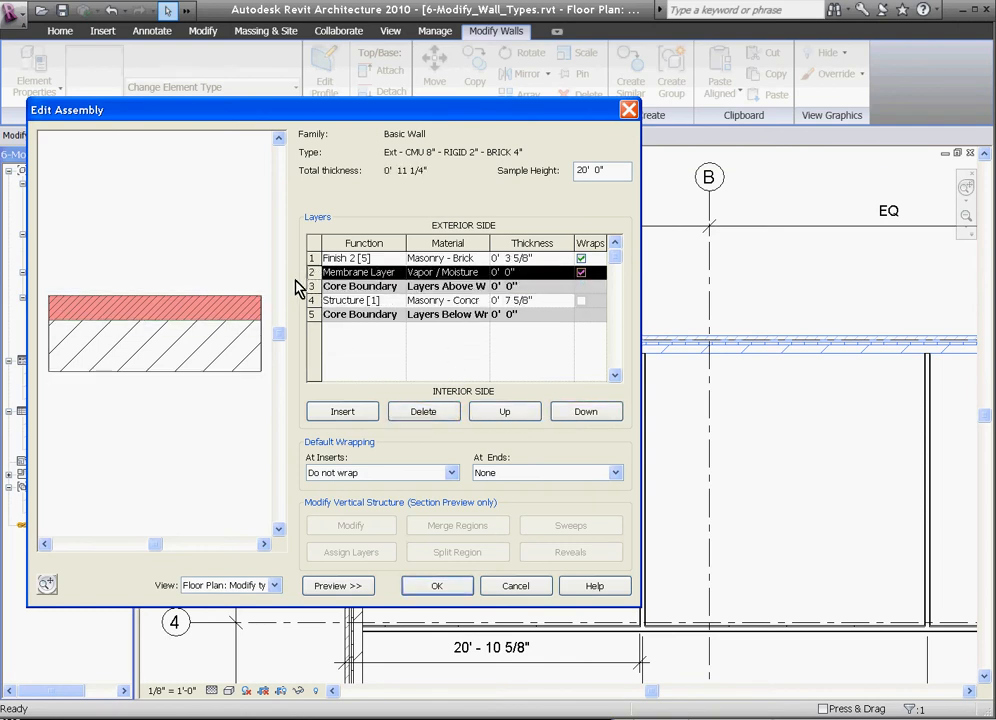
pyautogui.click(422, 412)
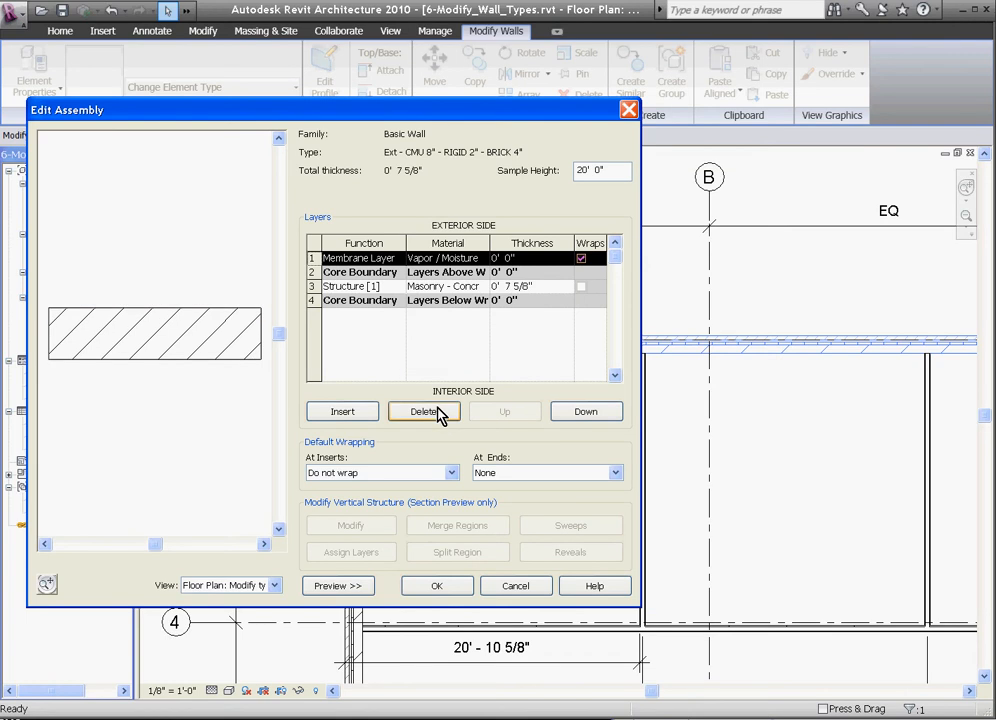
pyautogui.click(424, 412)
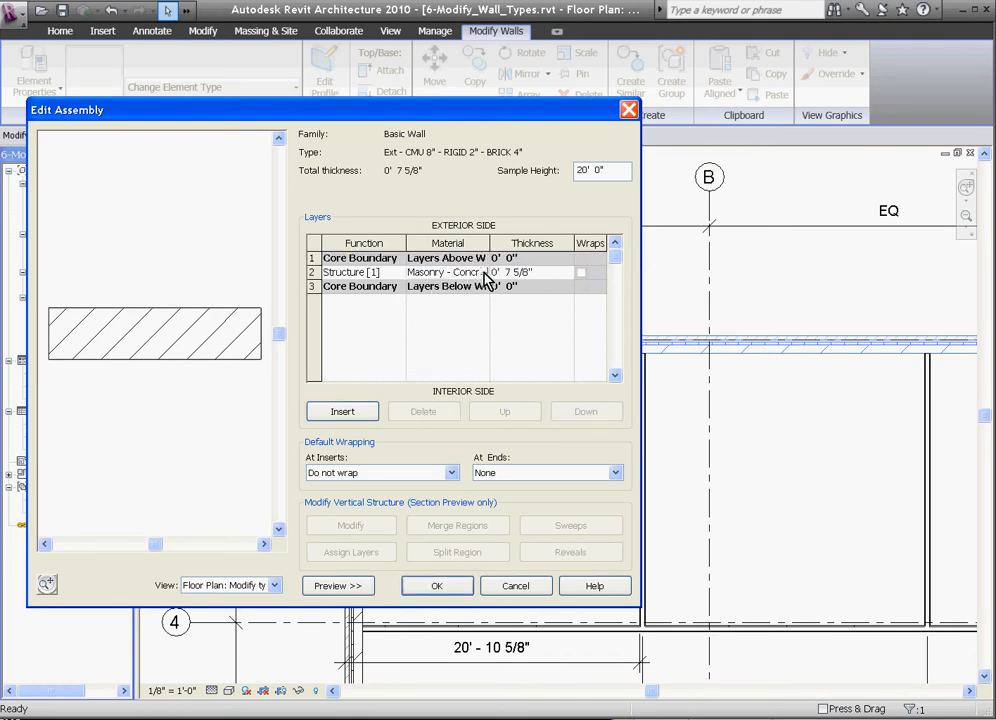
pyautogui.click(448, 272)
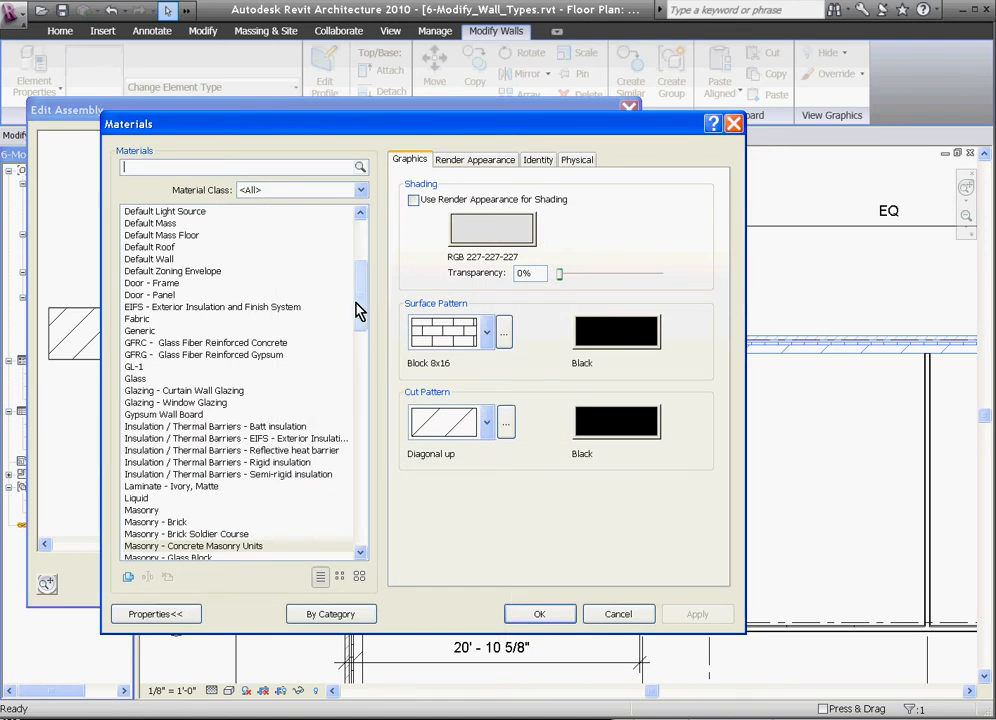
# Step: Give the single structure layer Generic material at 8" thickness and accept the assembly
pyautogui.click(140, 330)
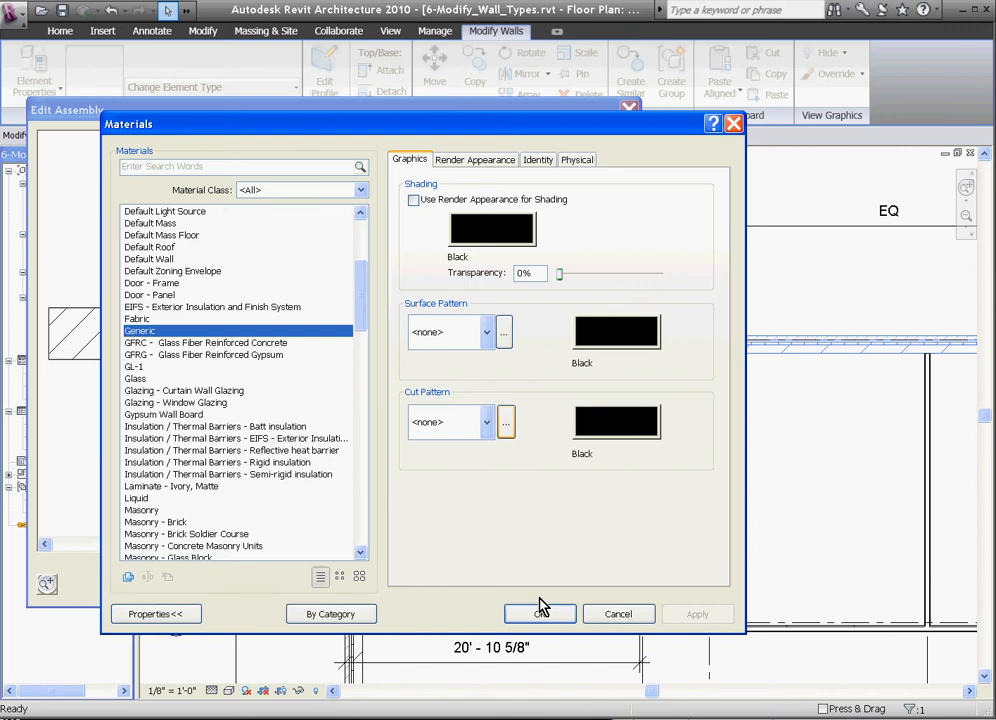
pyautogui.click(540, 612)
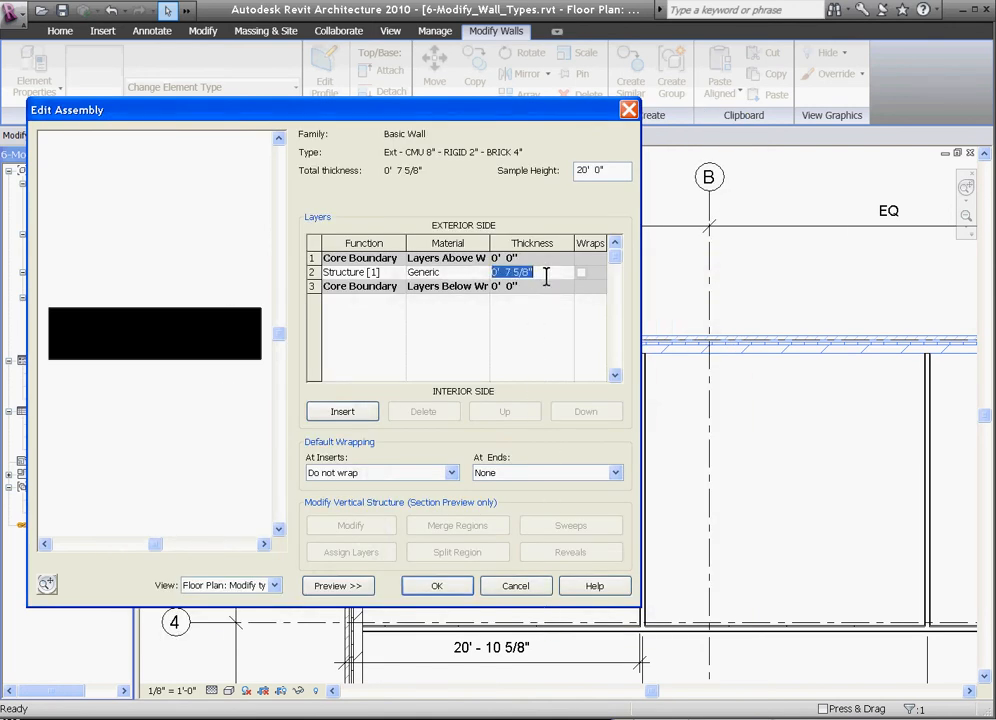
pyautogui.write('8"')
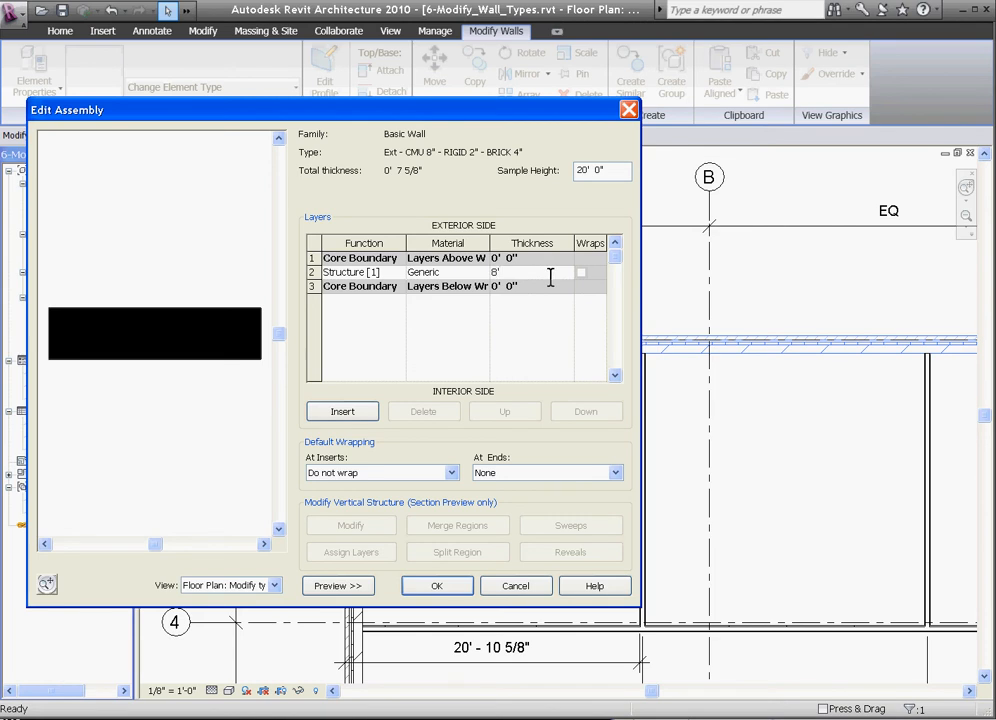
pyautogui.moveTo(532, 352)
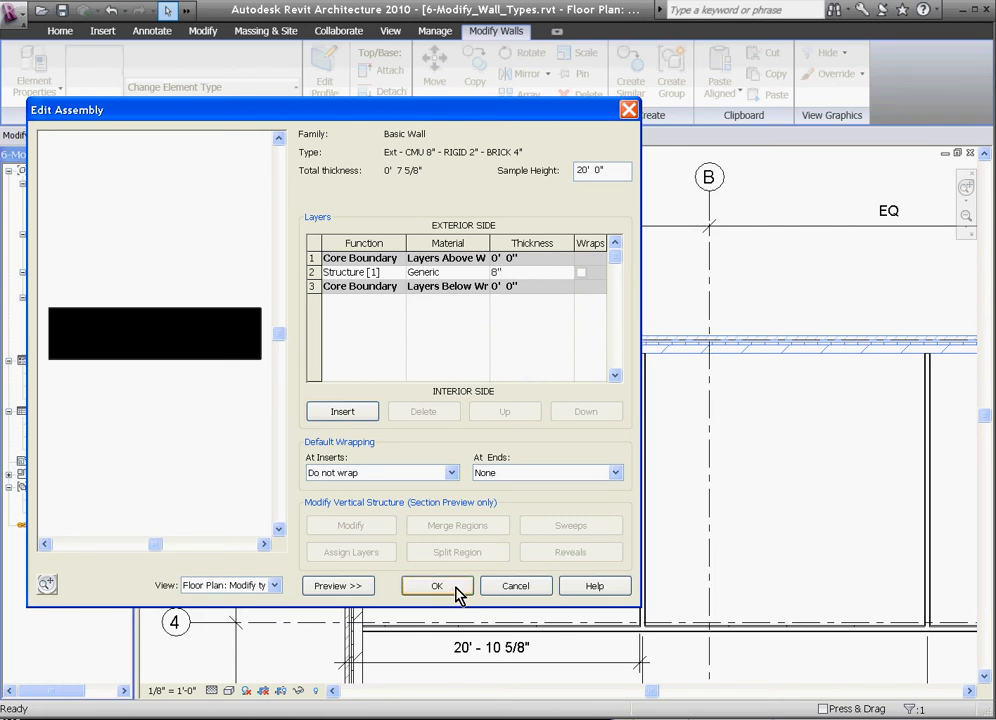
pyautogui.click(436, 584)
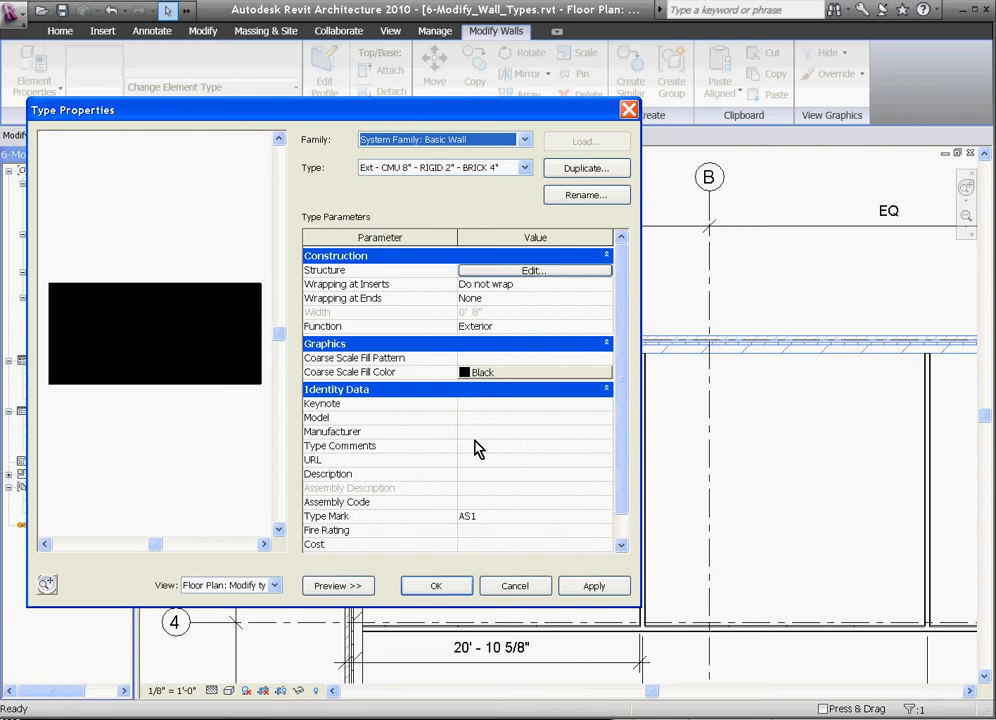
pyautogui.moveTo(480, 434)
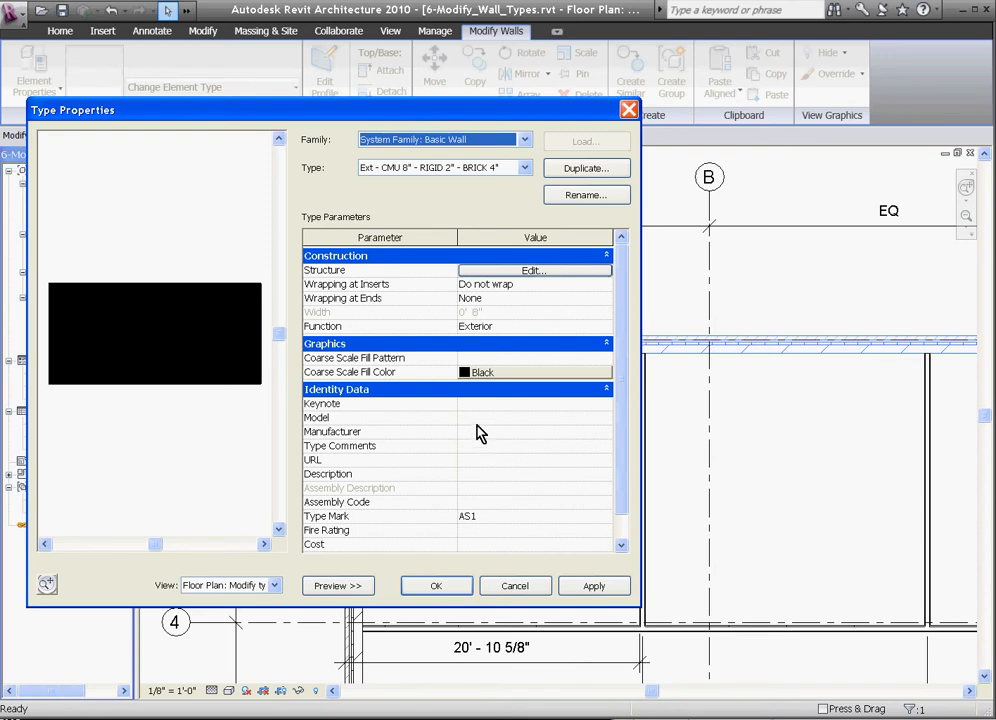
pyautogui.moveTo(556, 216)
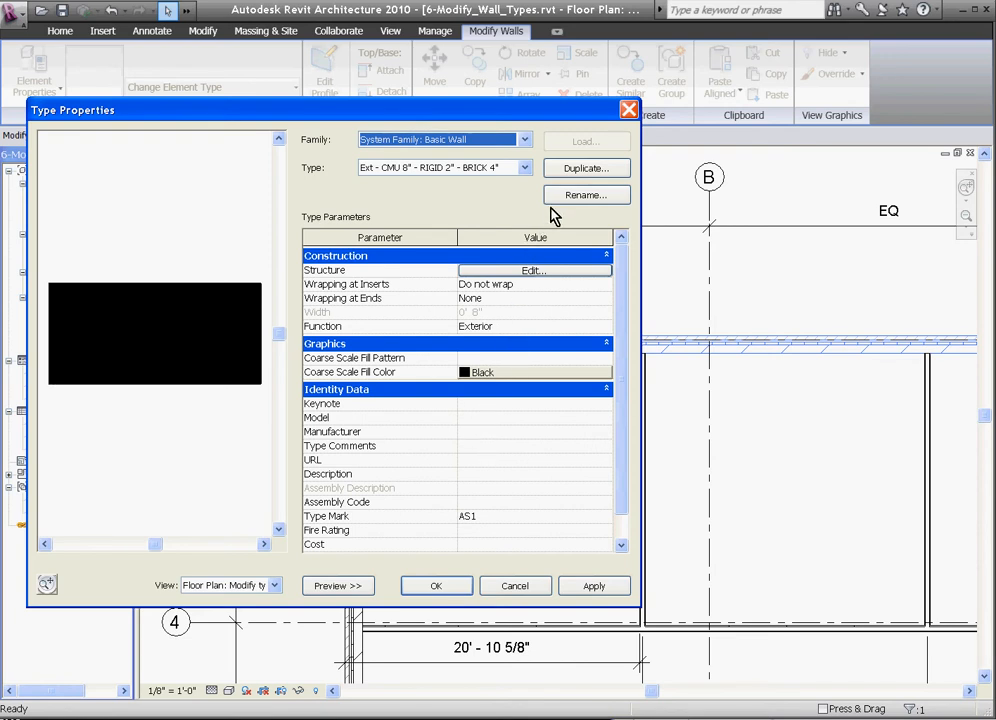
# Step: Rename the wall type to Generic 8" and apply it to the selected wall
pyautogui.click(586, 196)
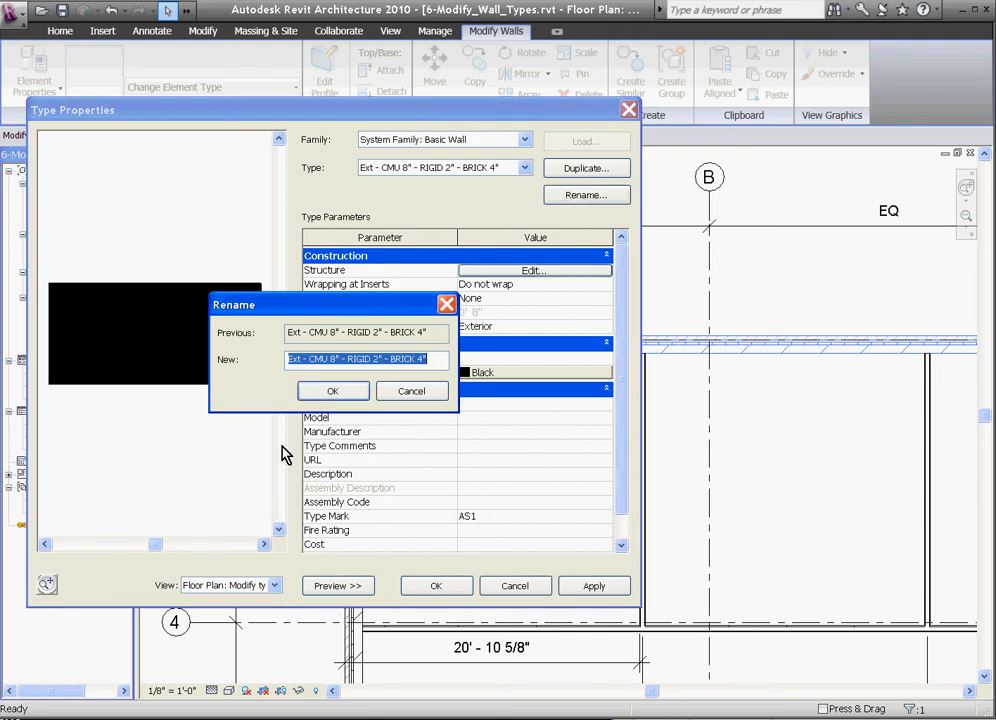
pyautogui.write('Gener')
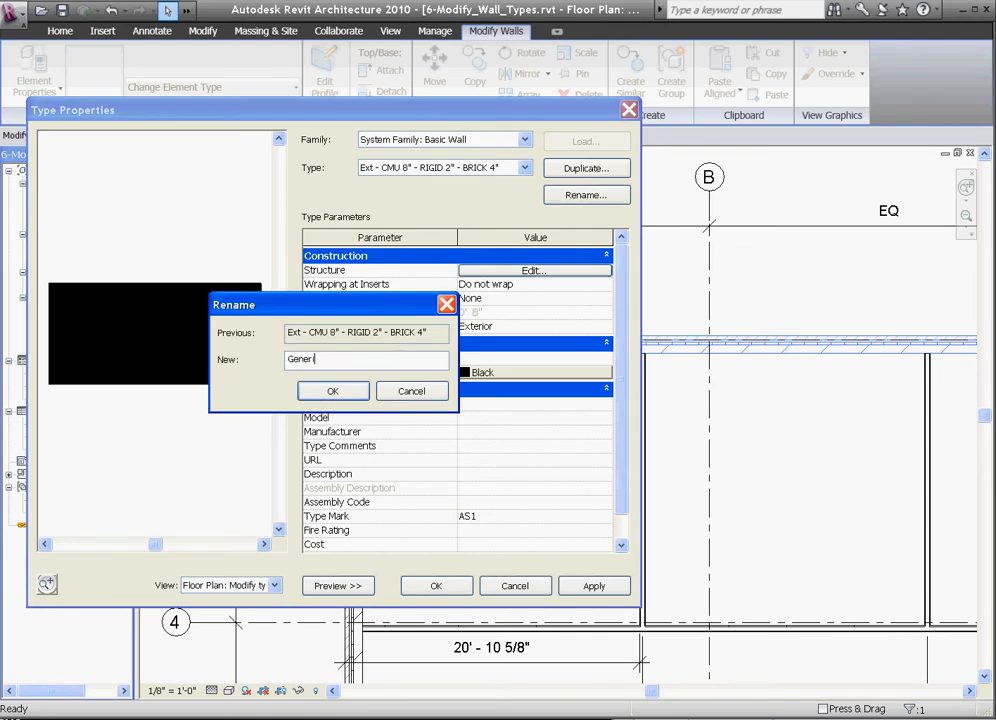
pyautogui.click(332, 390)
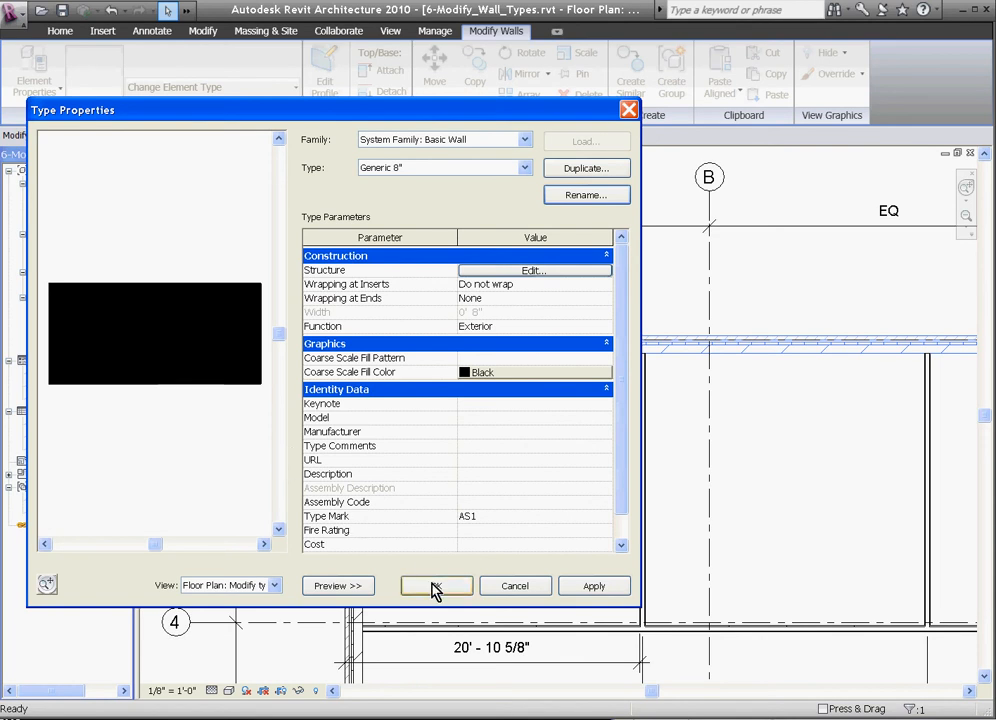
pyautogui.click(436, 586)
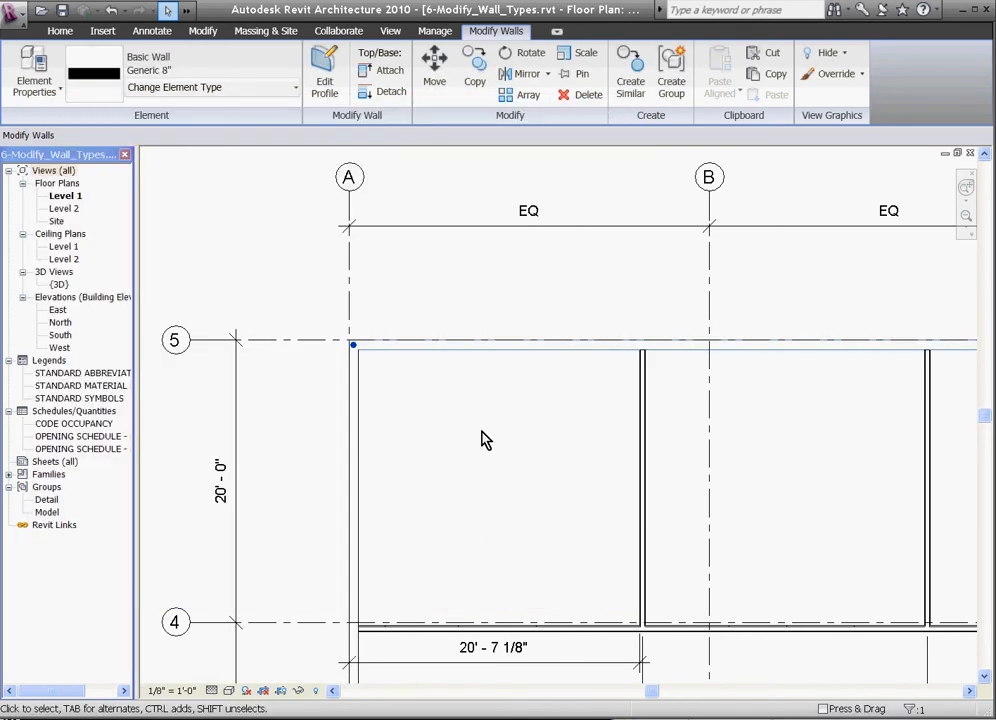
pyautogui.moveTo(446, 374)
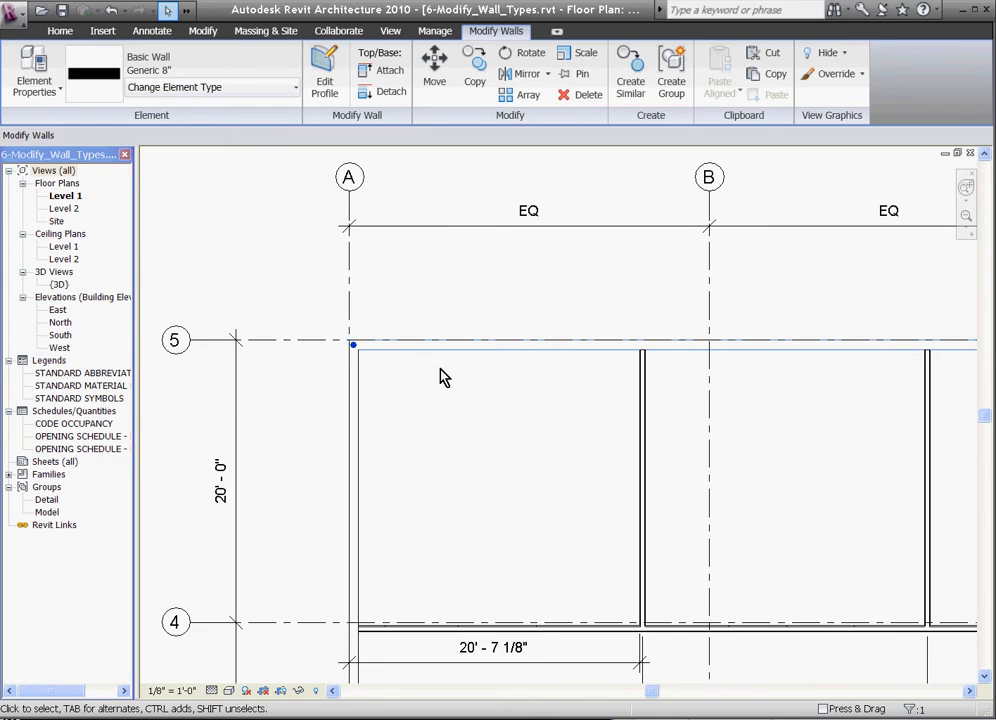
pyautogui.moveTo(444, 328)
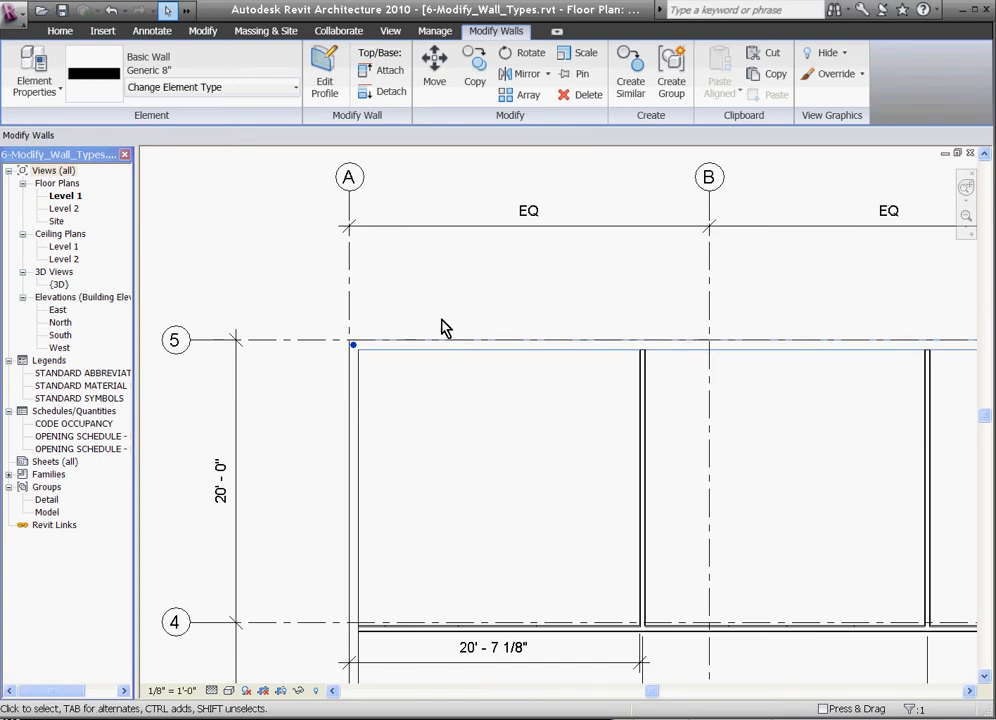
# Step: Show the plan with thin lines and select the Generic 8" wall along grid line 5
pyautogui.click(390, 32)
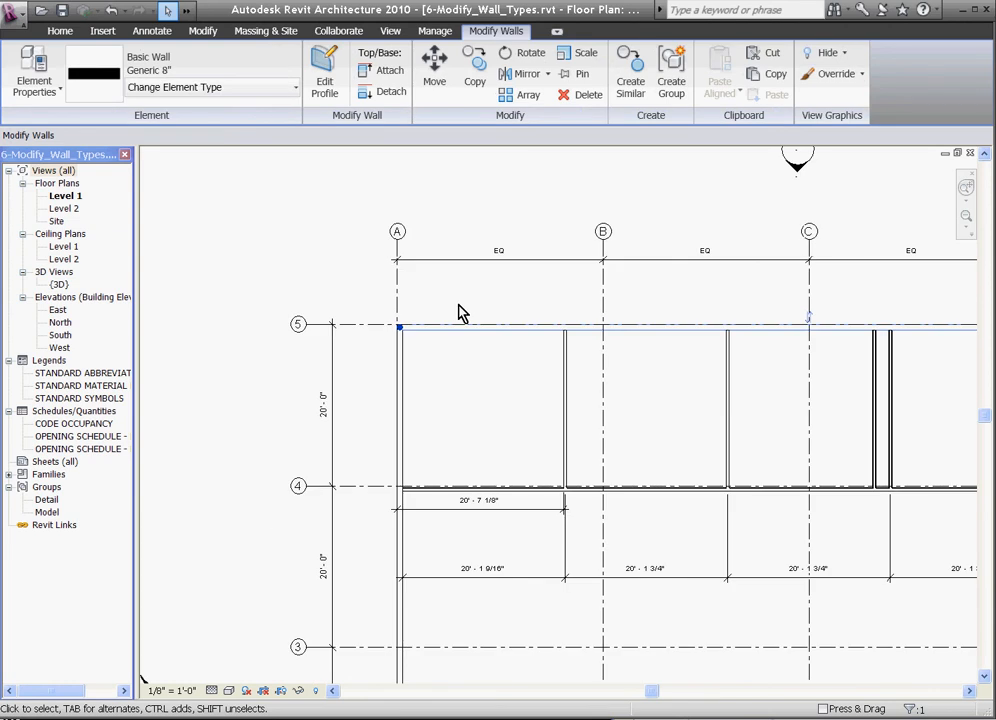
pyautogui.moveTo(450, 302)
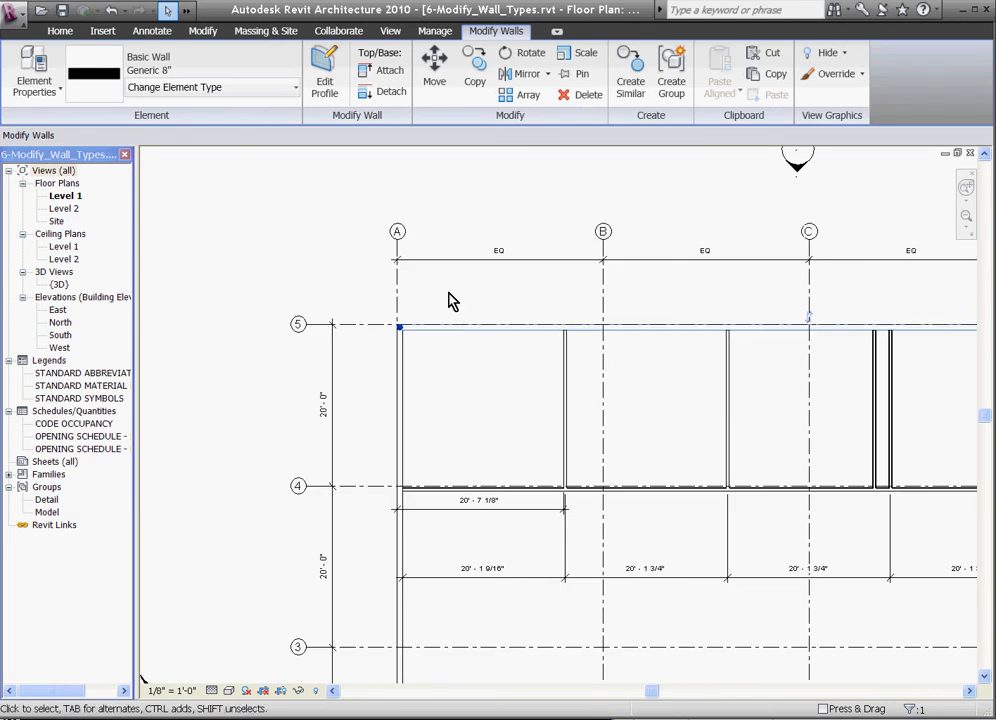
pyautogui.click(390, 32)
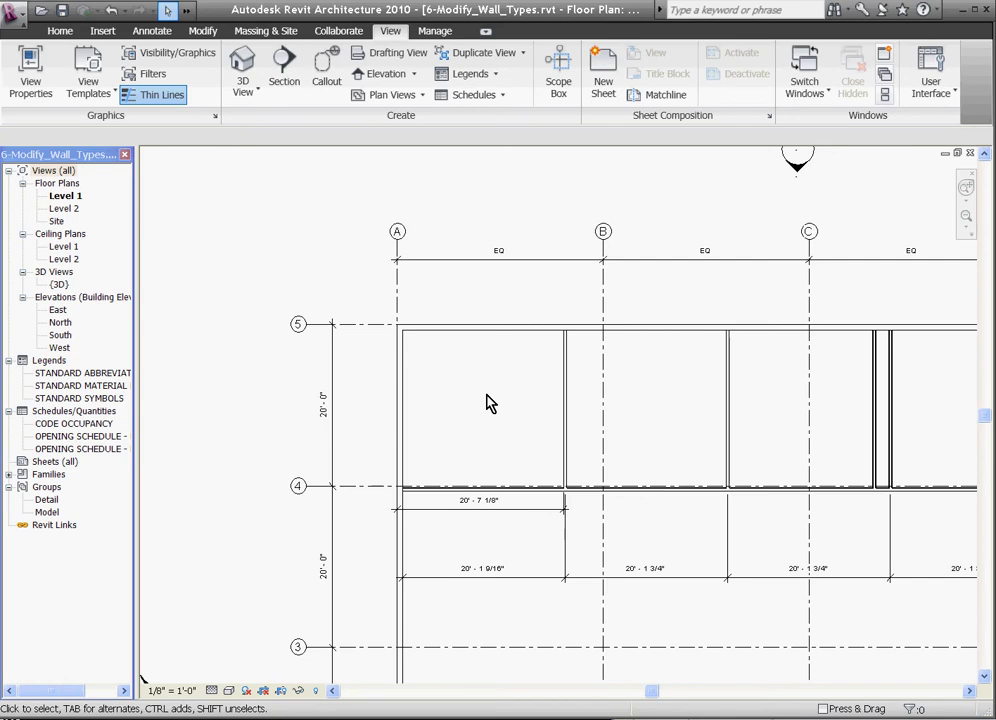
pyautogui.moveTo(492, 378)
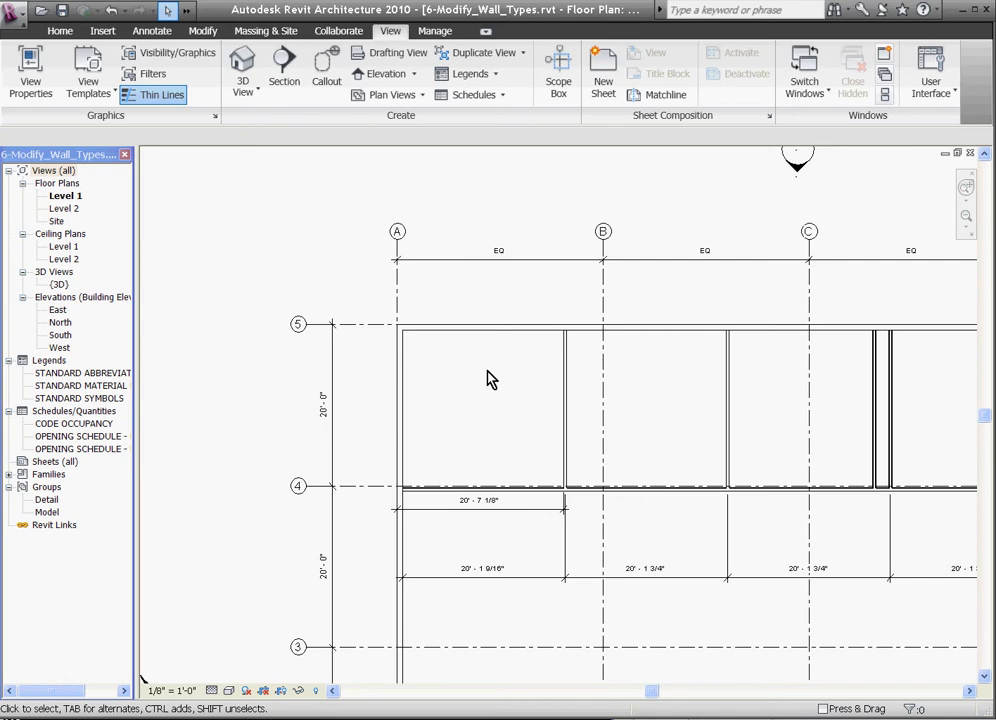
pyautogui.moveTo(490, 368)
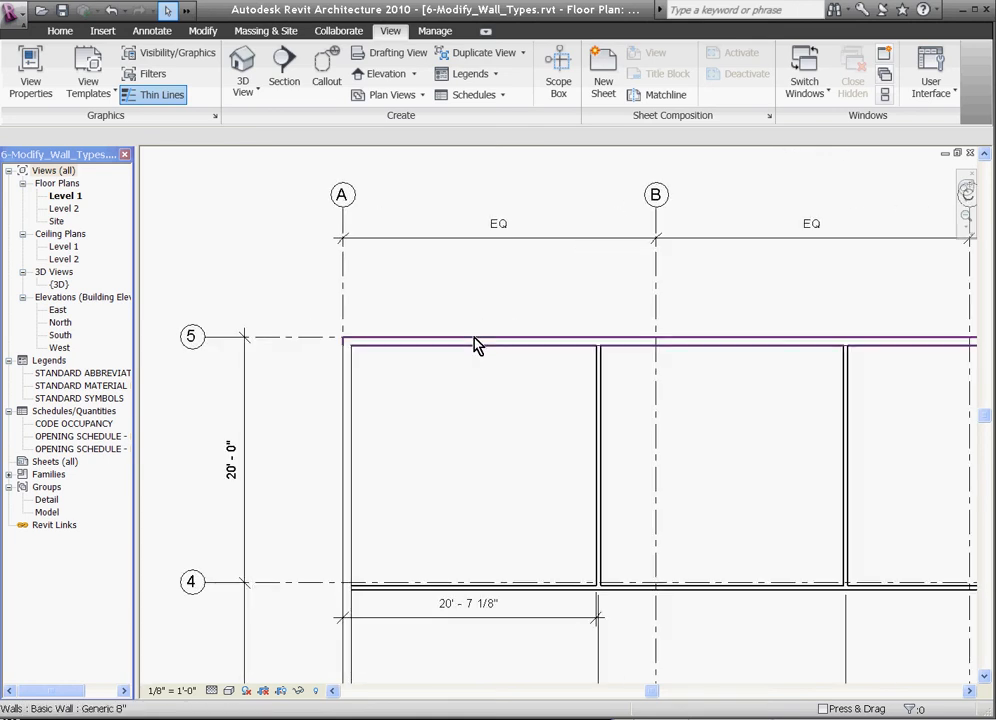
pyautogui.click(476, 342)
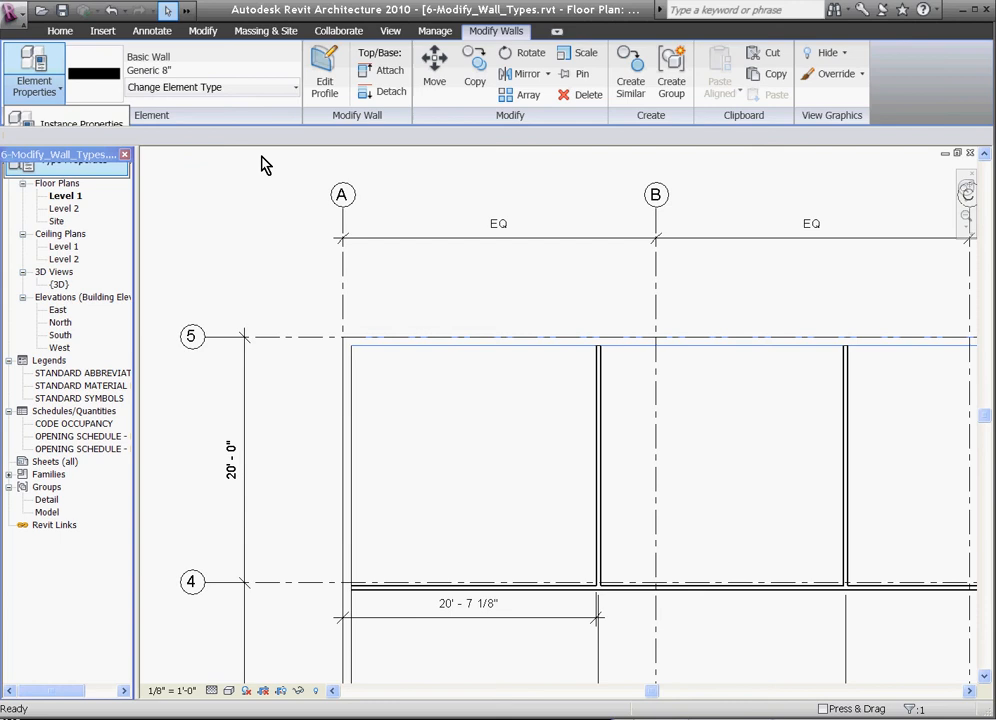
# Step: Duplicate Generic 8" as a new wall type 'MS with brick' and select its structure layer
pyautogui.click(32, 70)
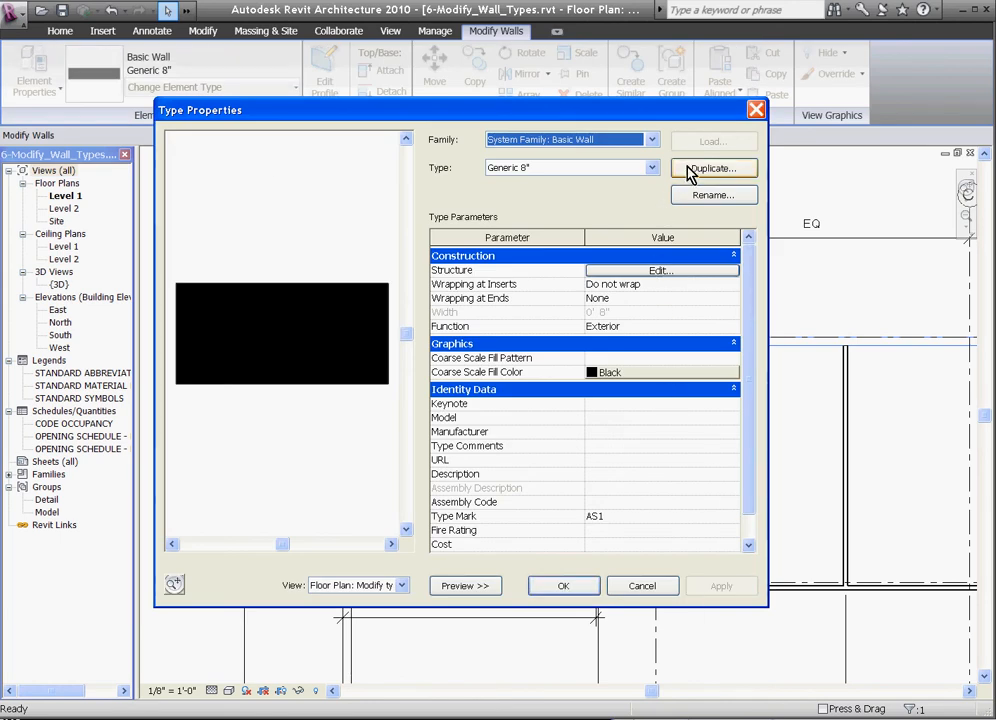
pyautogui.click(712, 168)
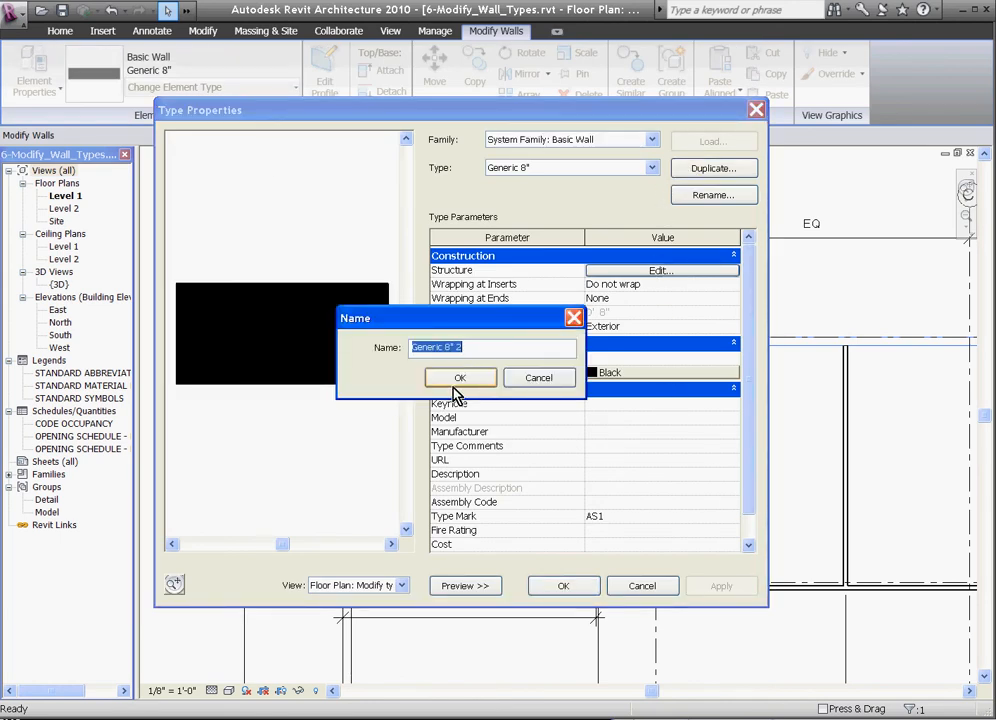
pyautogui.moveTo(516, 380)
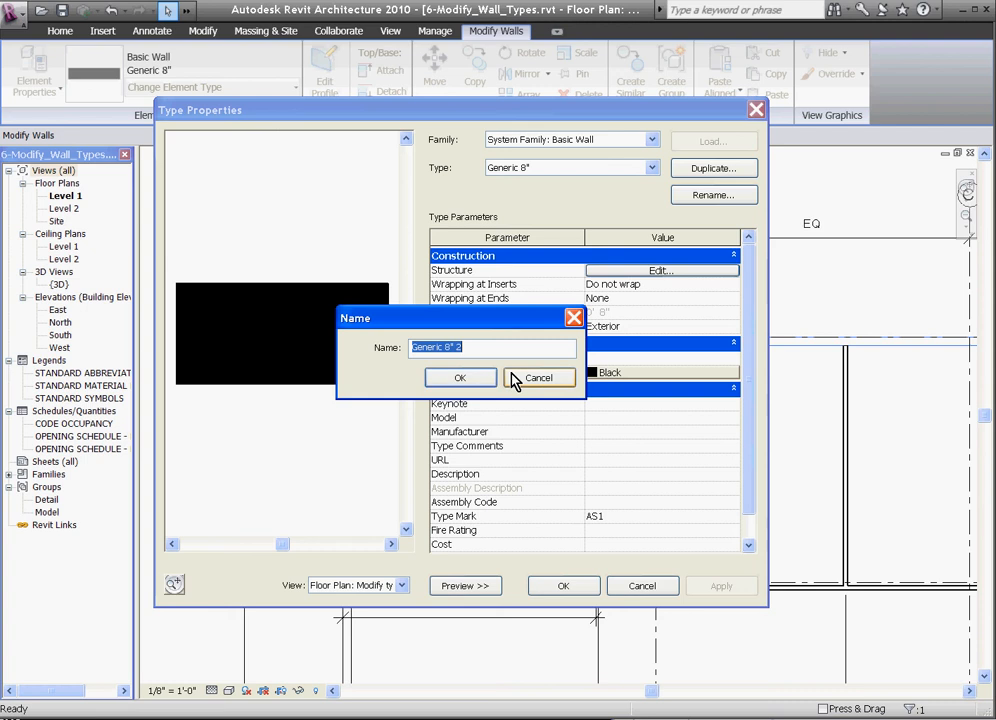
pyautogui.write('MS with Bir')
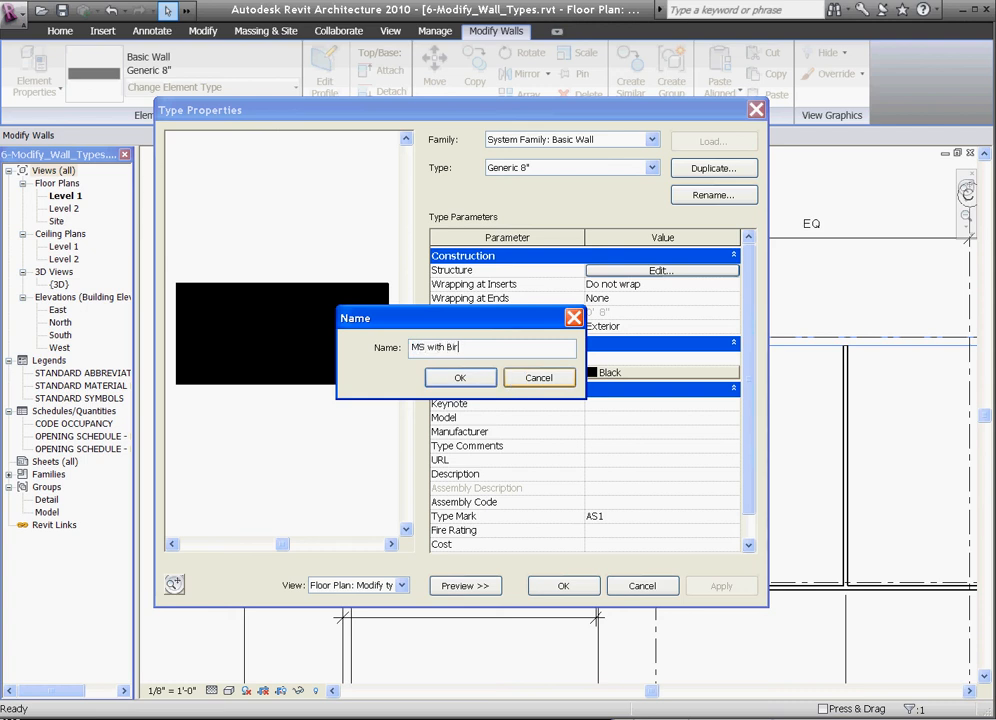
pyautogui.write('ck')
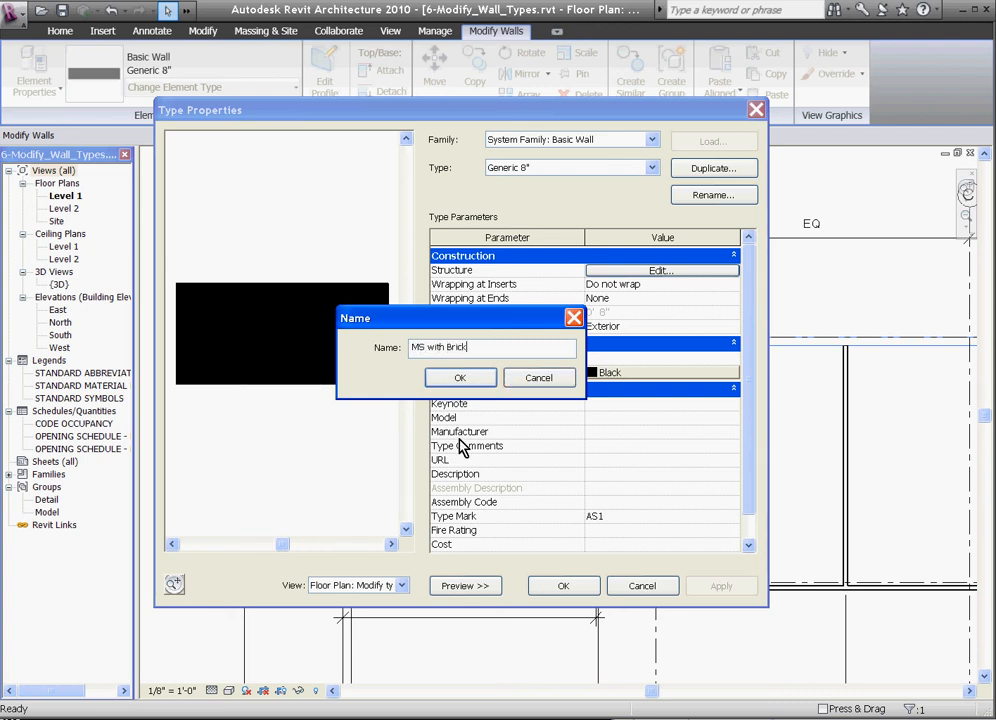
pyautogui.moveTo(460, 378)
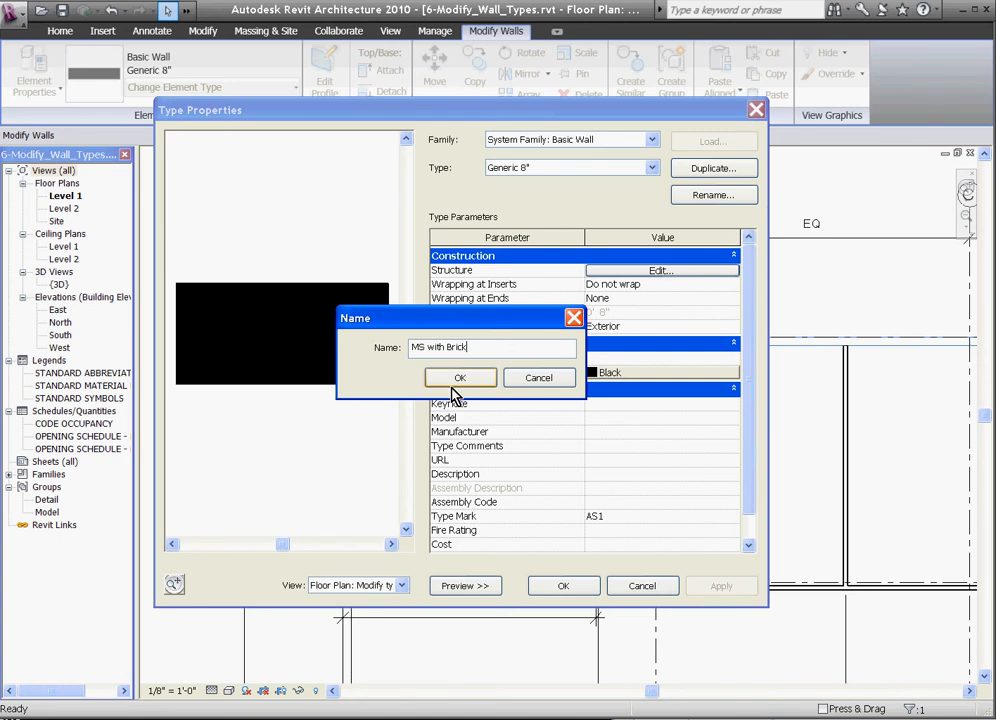
pyautogui.click(460, 376)
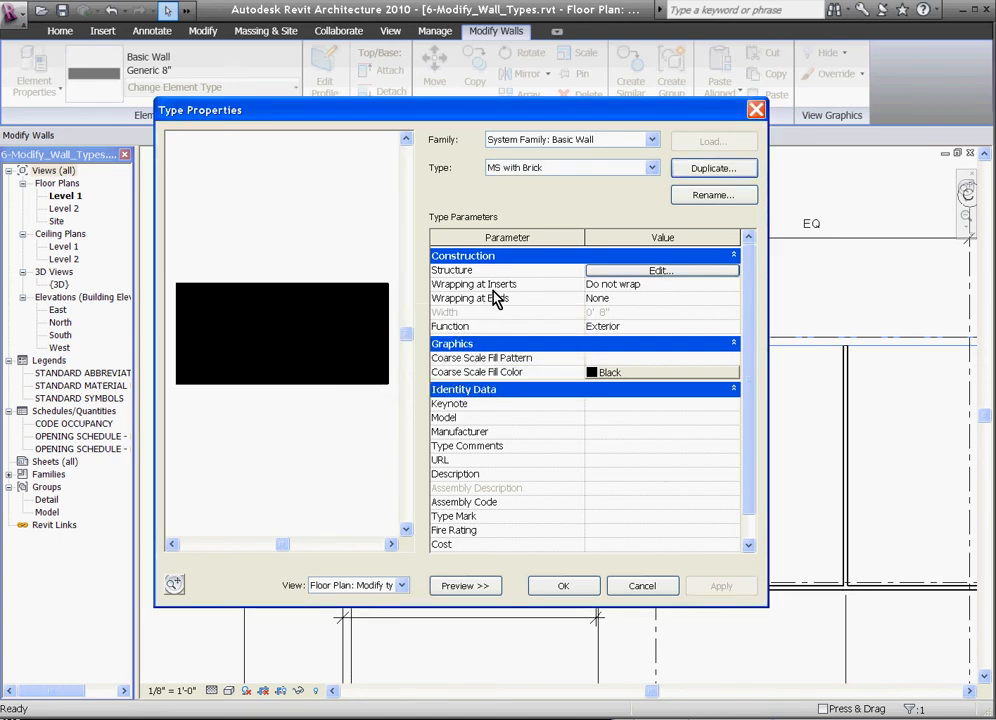
pyautogui.moveTo(610, 278)
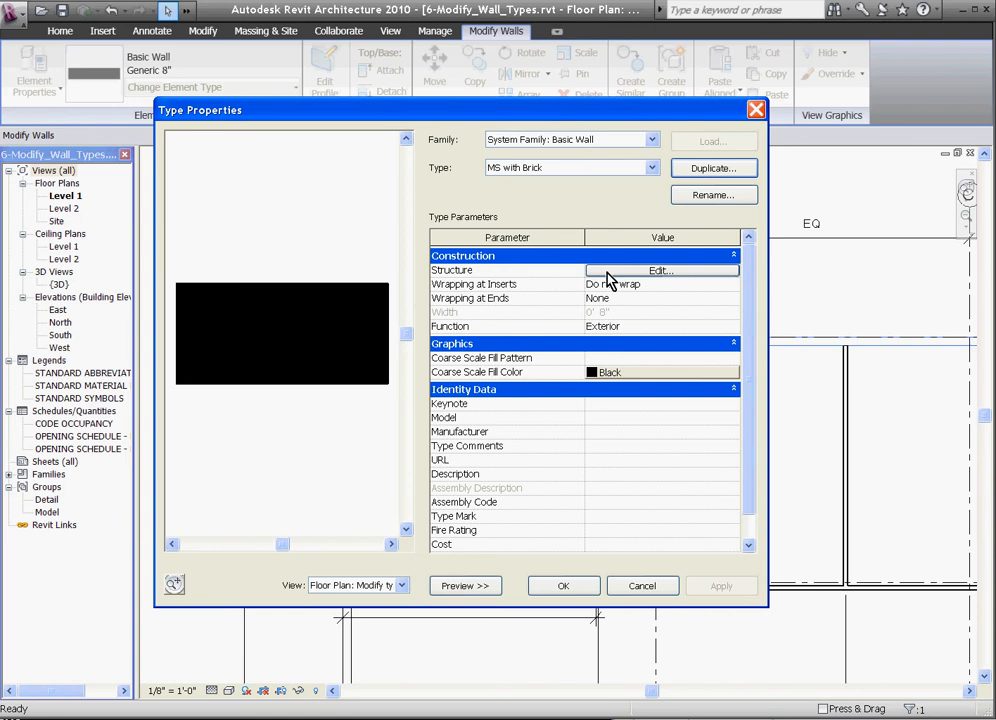
pyautogui.click(660, 270)
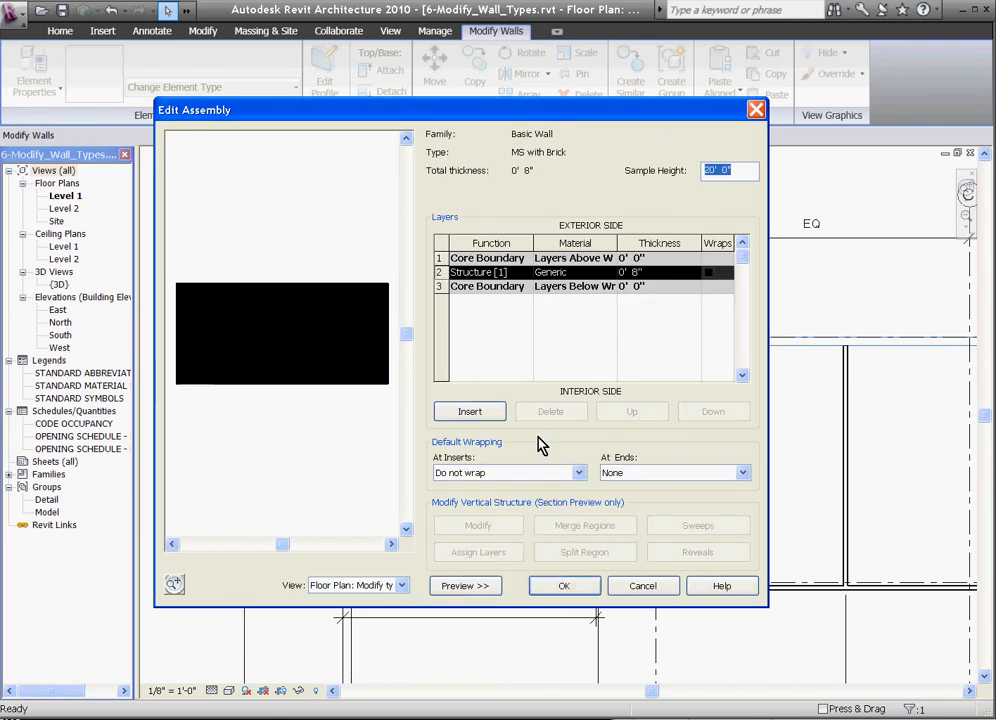
pyautogui.moveTo(504, 288)
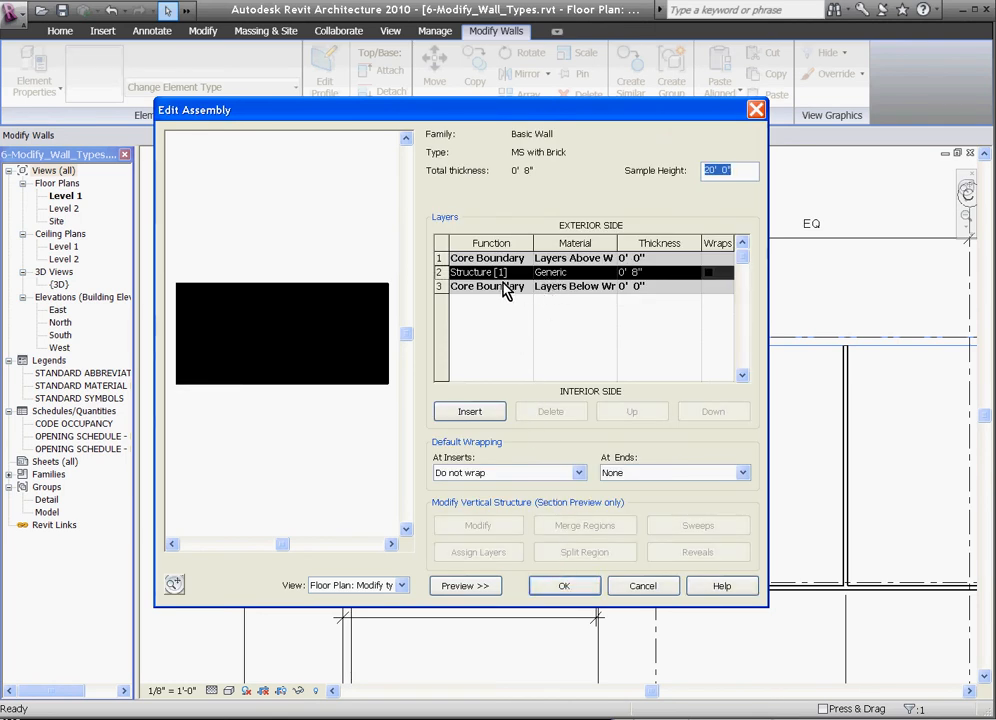
pyautogui.moveTo(576, 280)
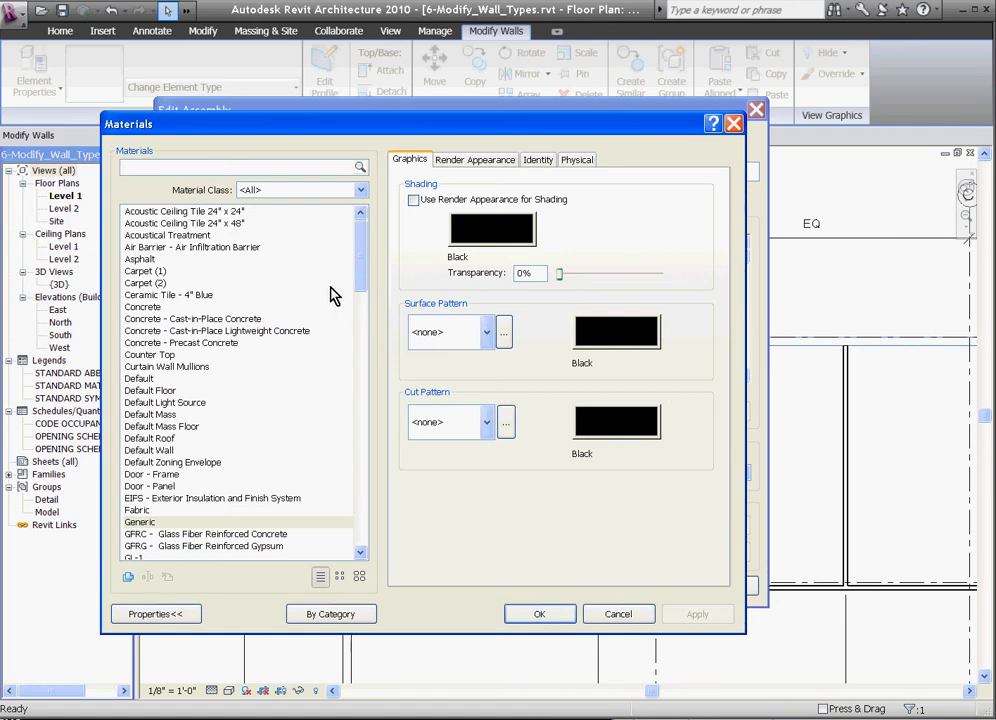
# Step: Duplicate Generic as material MS with no surface pattern and an Aluminum cut pattern, assigned to the structure layer
pyautogui.scroll(-3)
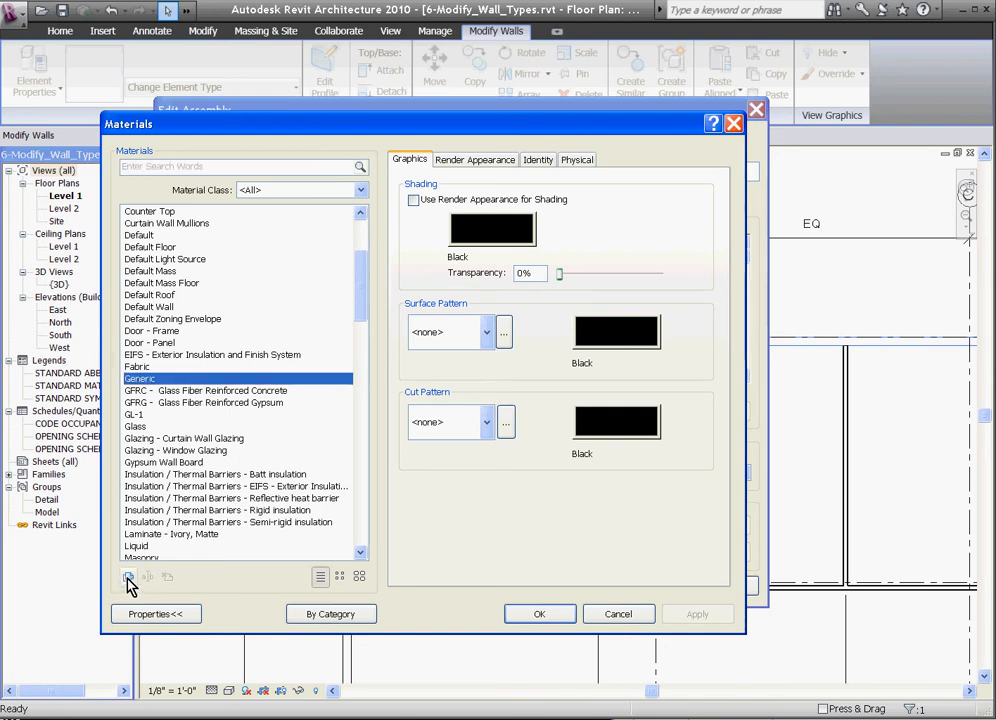
pyautogui.click(128, 576)
pyautogui.write('MS')
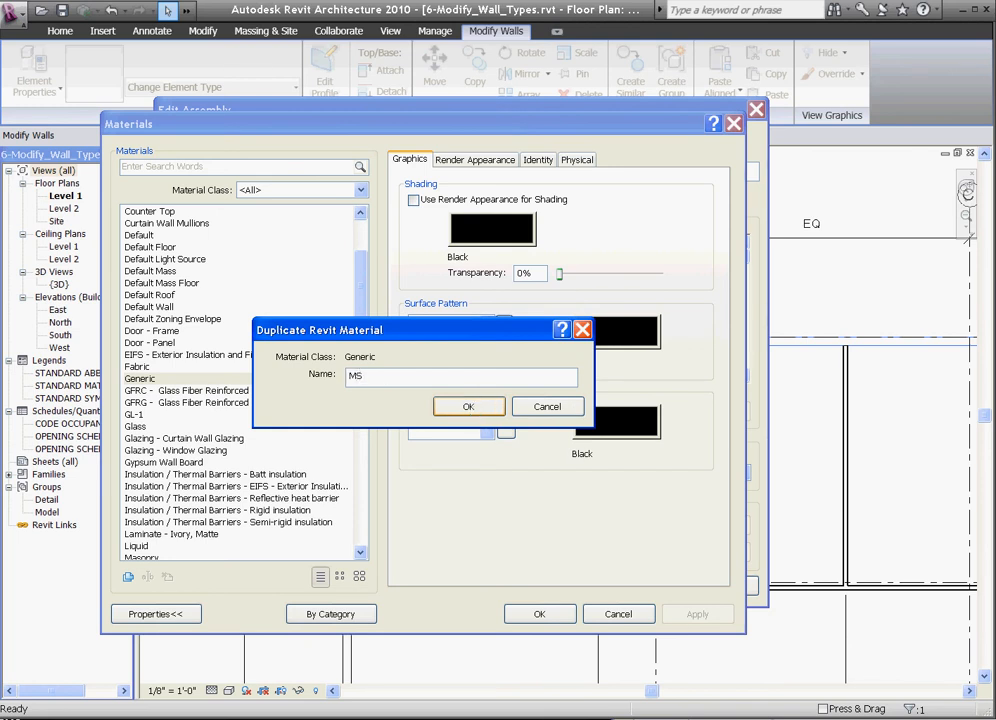
pyautogui.click(468, 406)
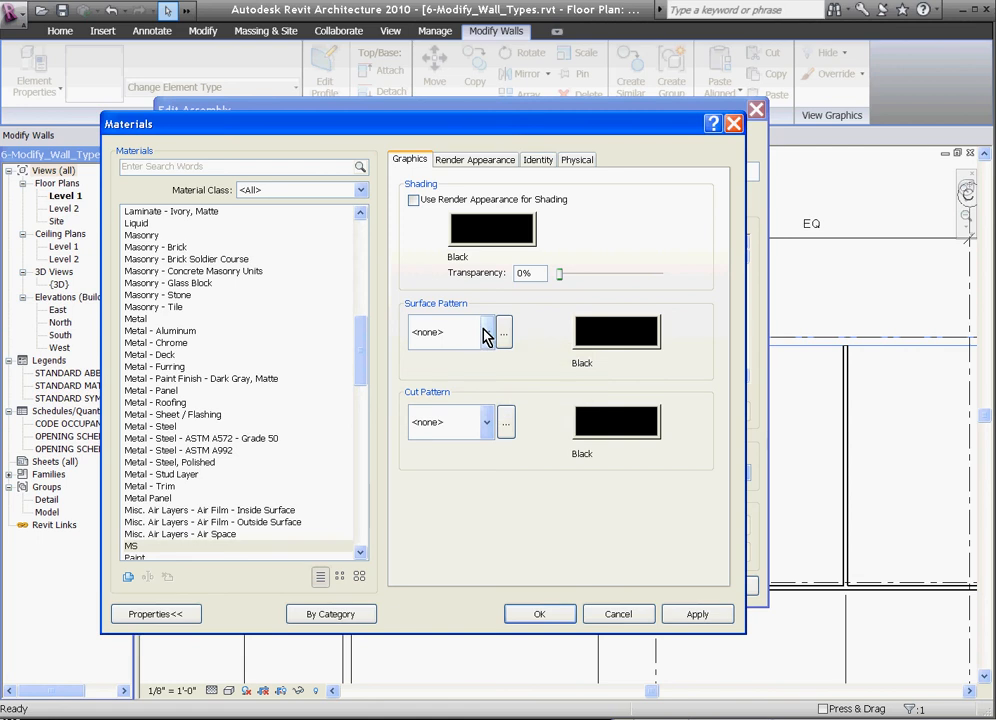
pyautogui.click(484, 332)
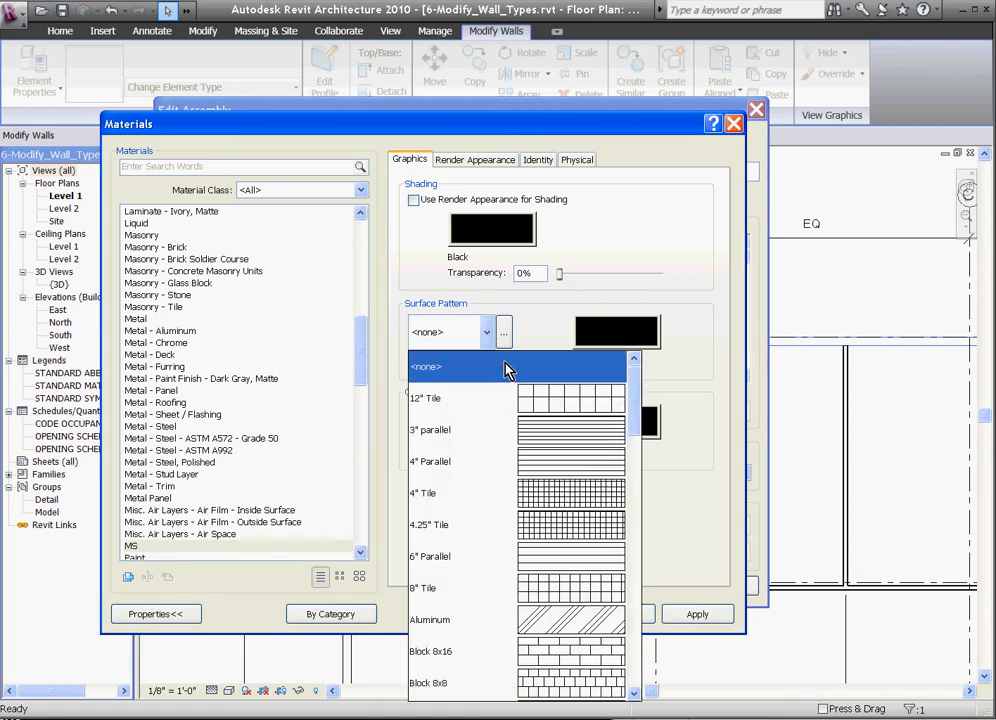
pyautogui.click(426, 366)
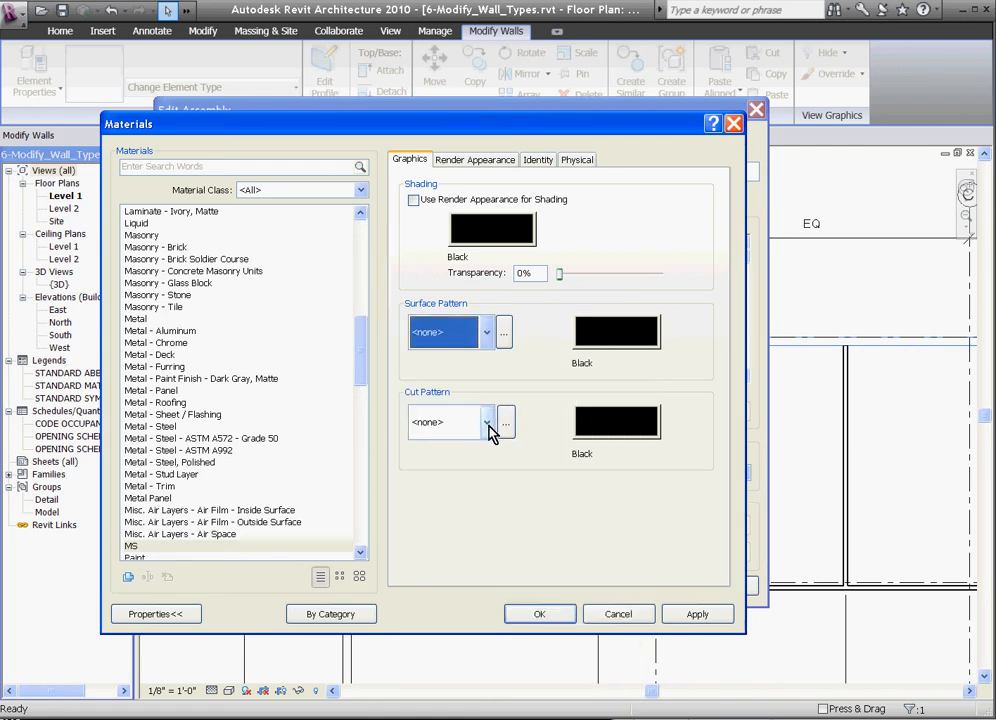
pyautogui.click(484, 420)
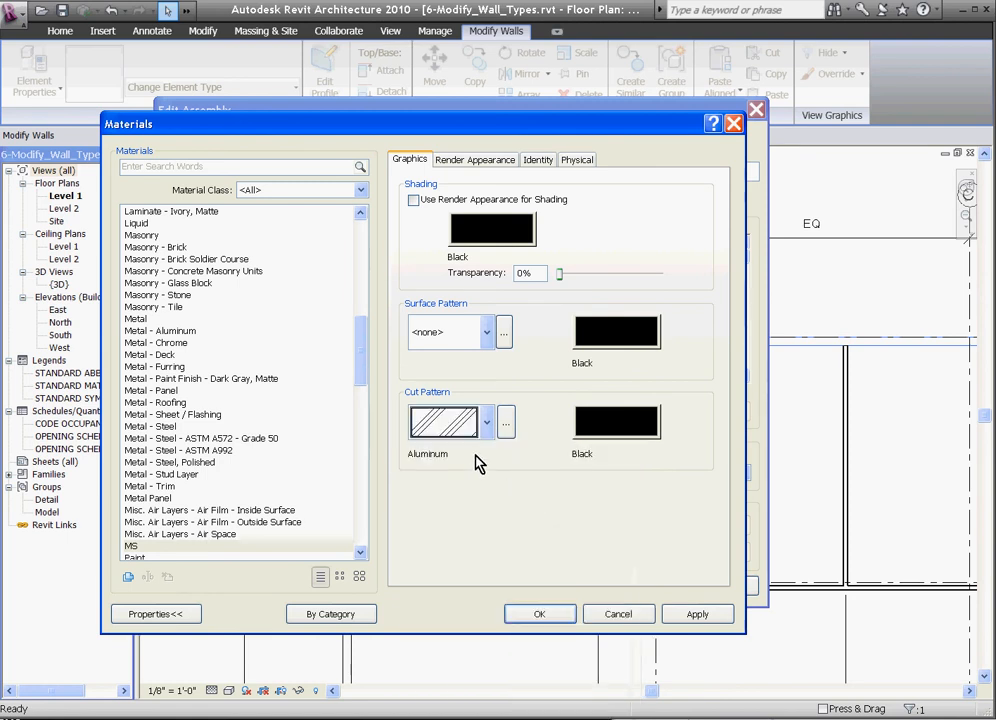
pyautogui.click(540, 612)
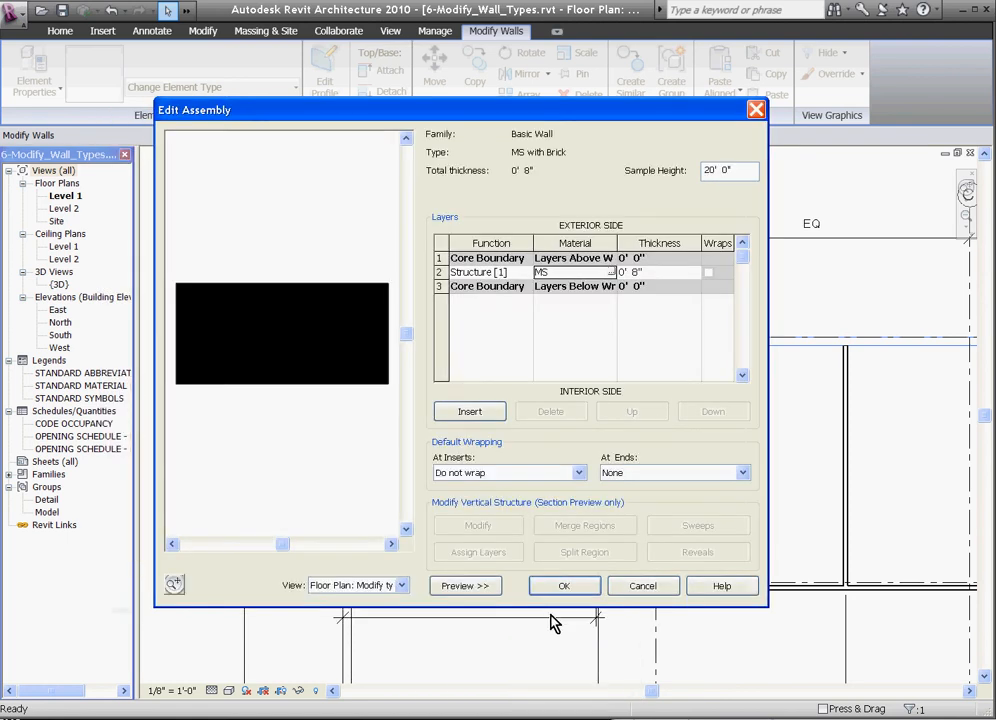
pyautogui.moveTo(588, 348)
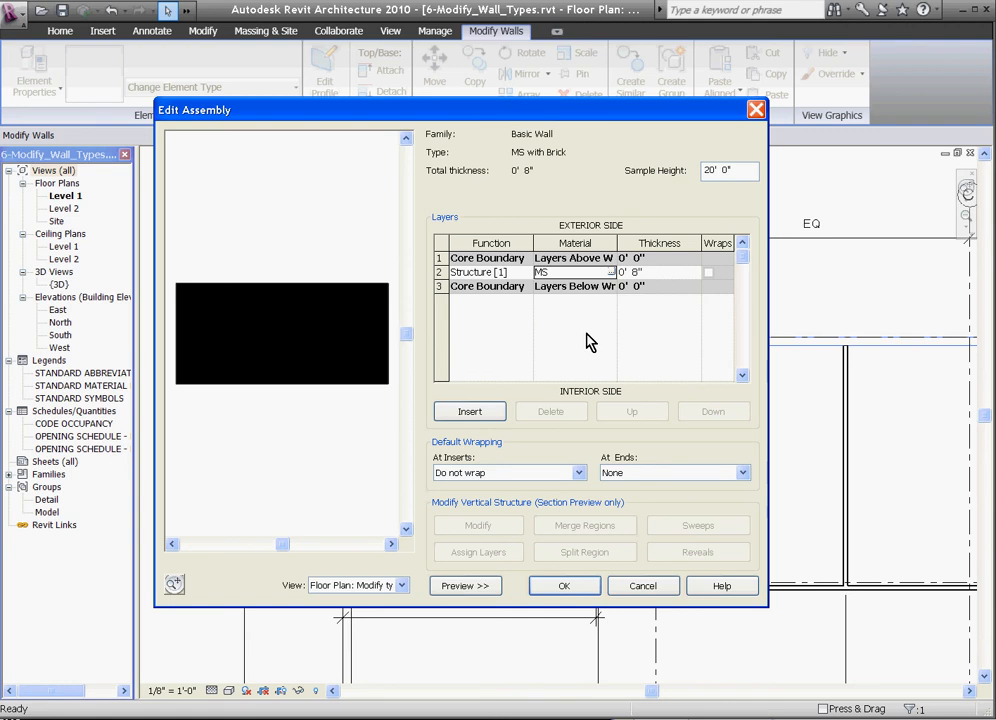
pyautogui.moveTo(660, 276)
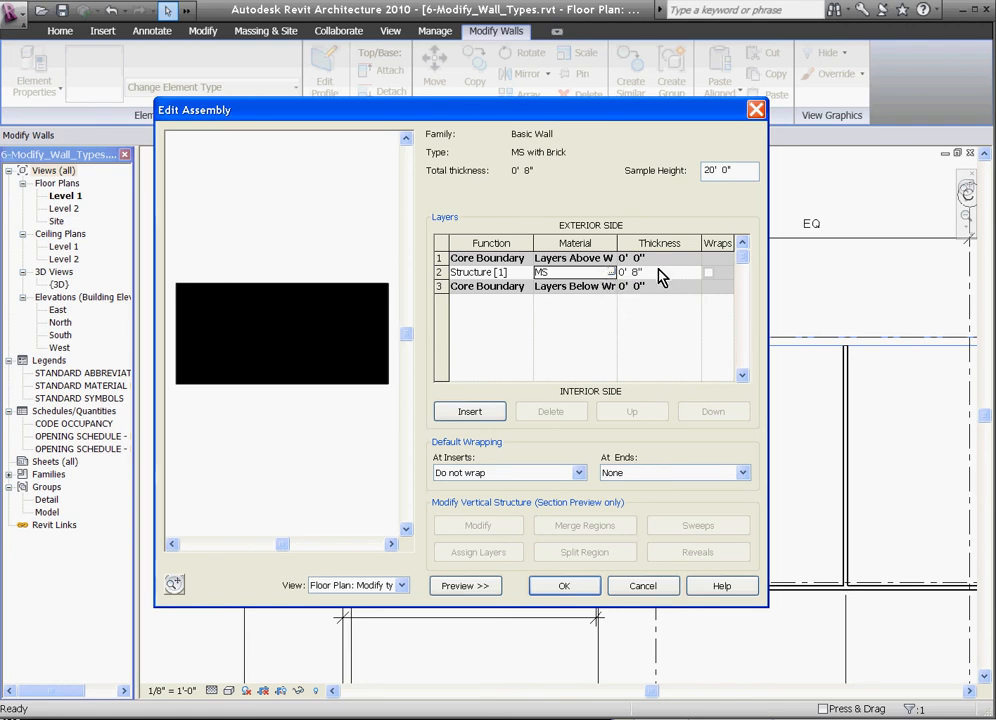
# Step: Set the MS layer to 3 5/8", insert a layer, and move MS above the core as a Substrate
pyautogui.click(660, 272)
pyautogui.write('3 5/')
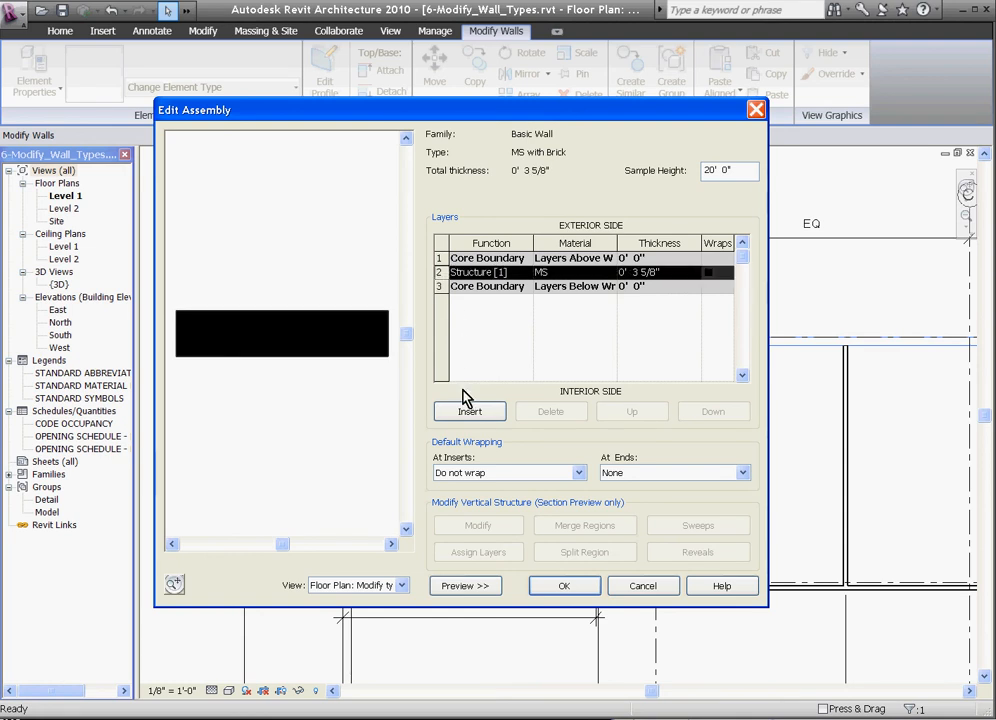
pyautogui.click(468, 412)
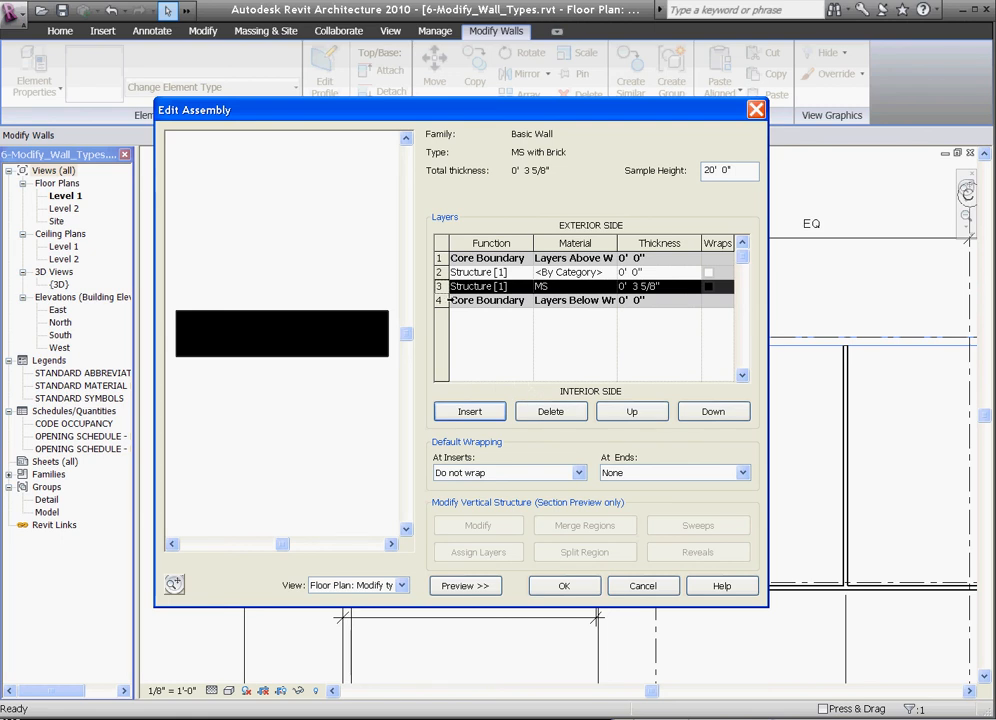
pyautogui.moveTo(584, 412)
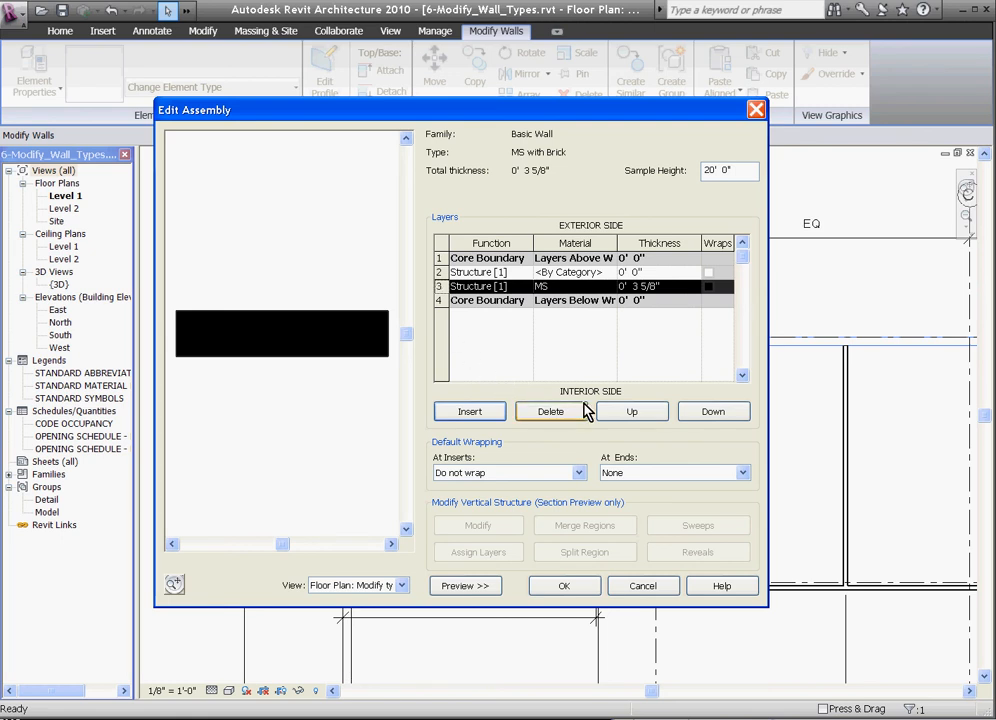
pyautogui.click(632, 412)
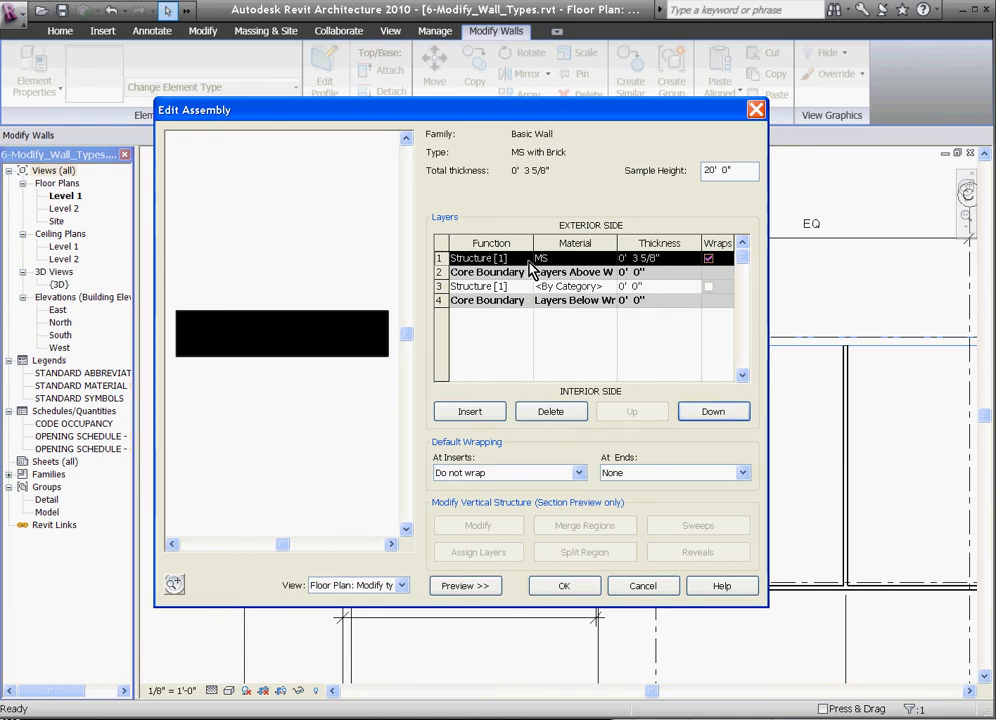
pyautogui.click(490, 272)
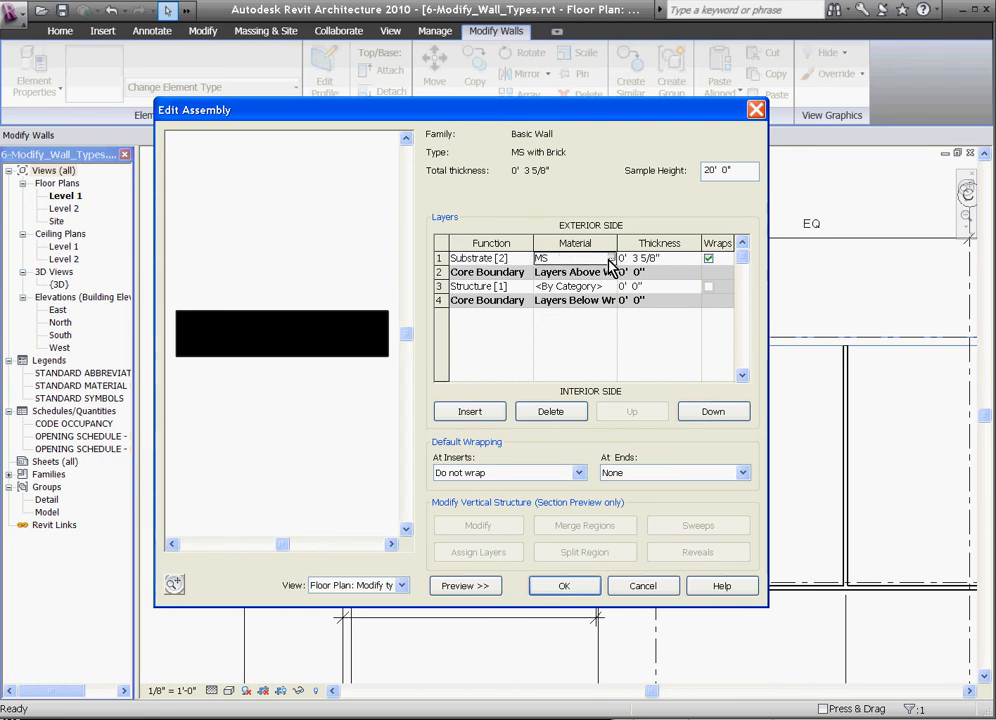
# Step: Make the substrate layer Wood - Sheathing - plywood at 3/4" thickness
pyautogui.click(576, 258)
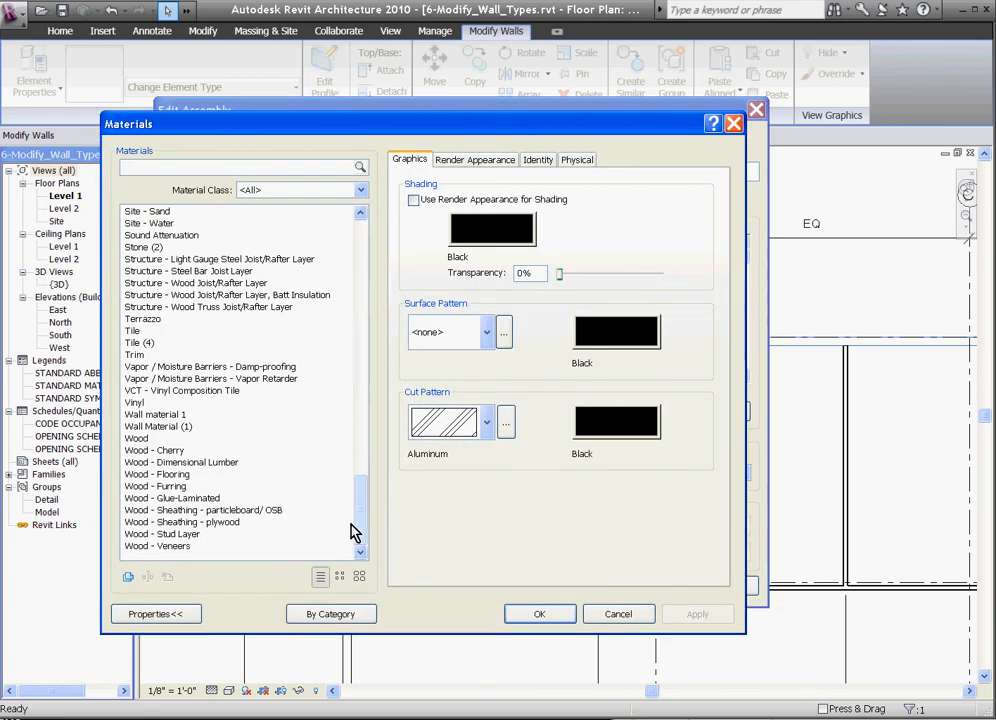
pyautogui.click(182, 520)
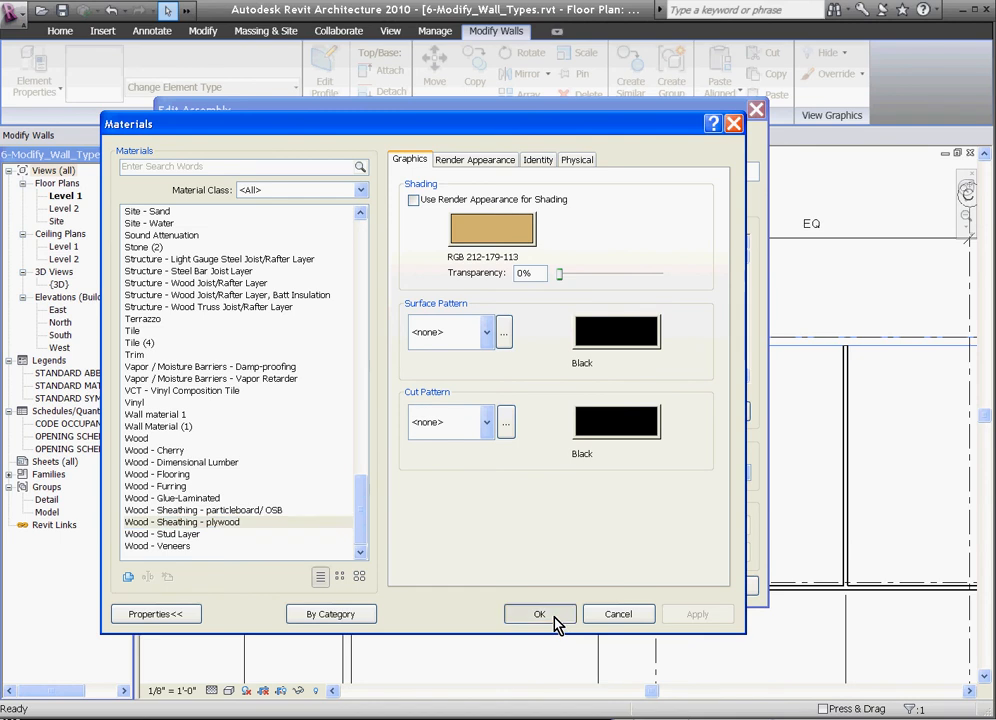
pyautogui.click(540, 612)
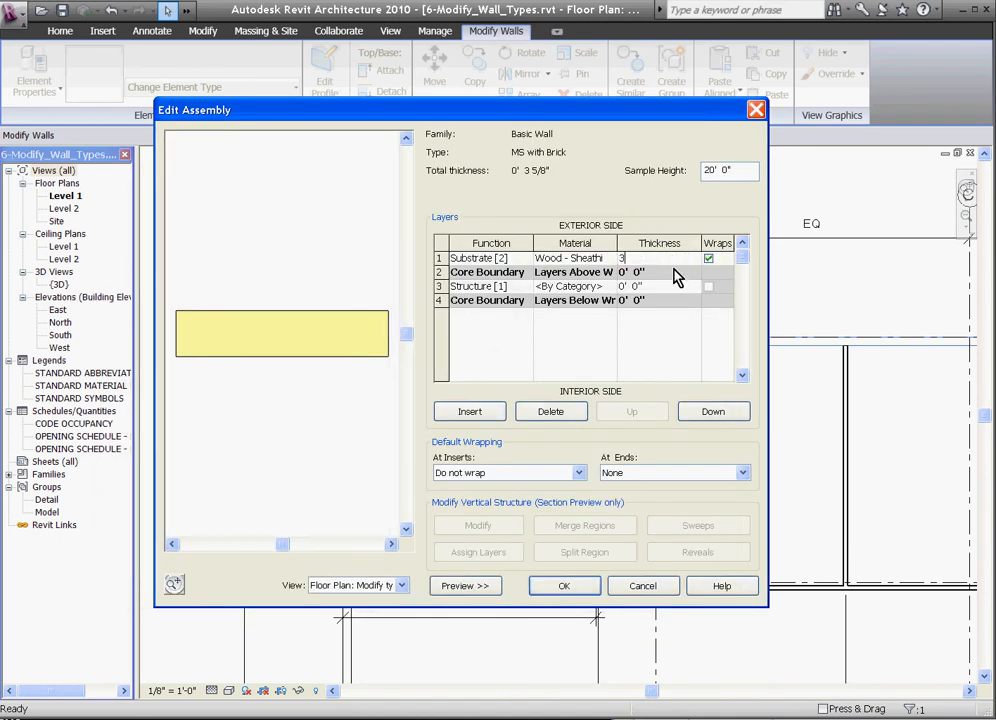
pyautogui.write('3/4"')
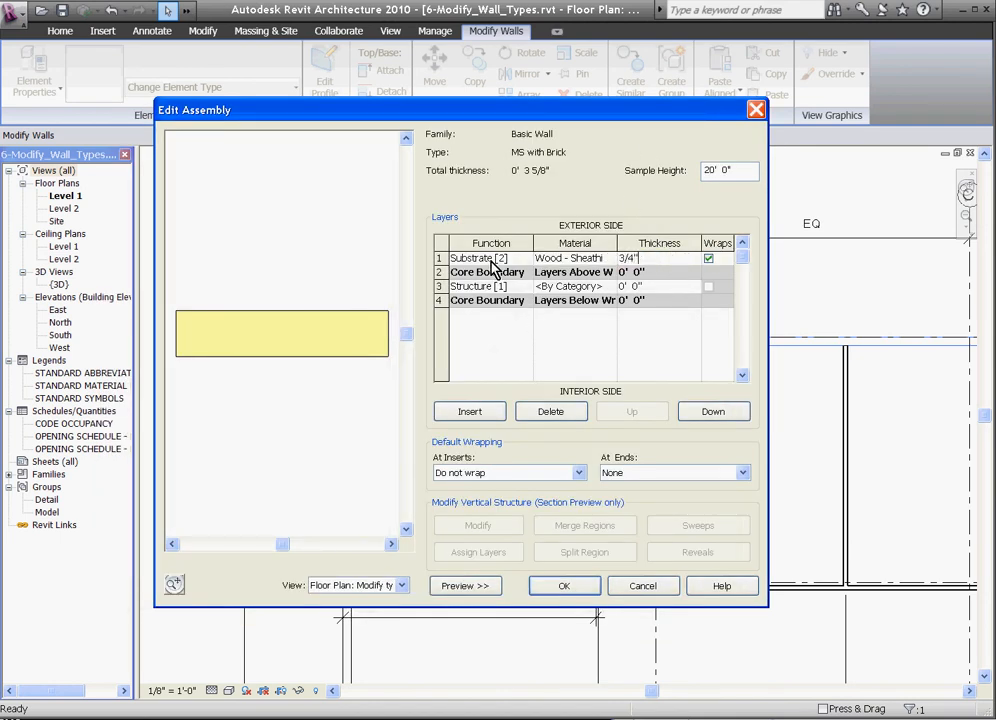
# Step: Add a 2" Thermal/Air layer with Air Barrier material outside the plywood
pyautogui.click(468, 412)
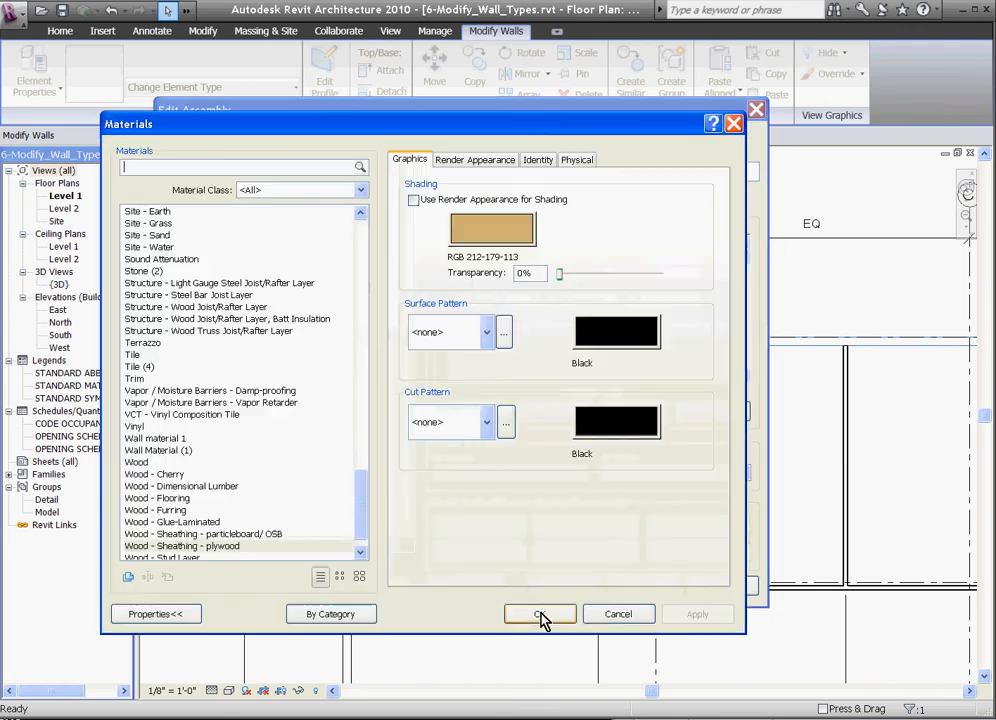
pyautogui.scroll(3)
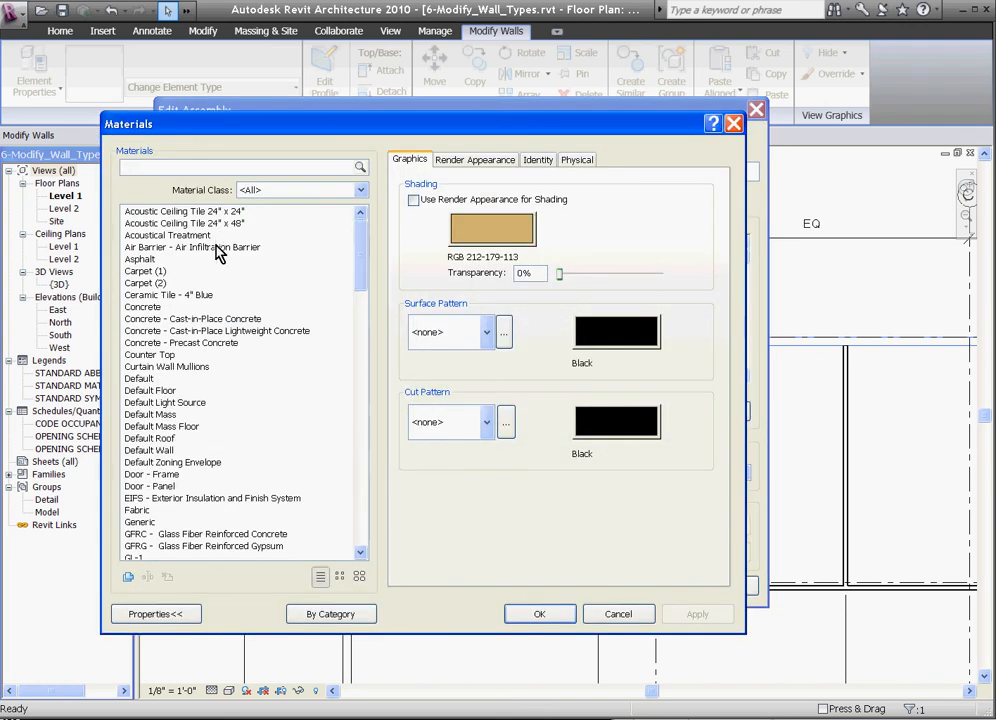
pyautogui.click(540, 612)
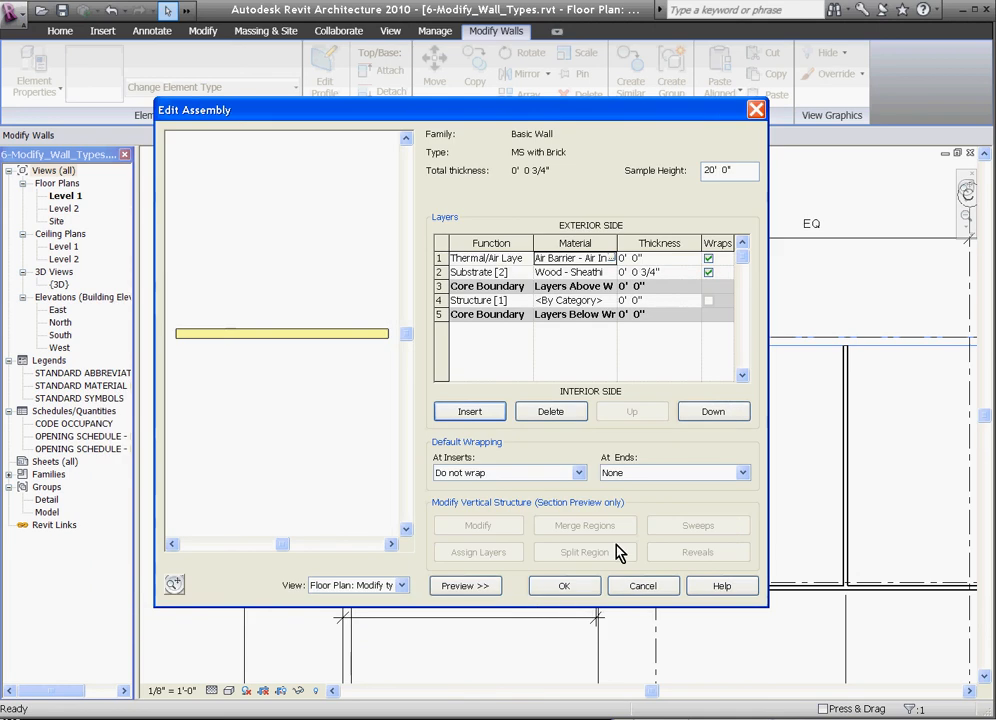
pyautogui.click(660, 258)
pyautogui.write('2')
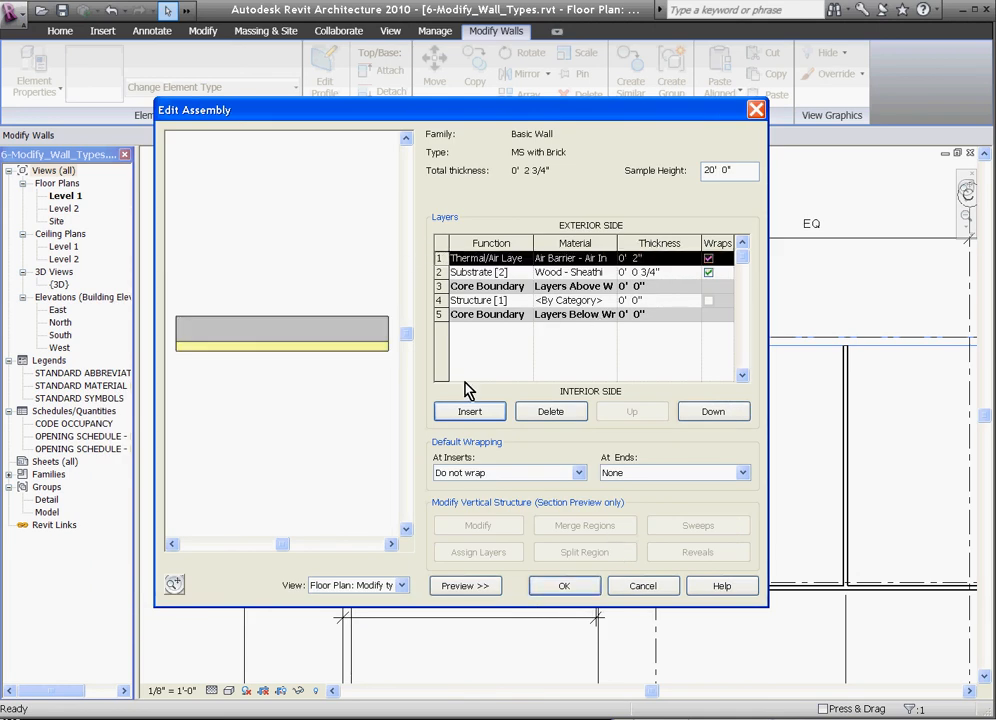
pyautogui.moveTo(464, 430)
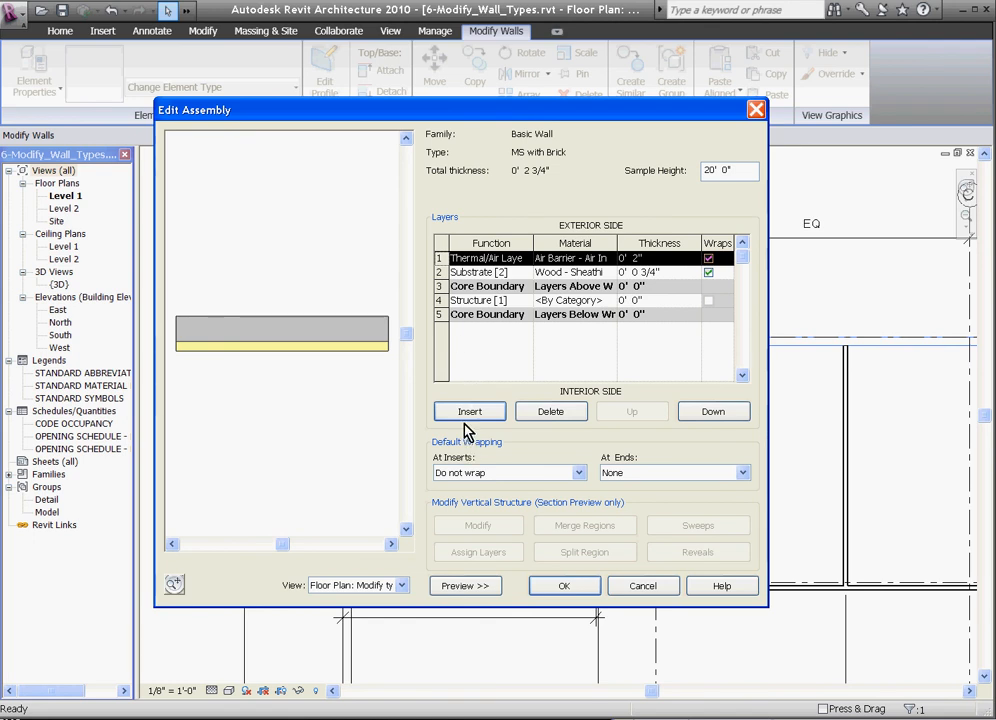
# Step: Insert an exterior Finish 1 layer of Masonry - Brick, 3 5/8" thick
pyautogui.click(468, 412)
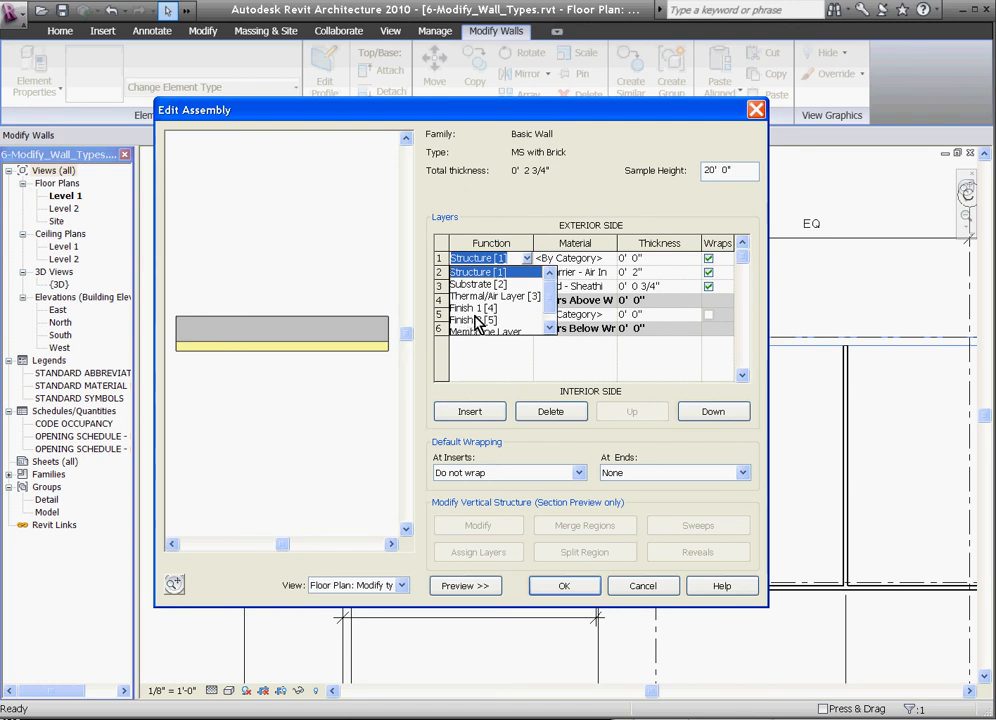
pyautogui.click(632, 412)
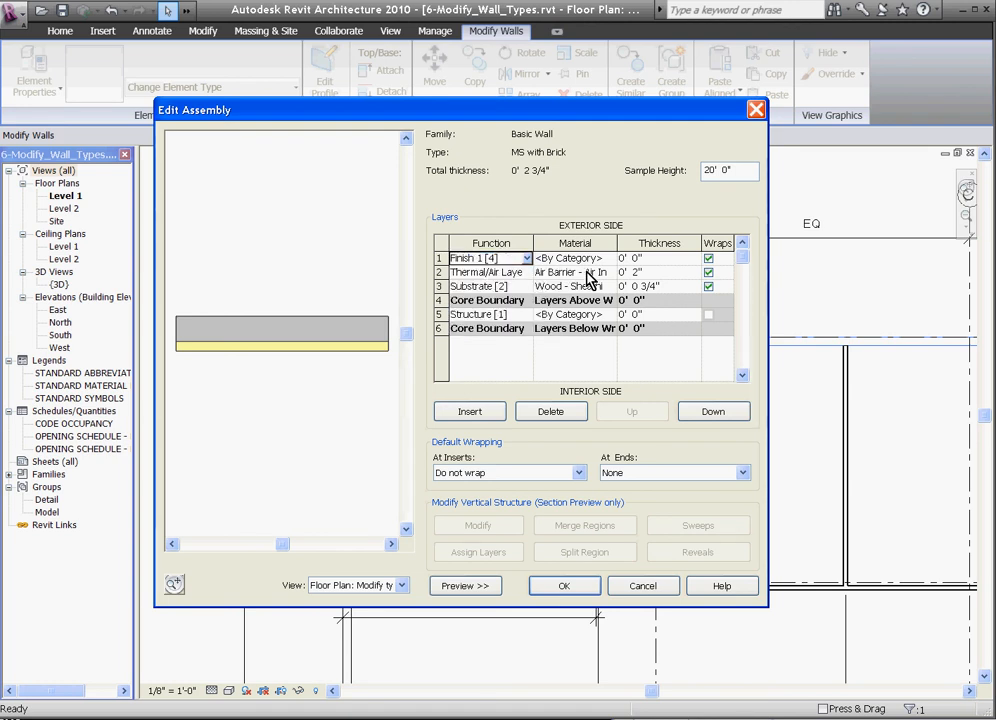
pyautogui.click(570, 258)
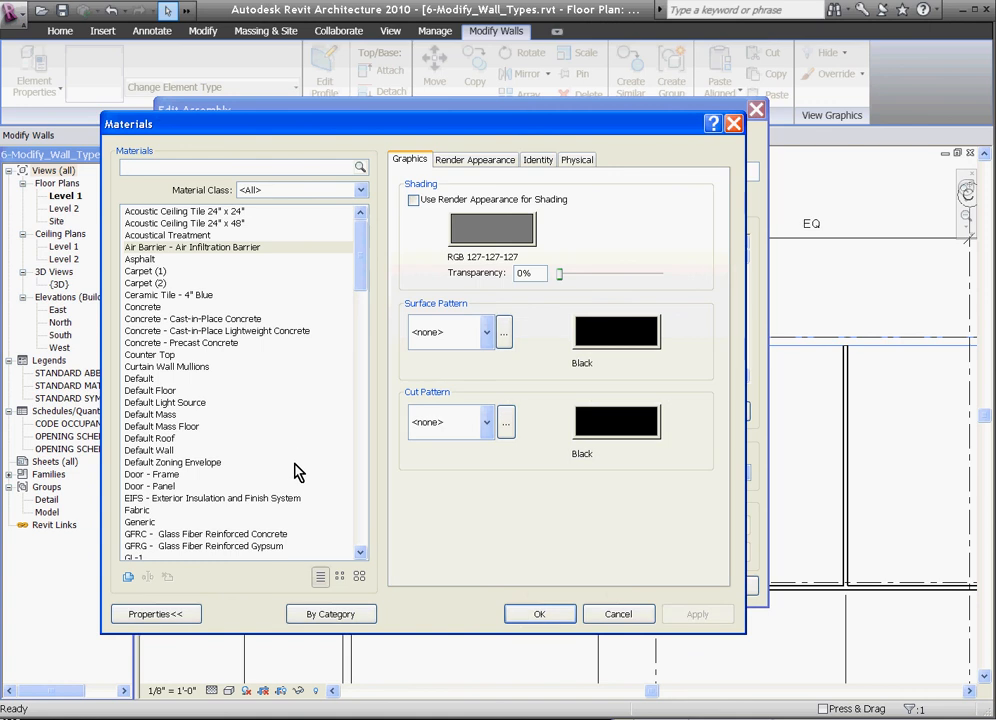
pyautogui.write('b')
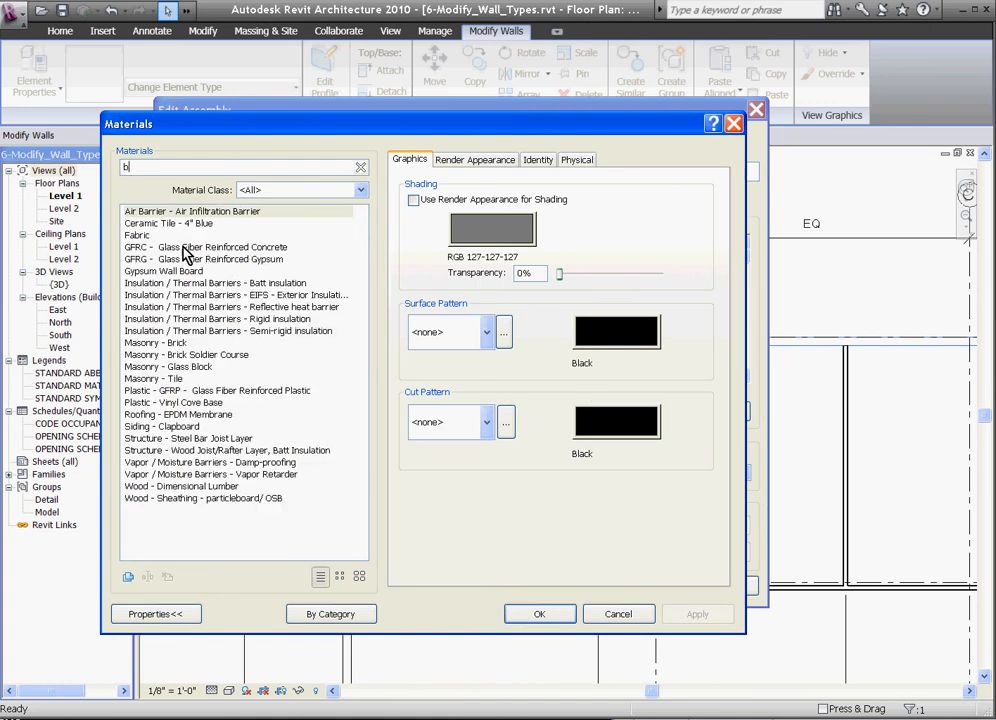
pyautogui.click(156, 342)
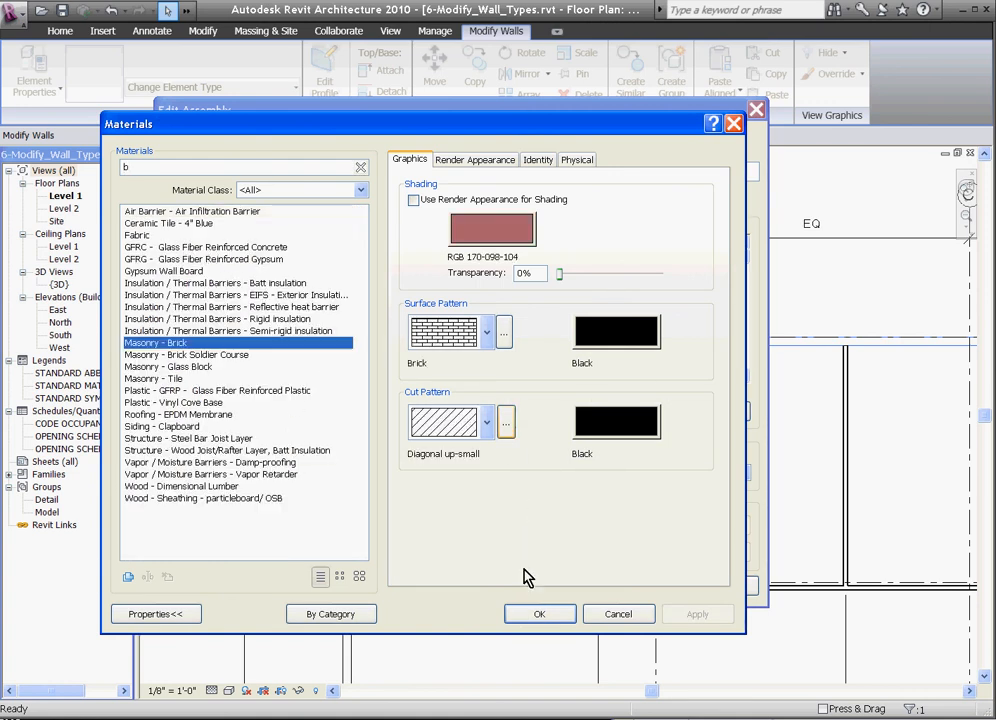
pyautogui.click(540, 614)
pyautogui.write('3')
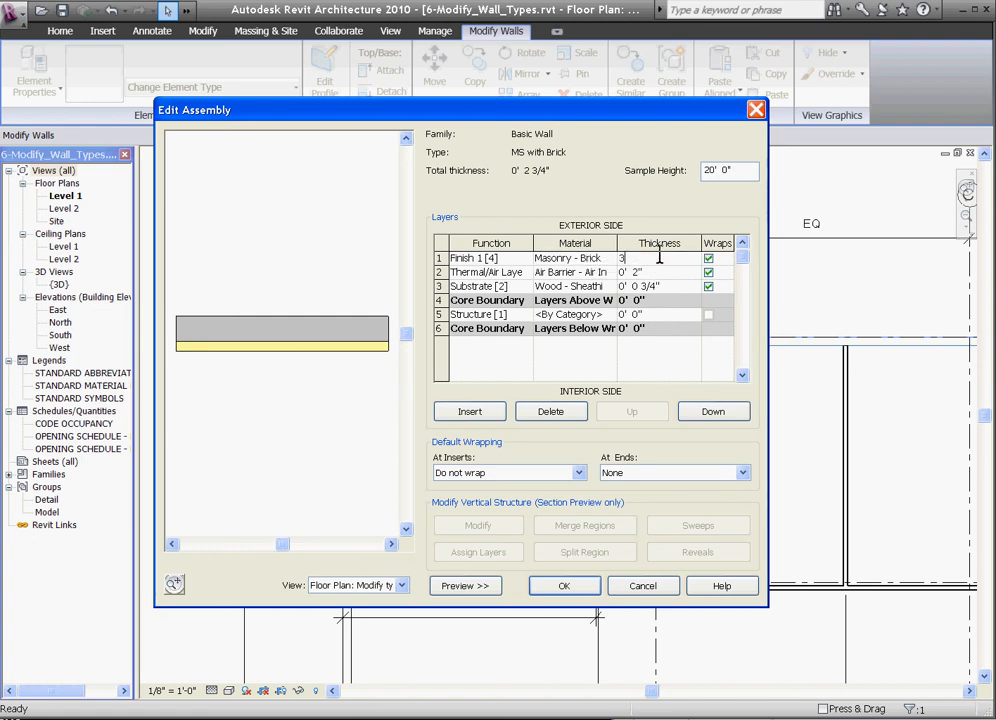
pyautogui.write('5/8"')
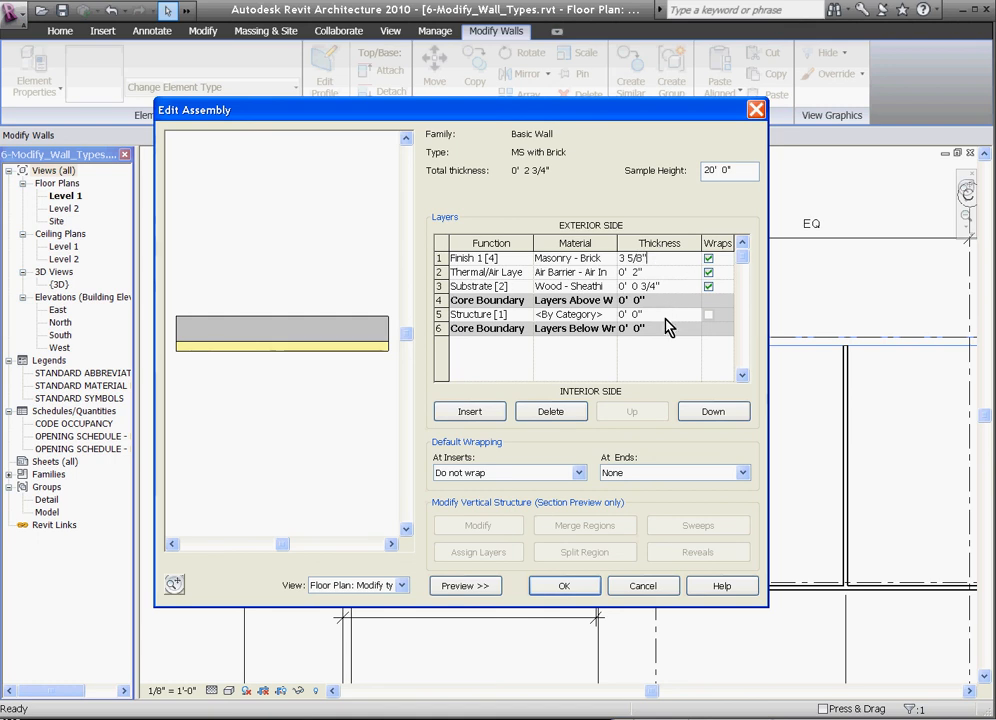
# Step: Give the core structure a 3 5/8" metal stud (MS) layer after the zero-thickness error, and accept the assembly
pyautogui.click(564, 584)
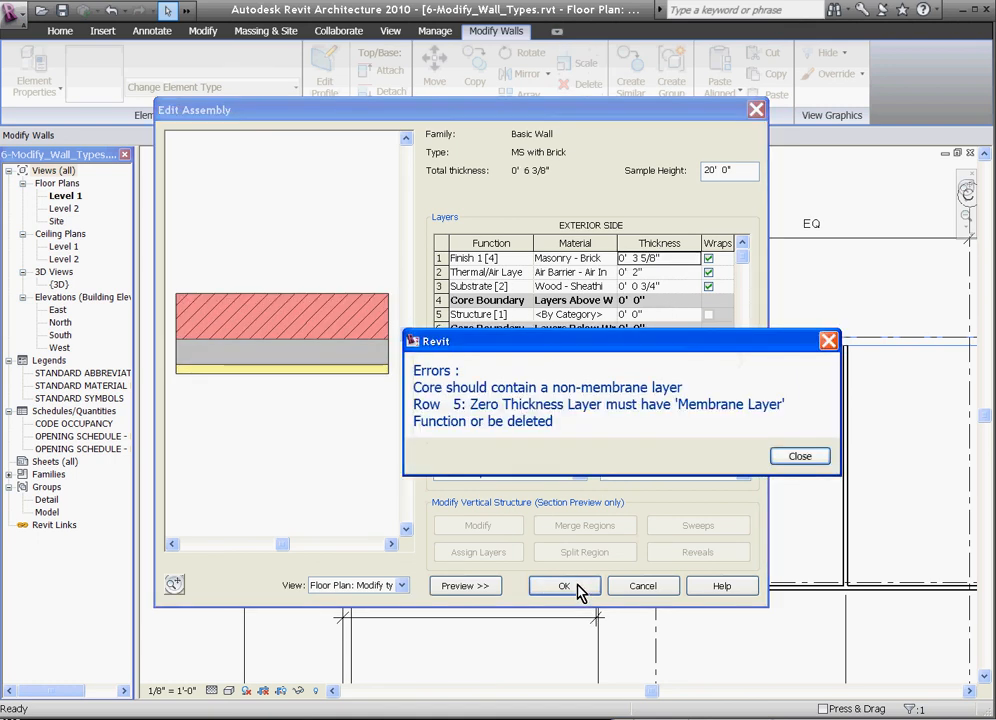
pyautogui.moveTo(670, 456)
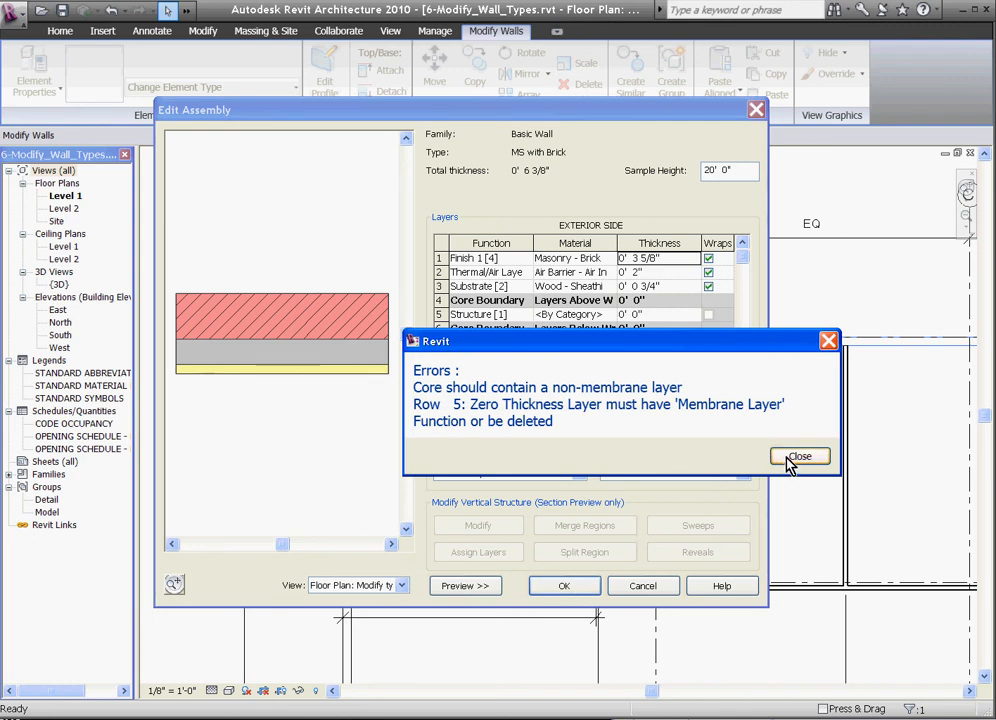
pyautogui.click(800, 456)
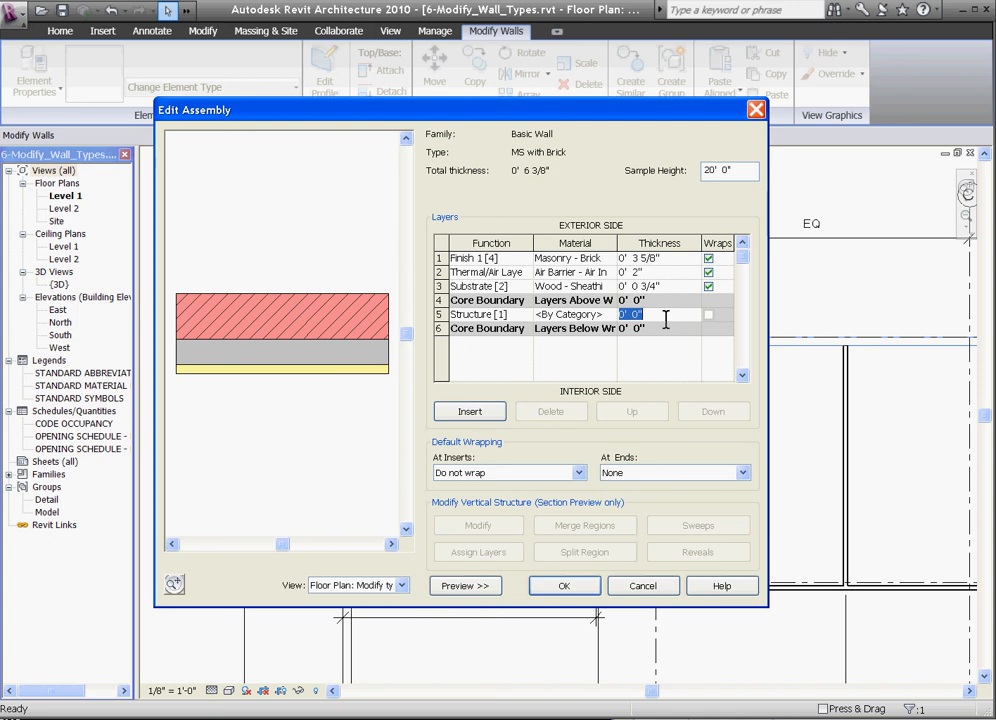
pyautogui.write('3 5/8')
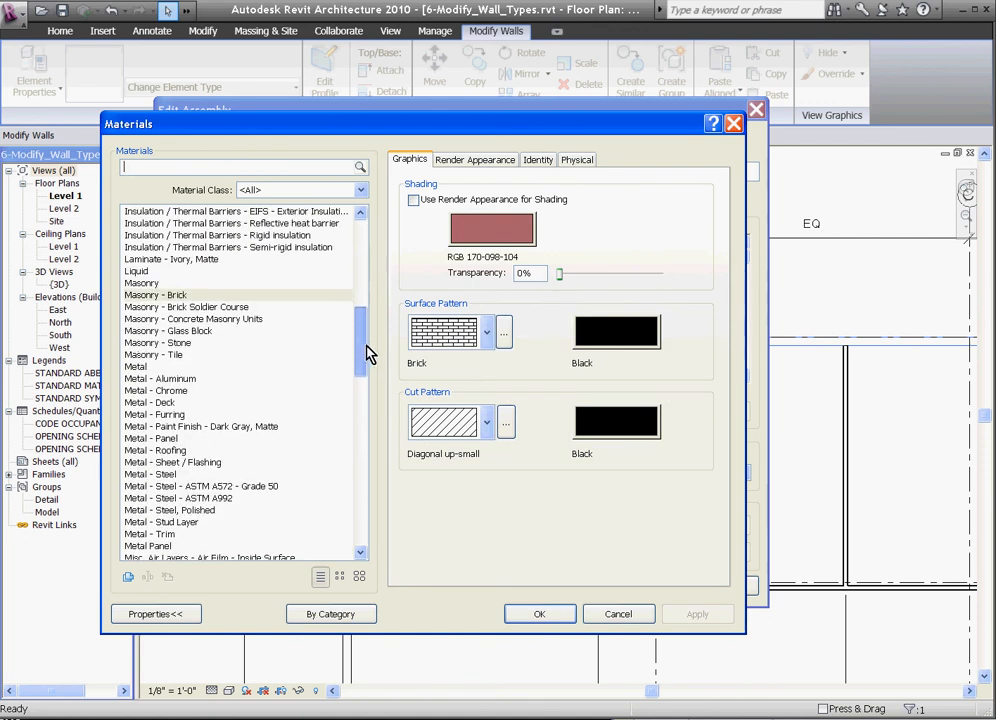
pyautogui.scroll(-3)
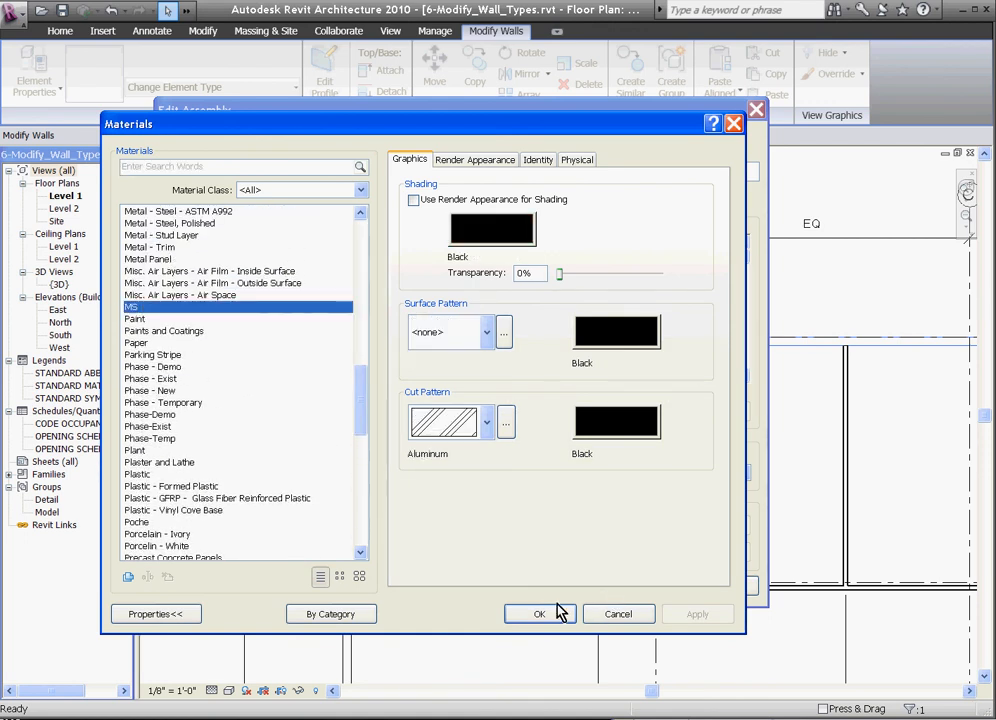
pyautogui.click(540, 612)
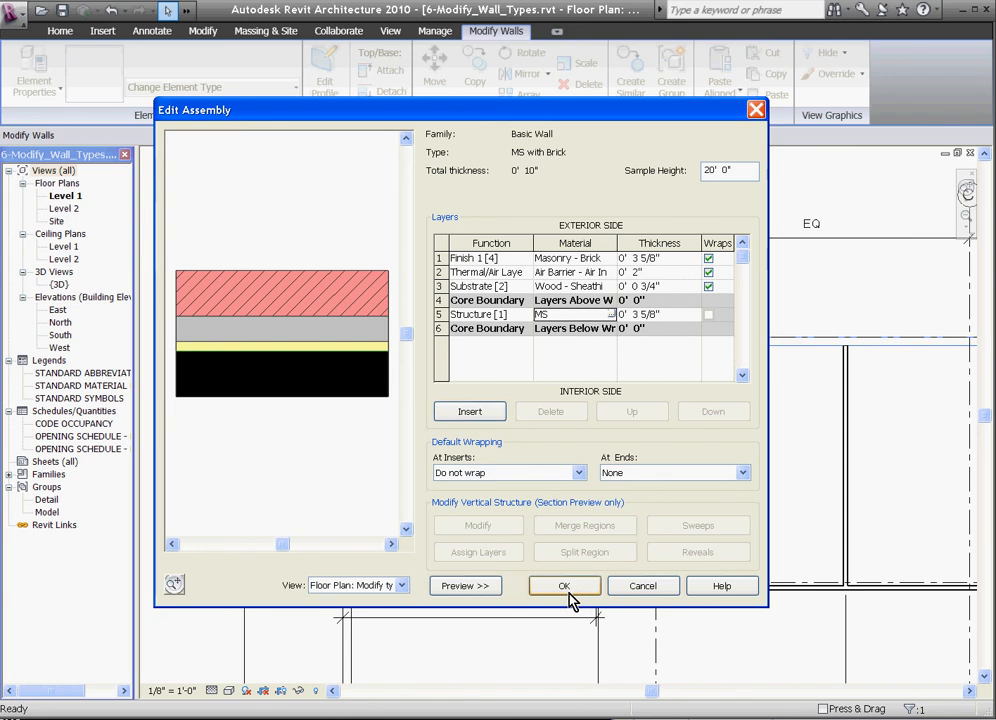
pyautogui.click(564, 584)
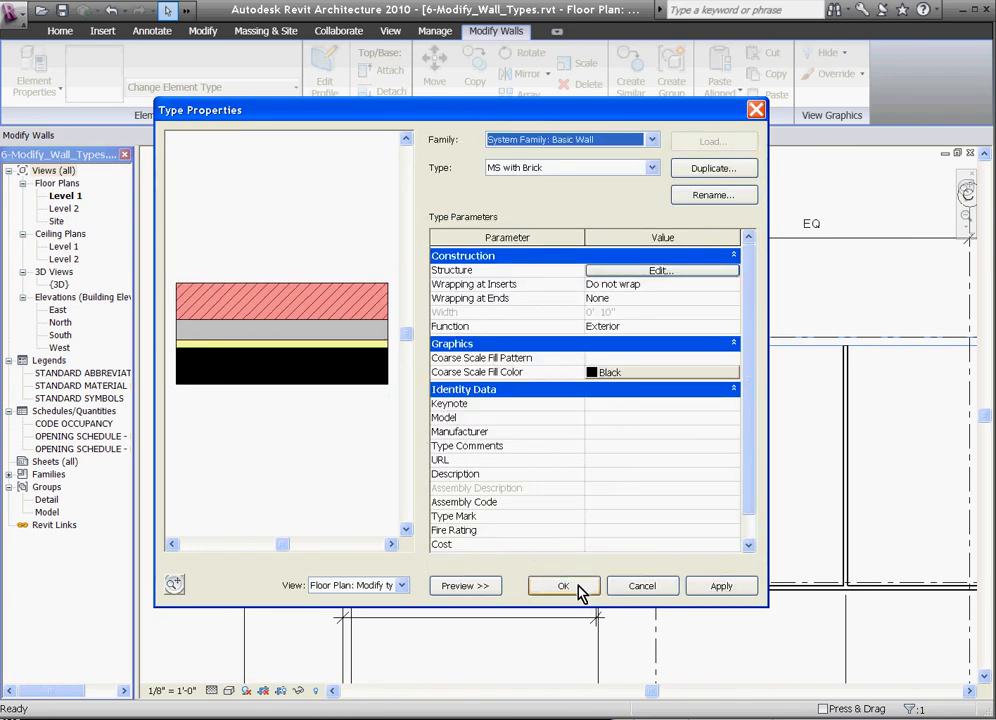
# Step: Apply the MS with brick type and turn off Thin Lines to show true wall line weights
pyautogui.click(564, 586)
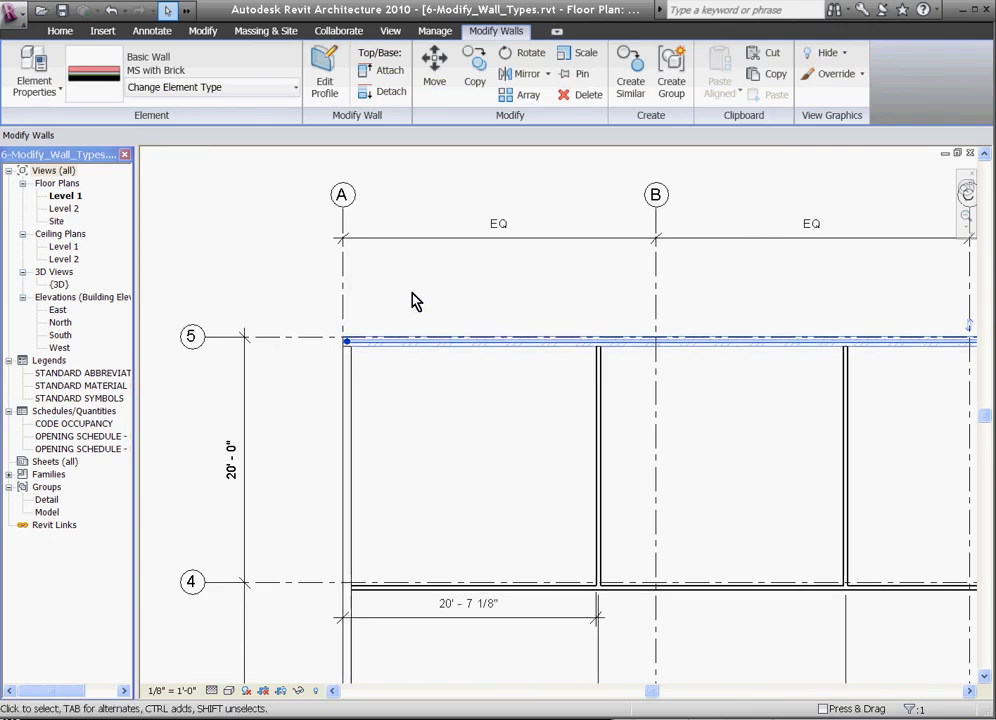
pyautogui.moveTo(428, 392)
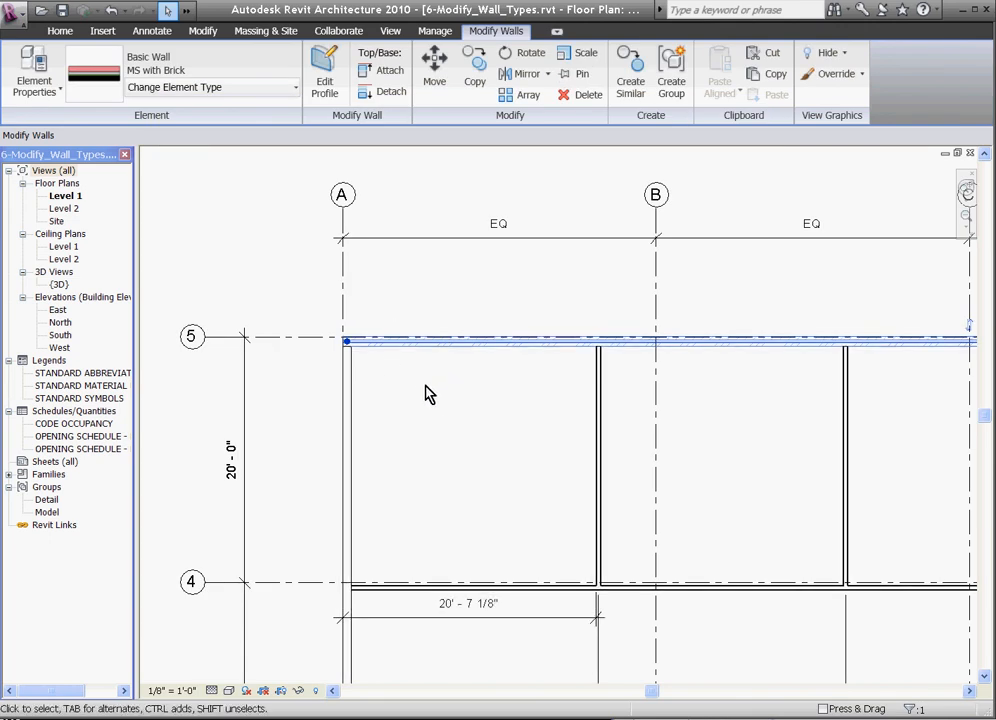
pyautogui.moveTo(508, 368)
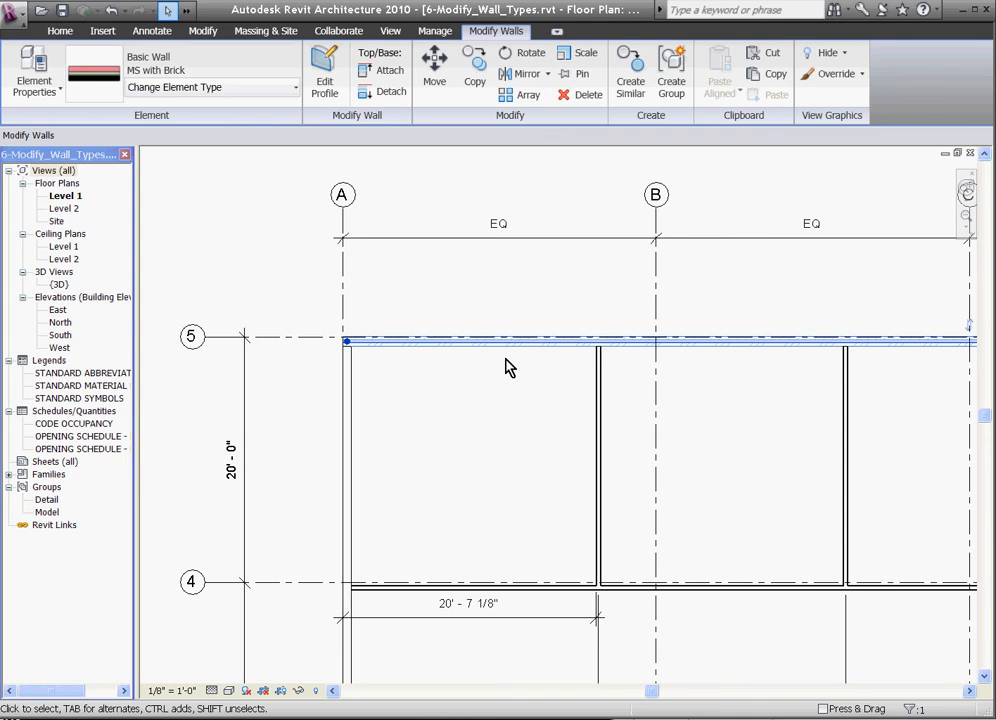
pyautogui.moveTo(500, 378)
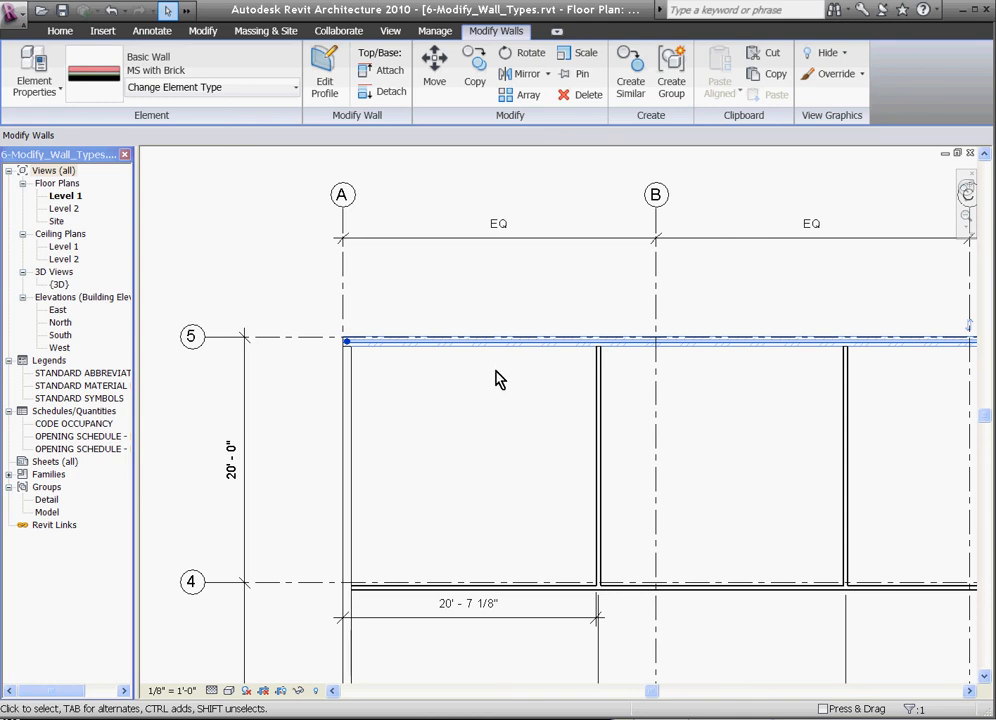
pyautogui.click(390, 30)
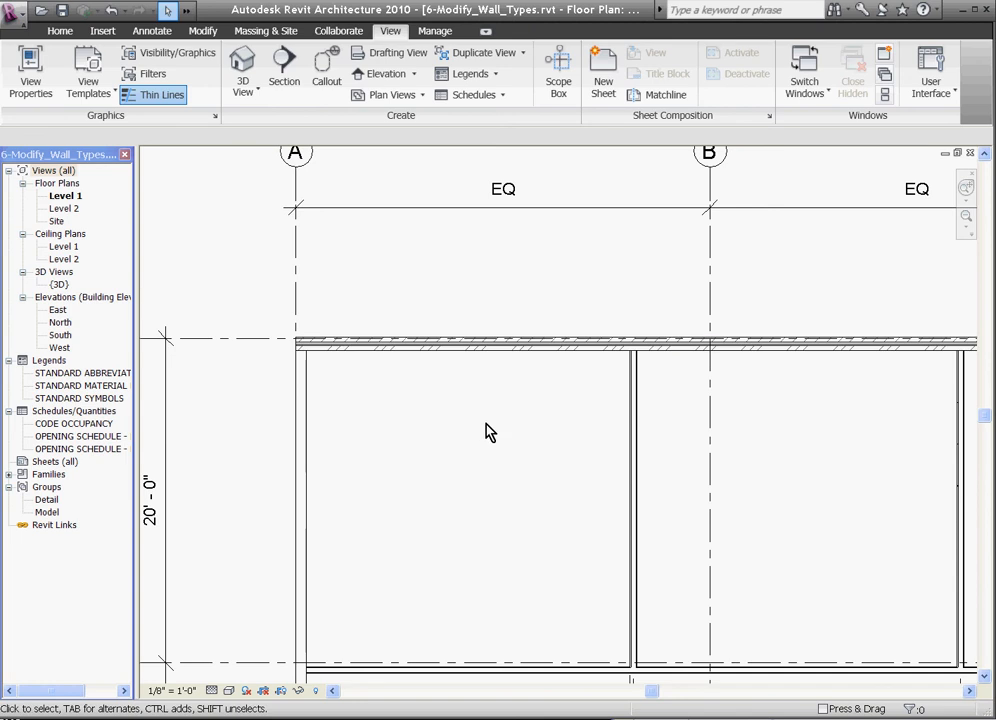
pyautogui.click(444, 344)
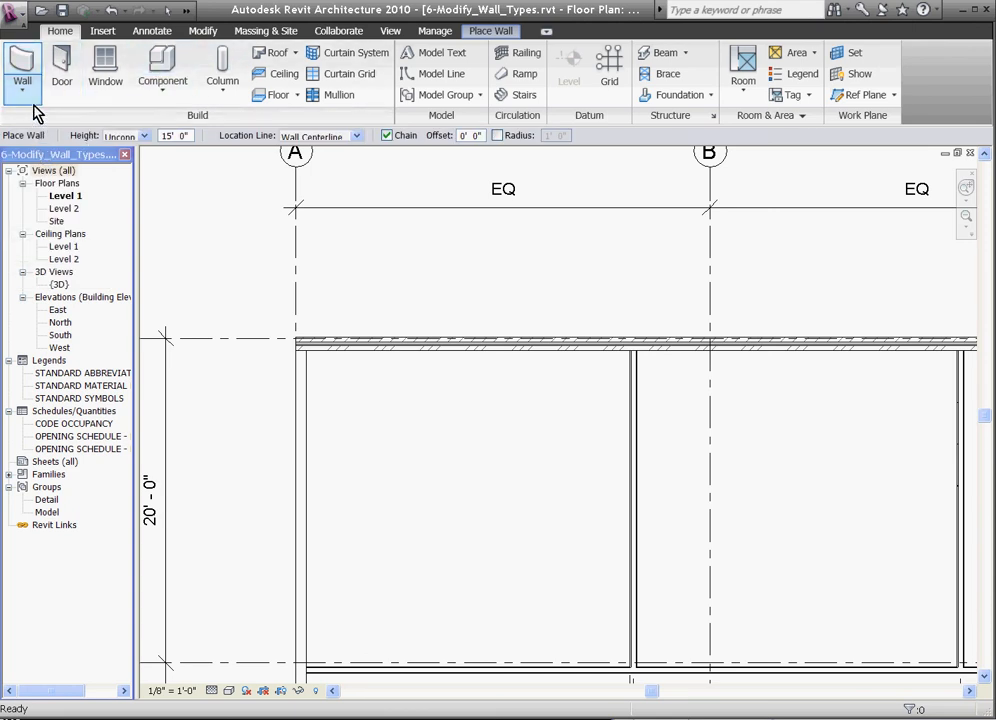
# Step: Duplicate the stacked Exterior - Brick Over CMU w Metal Stud type as 'new wall' and go into its sub-wall structure
pyautogui.click(22, 70)
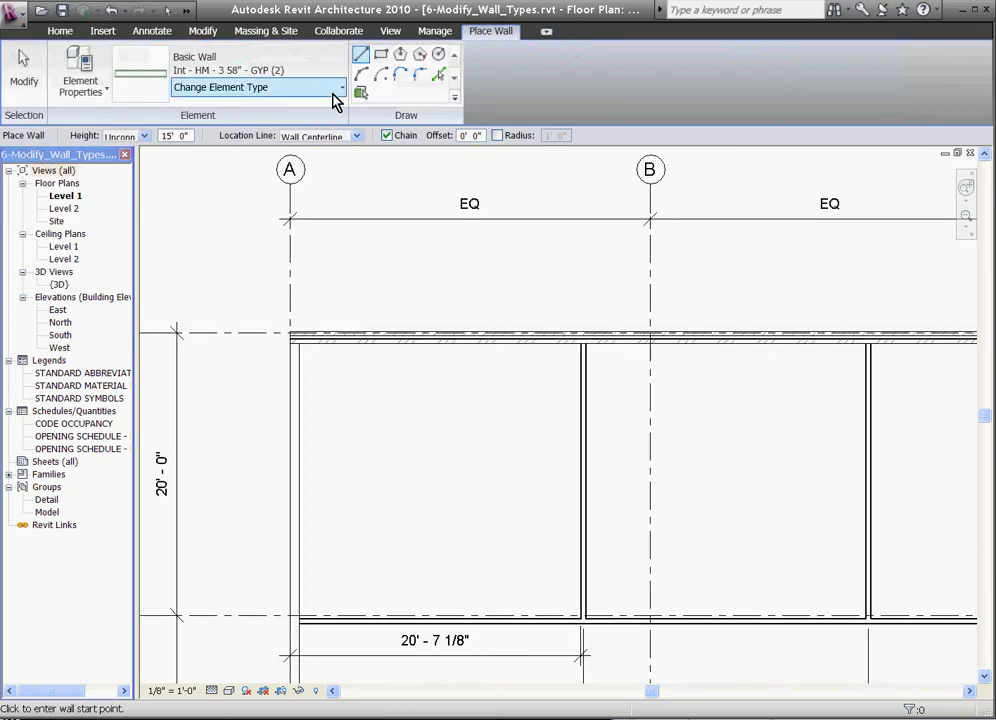
pyautogui.moveTo(410, 248)
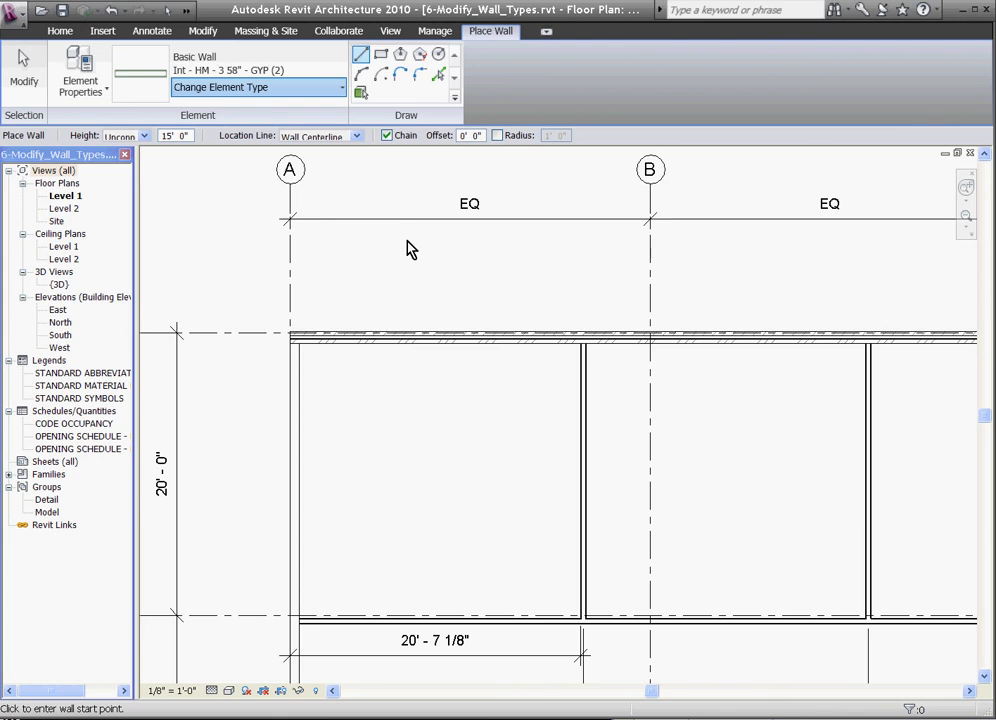
pyautogui.moveTo(342, 552)
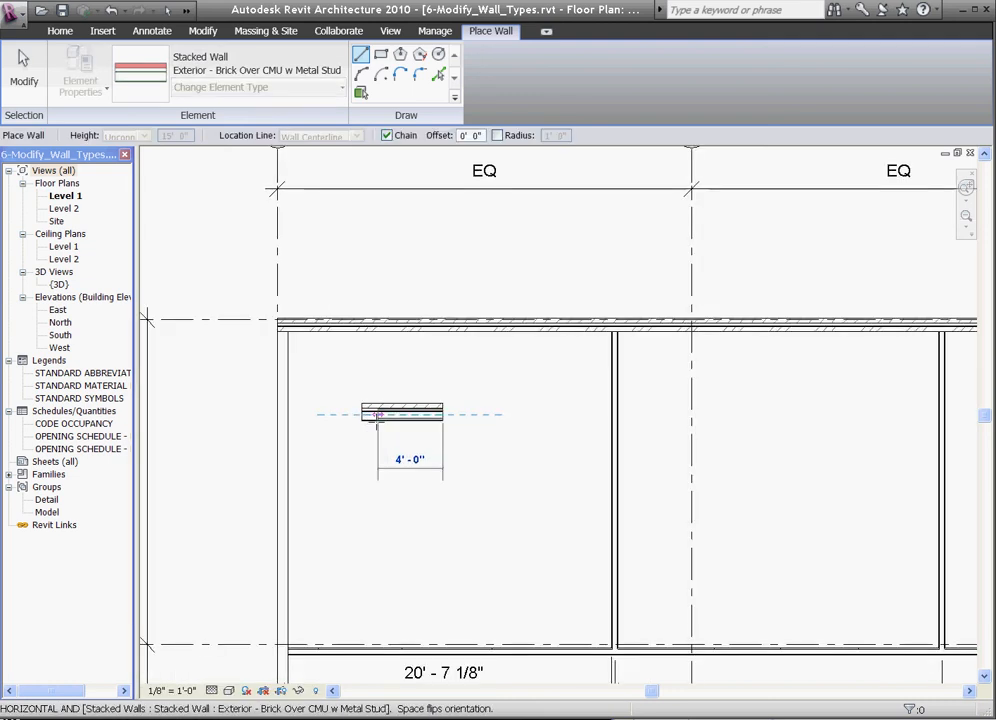
pyautogui.click(400, 412)
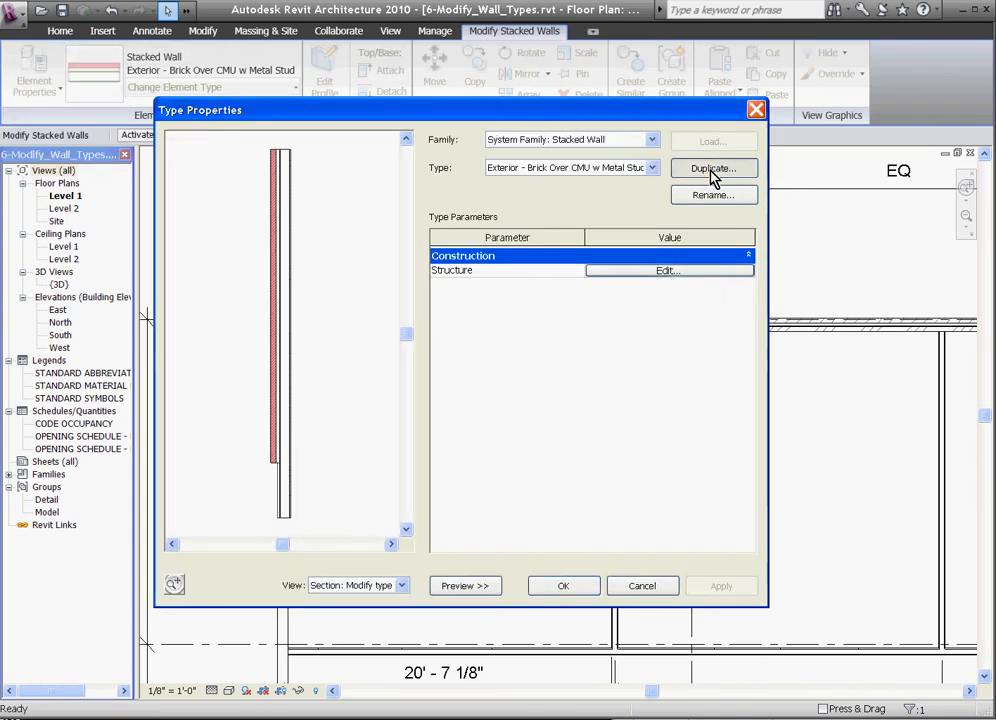
pyautogui.click(712, 168)
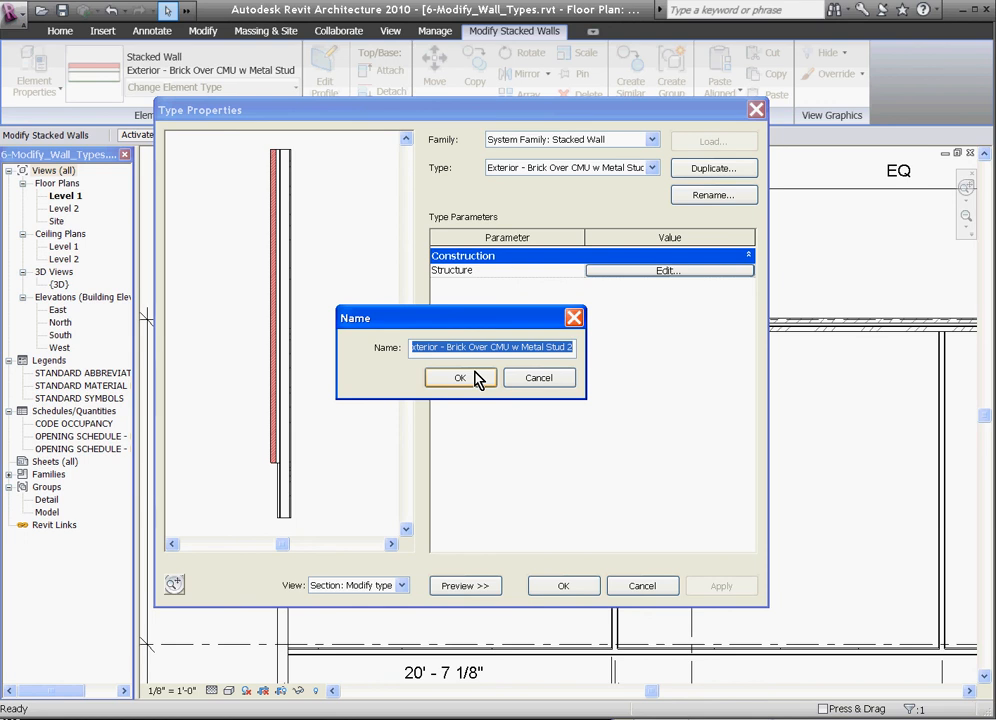
pyautogui.write('new wall')
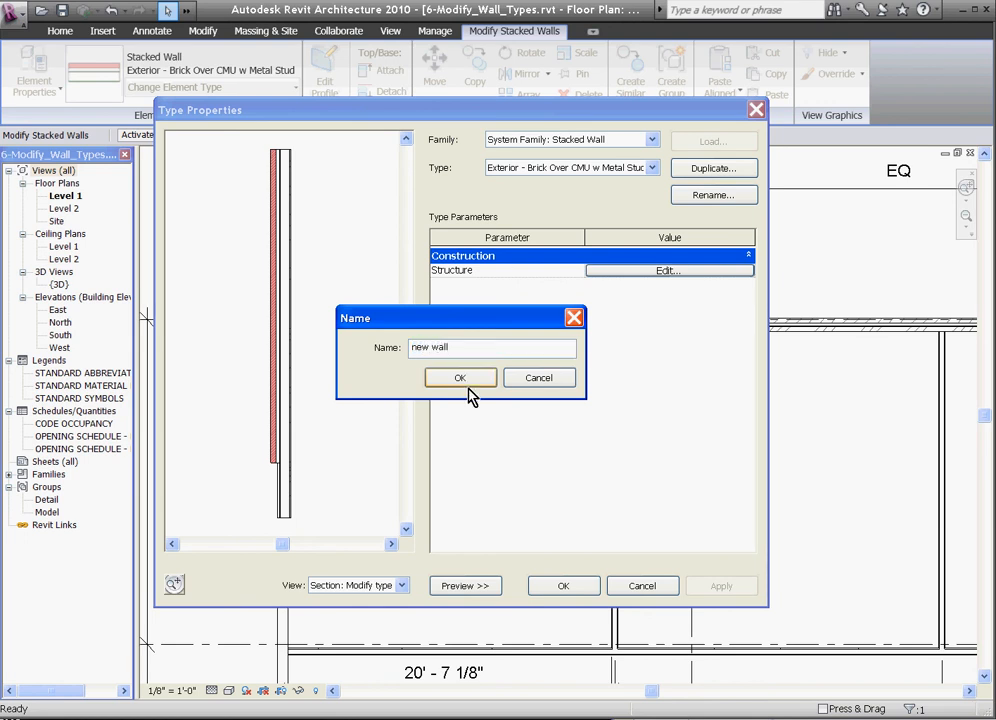
pyautogui.click(460, 376)
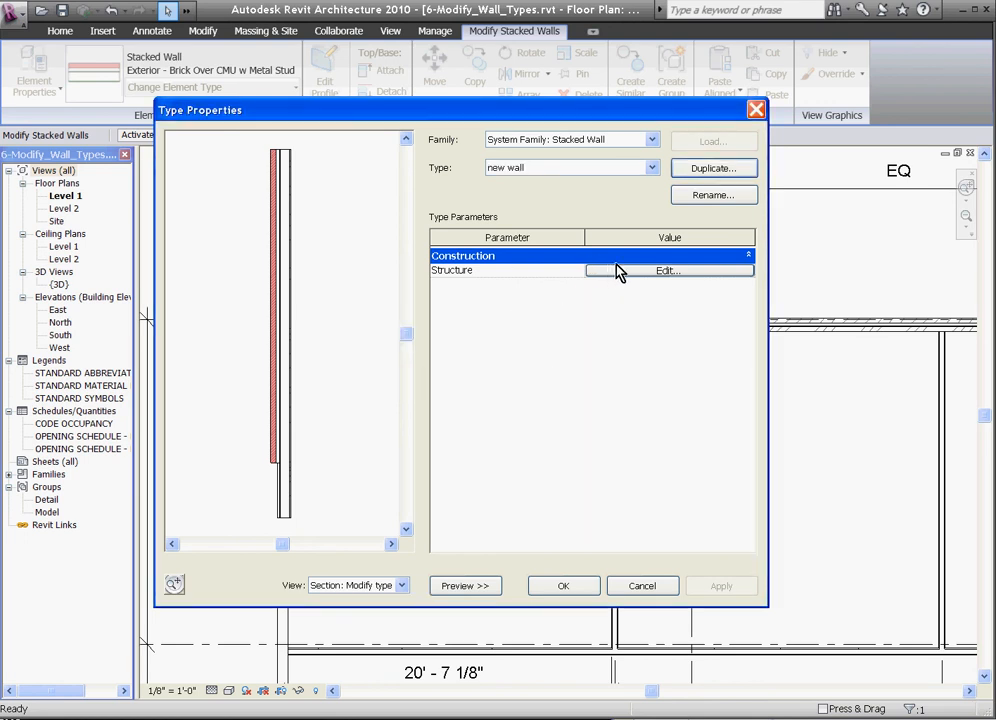
pyautogui.click(666, 270)
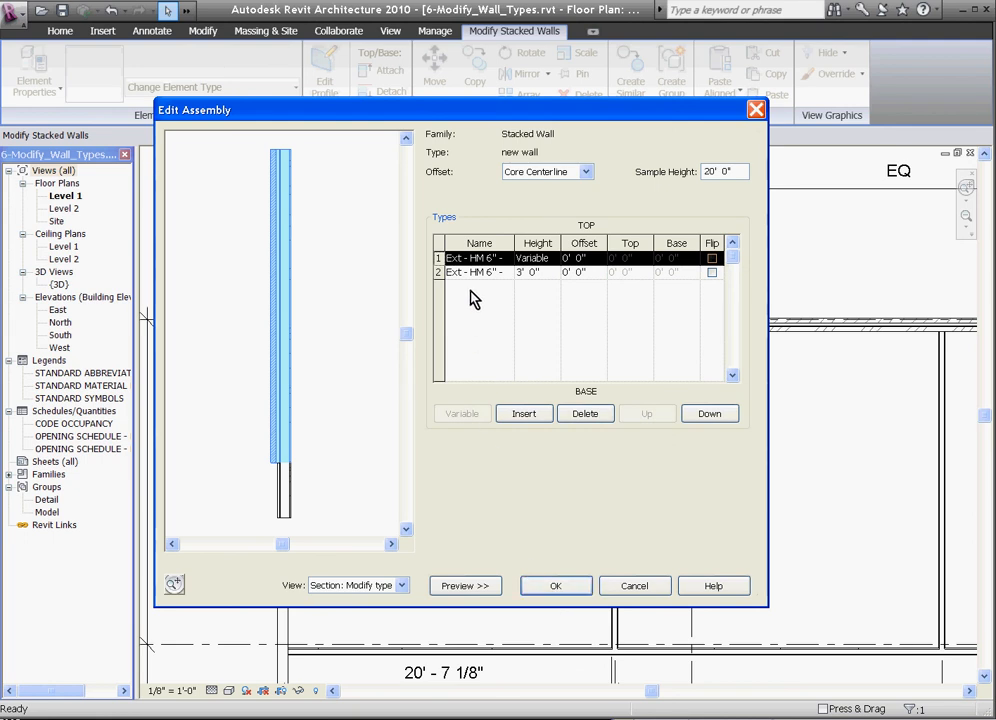
pyautogui.moveTo(504, 268)
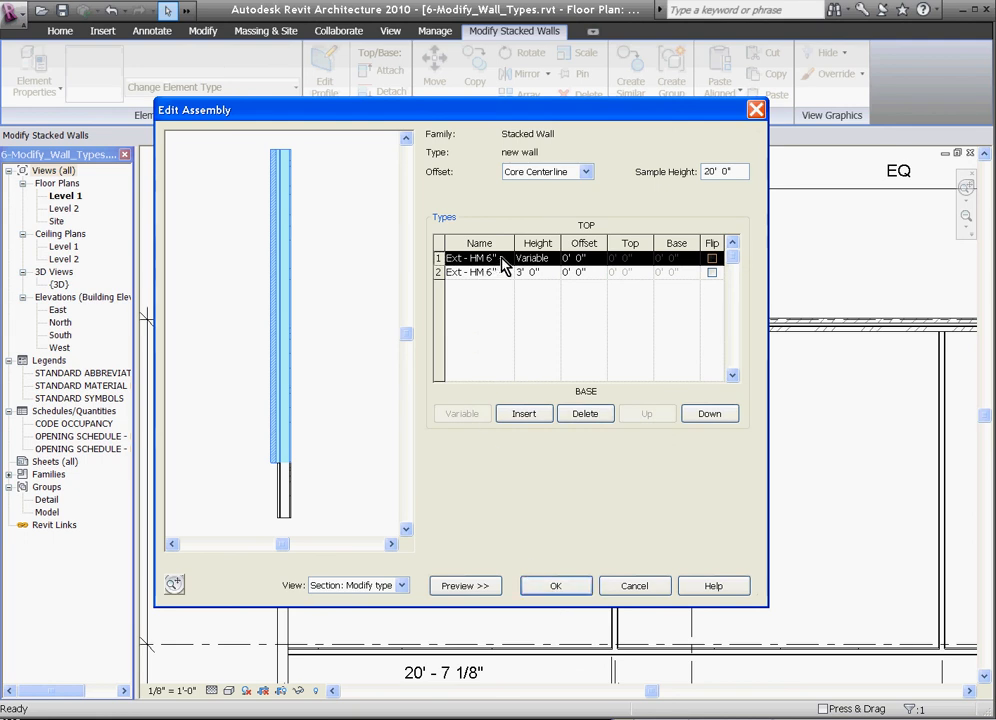
# Step: Set the lower sub-wall to the Int - CMU wall type and select the upper sub-wall's offset
pyautogui.click(480, 258)
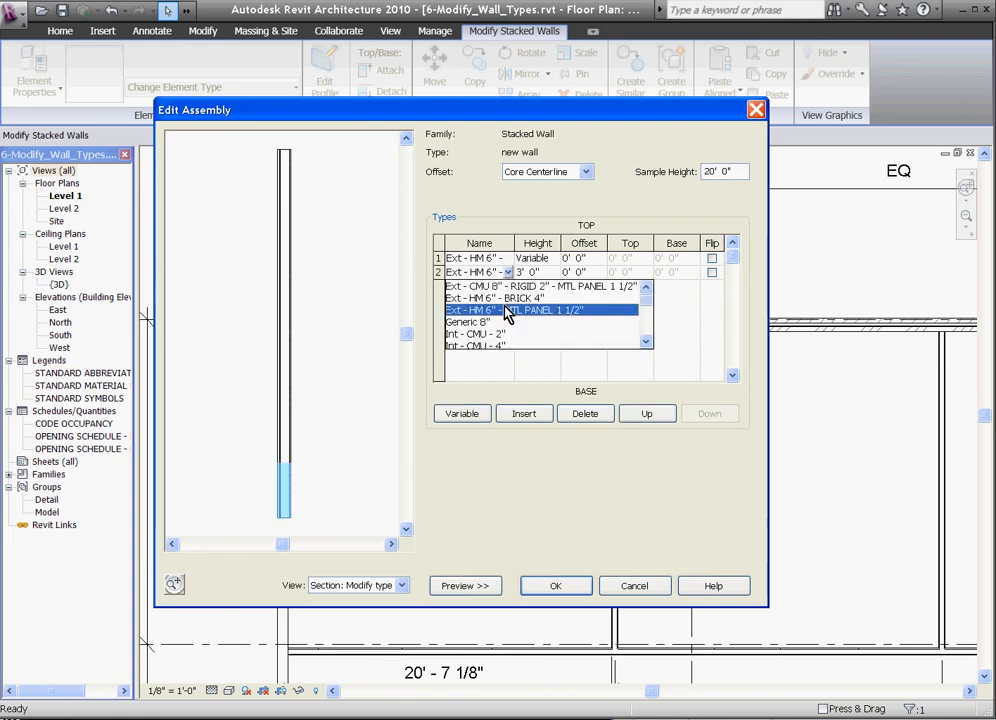
pyautogui.click(474, 332)
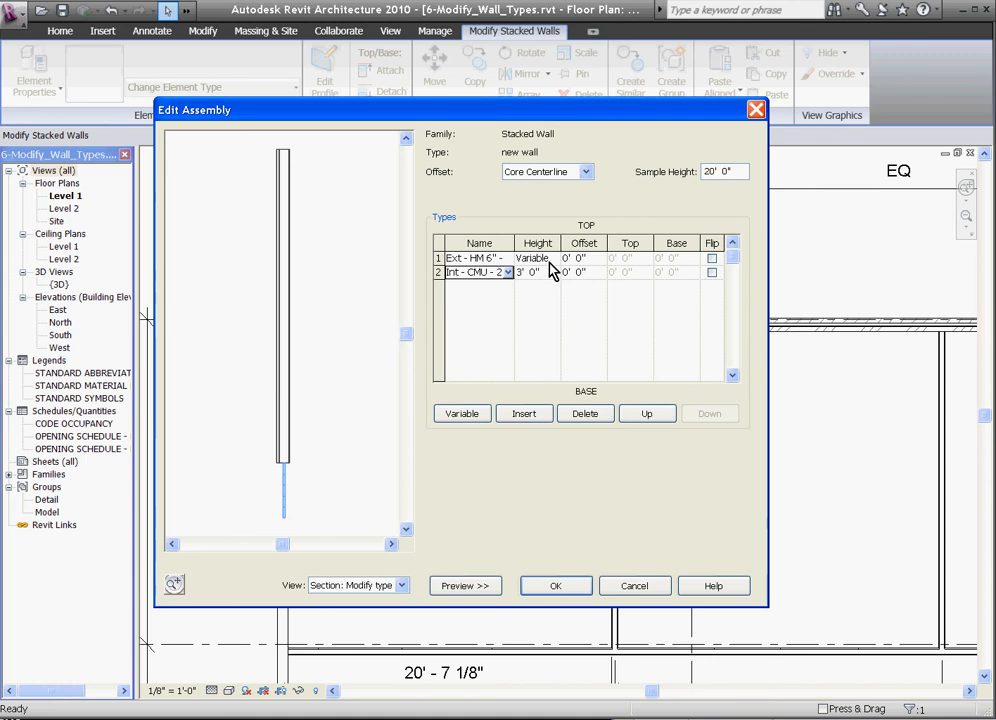
pyautogui.click(584, 258)
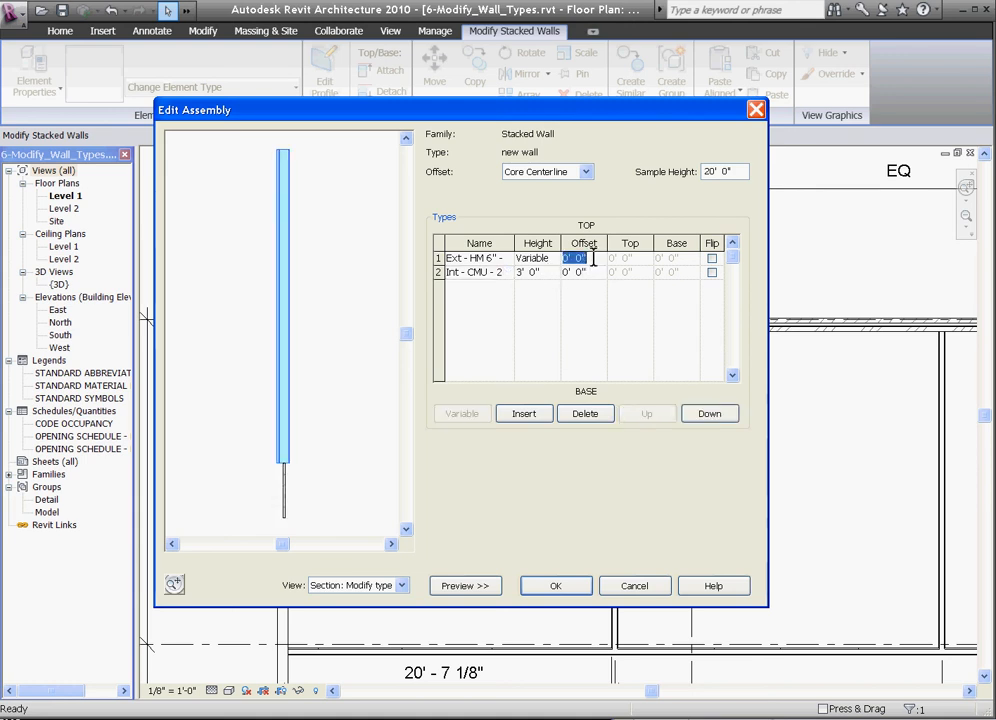
pyautogui.moveTo(598, 258)
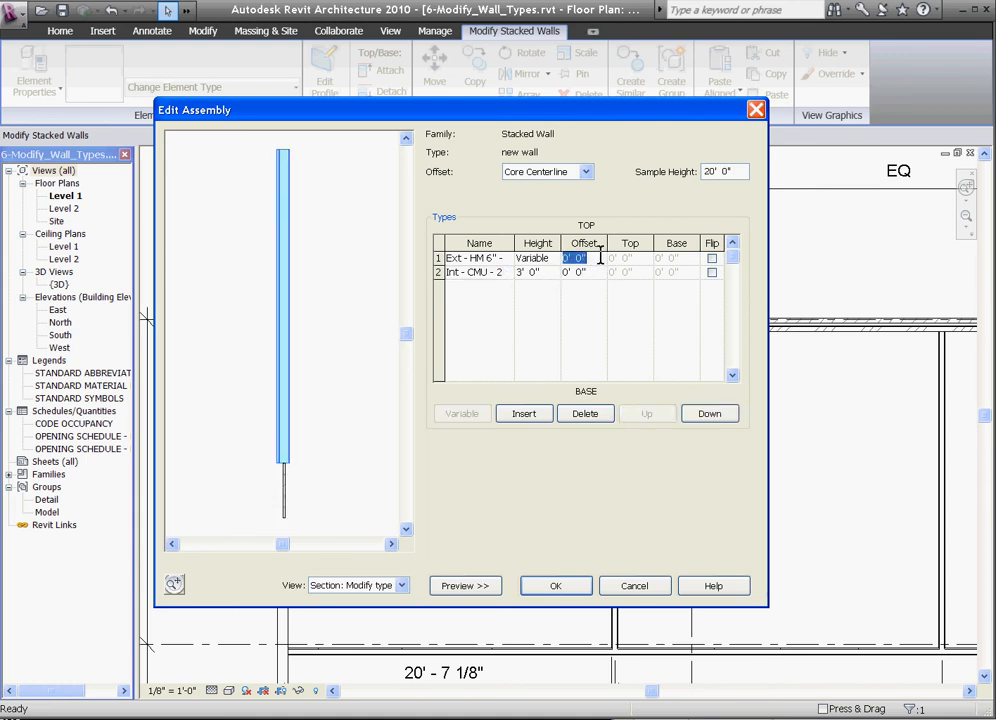